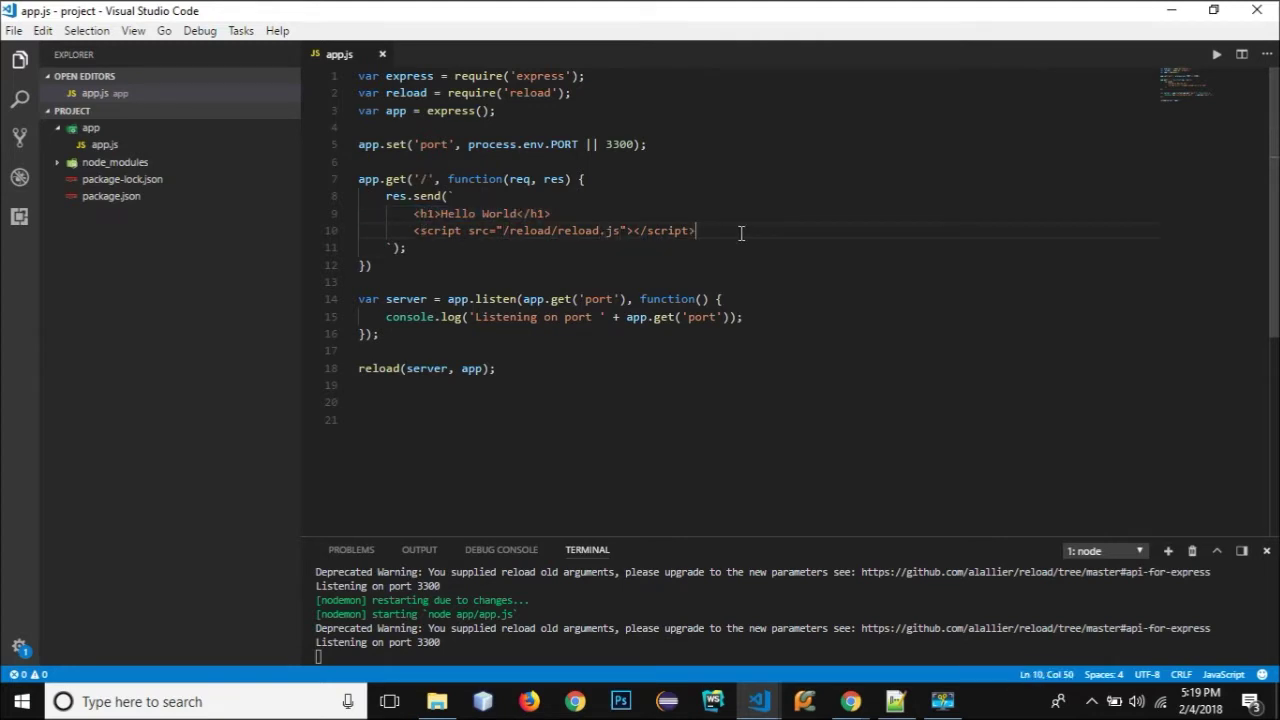
Create a data folder with people.json holding the four-person array, then check localhost:3300 still shows Hello World.
double_click(578, 230)
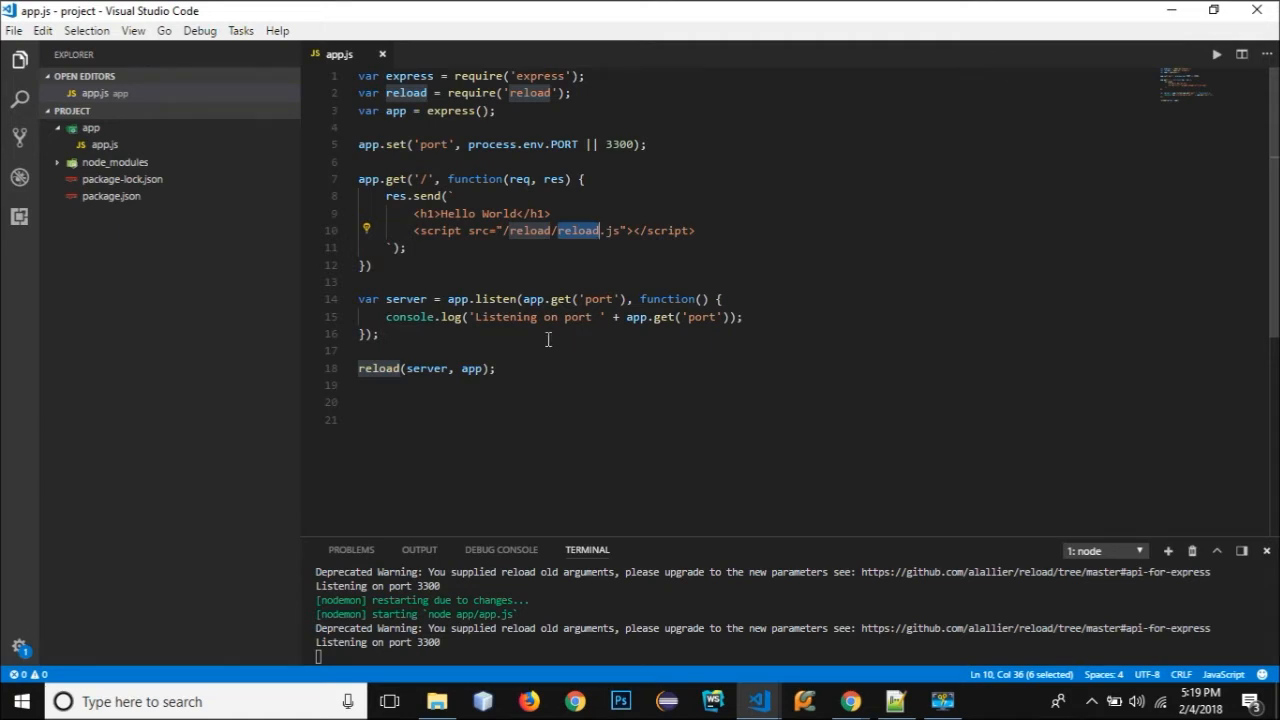
mouse_move(168, 278)
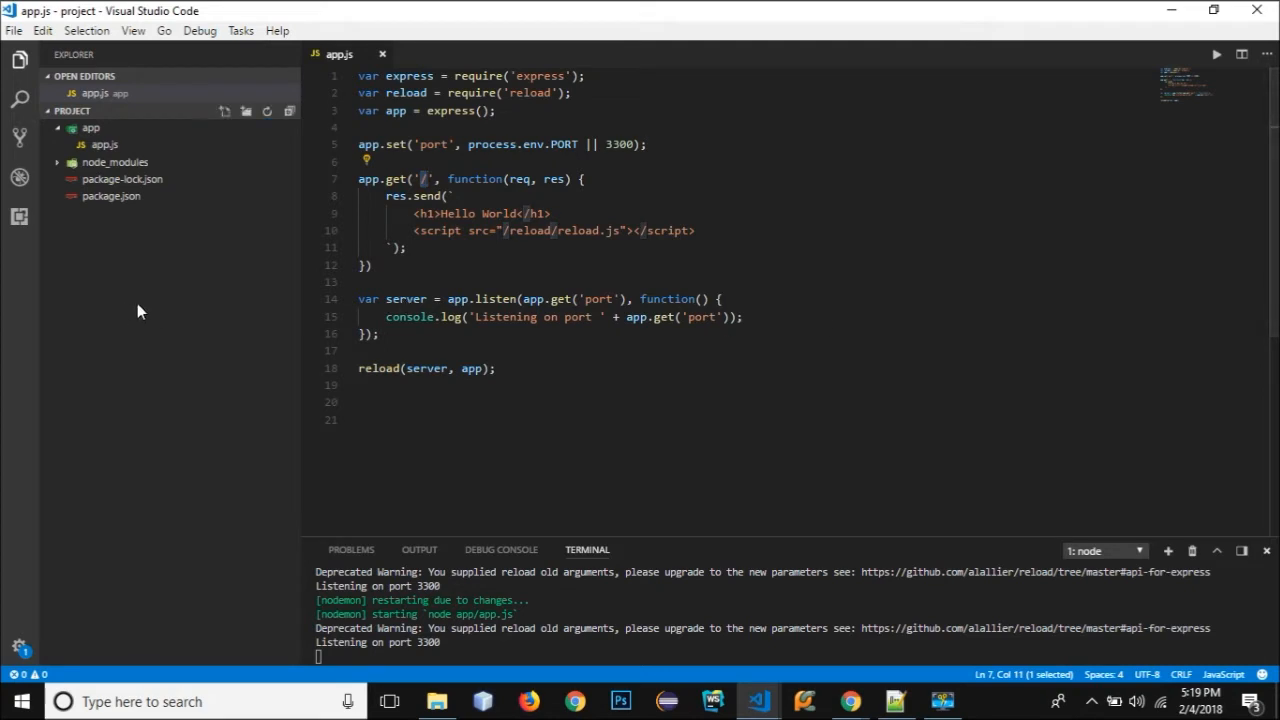
right_click(90, 128)
text(data)
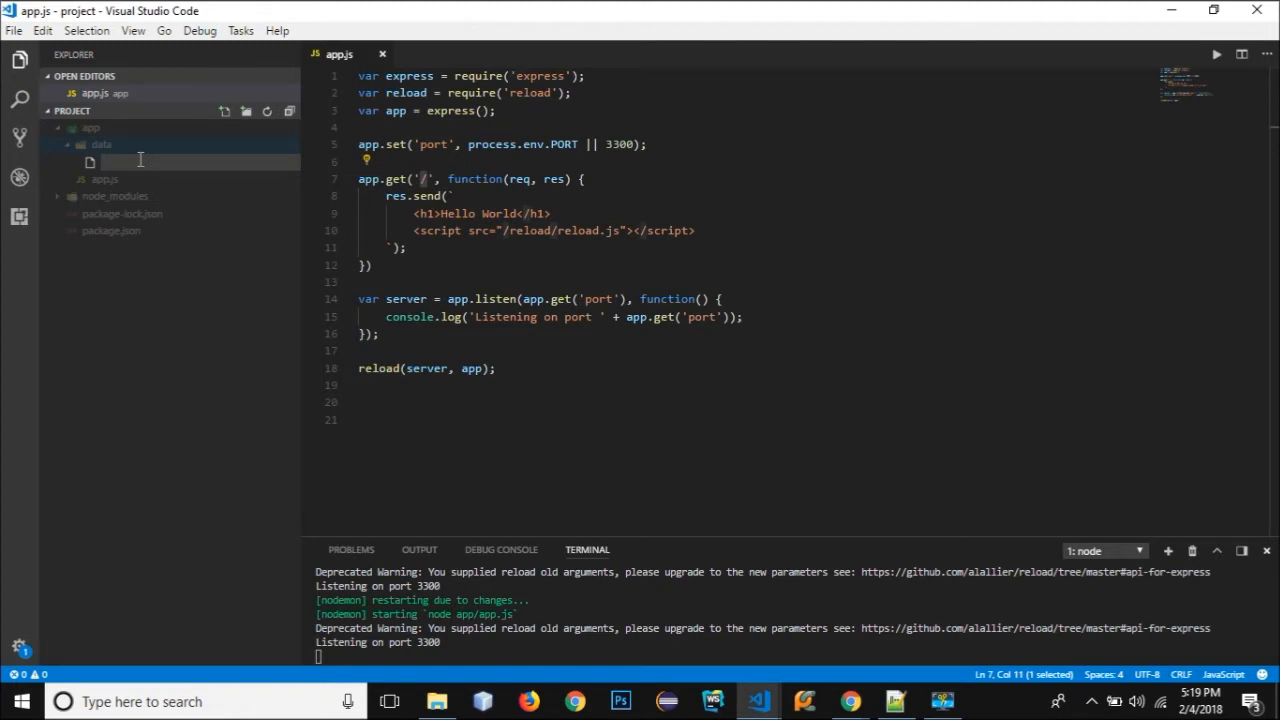
text(people)
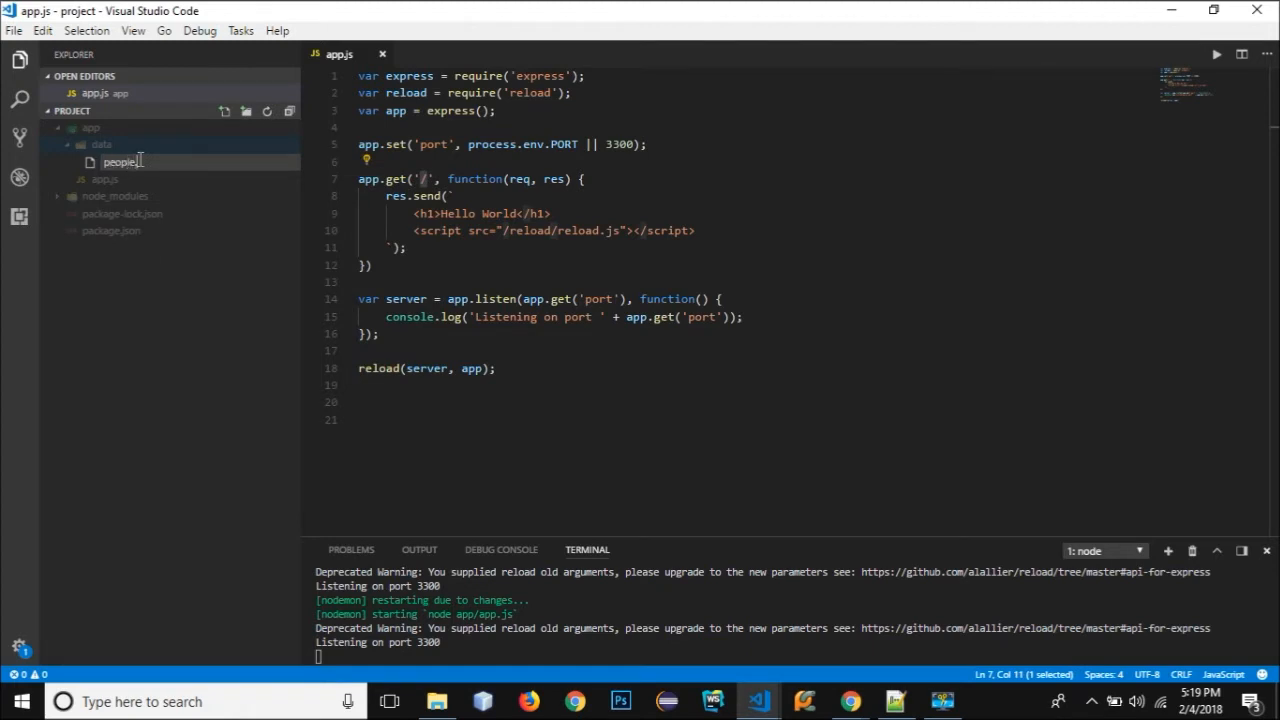
double_click(112, 160)
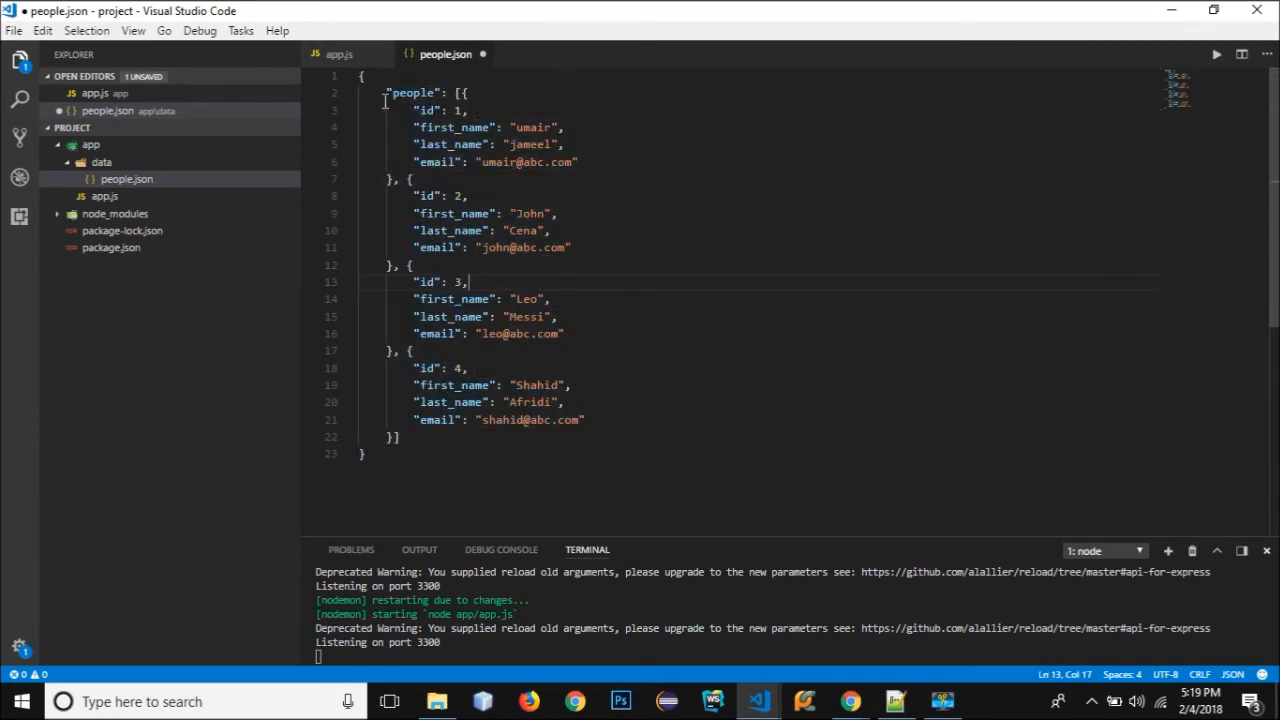
double_click(420, 92)
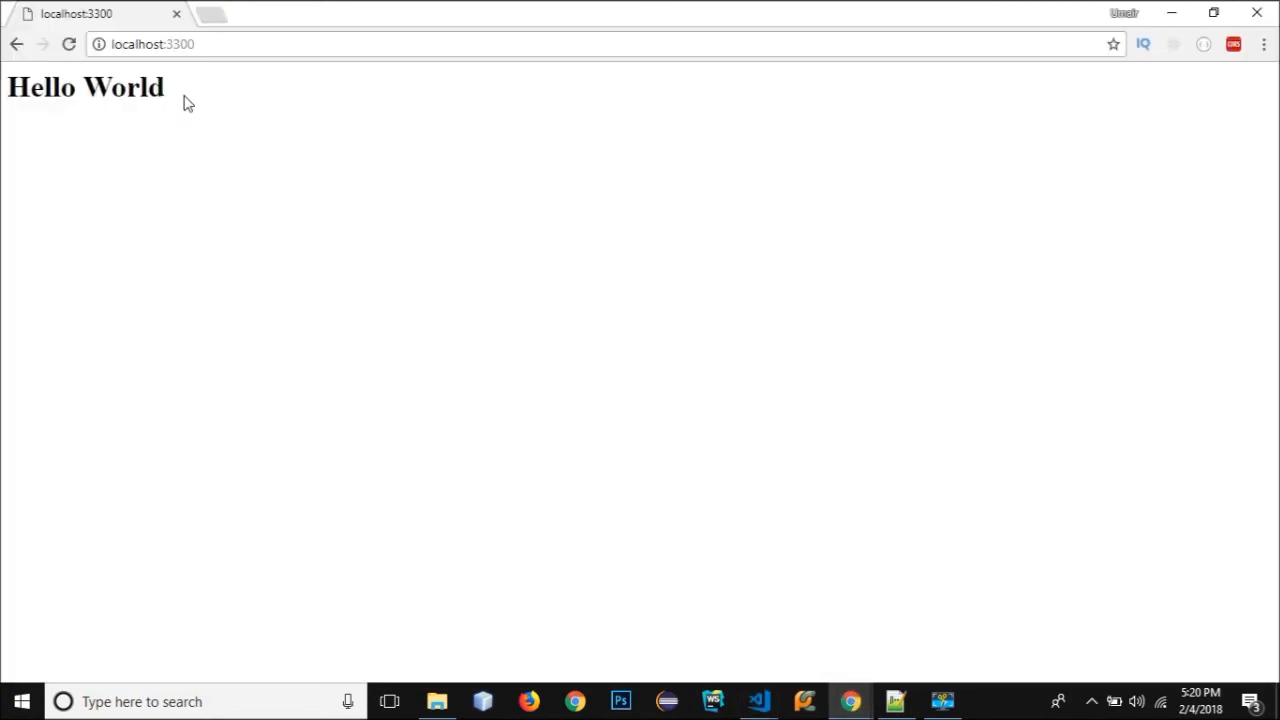
drag(44, 88, 168, 90)
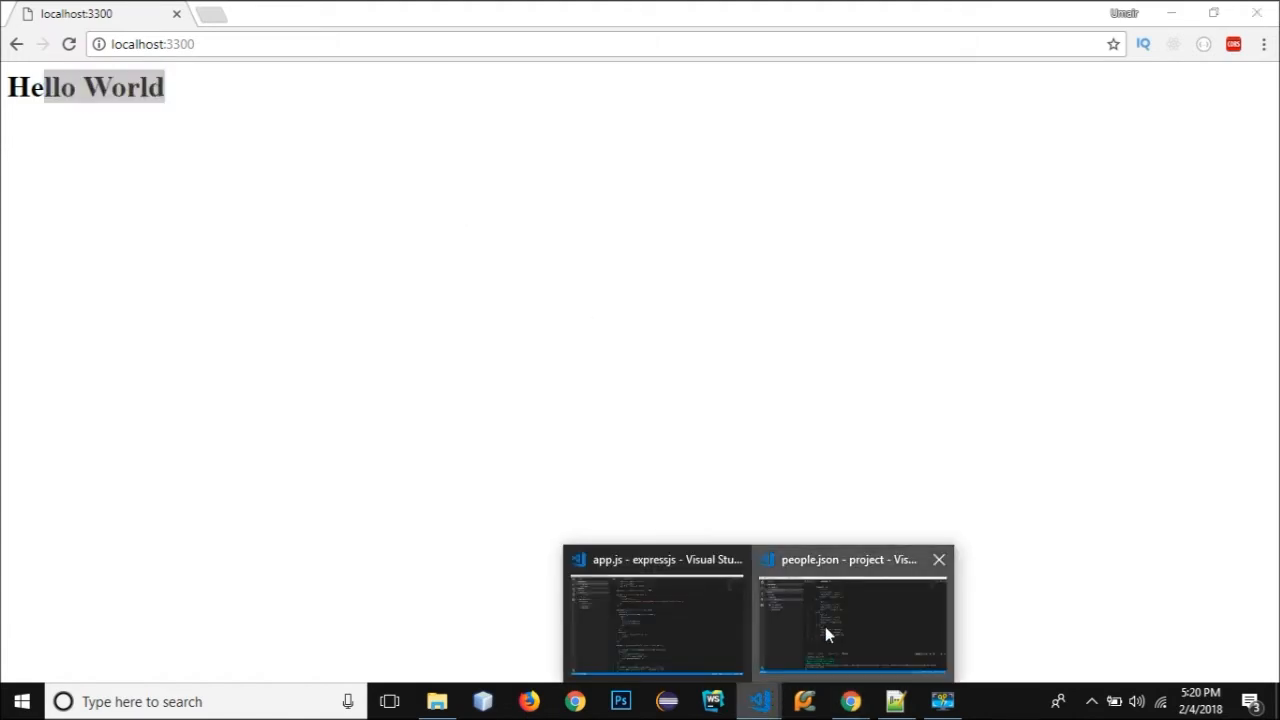
In app.js add var data = require('./data/people.json'); right after the express app is created.
click(828, 632)
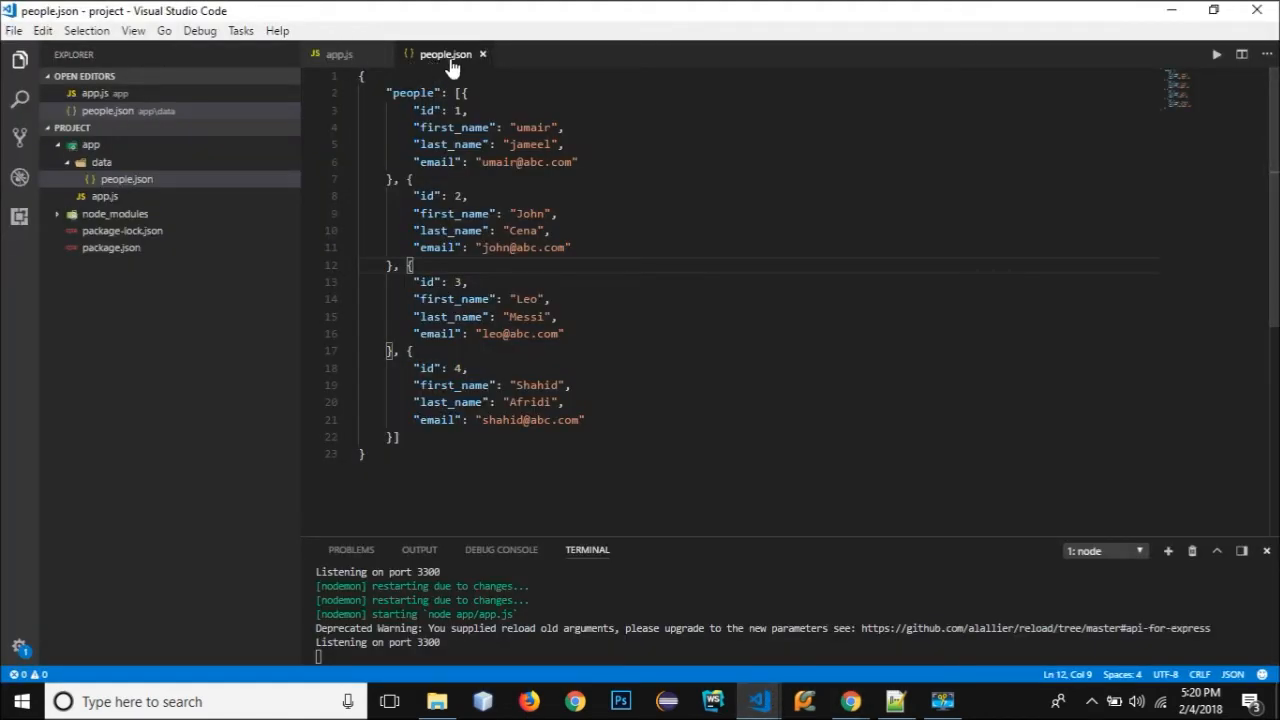
click(344, 52)
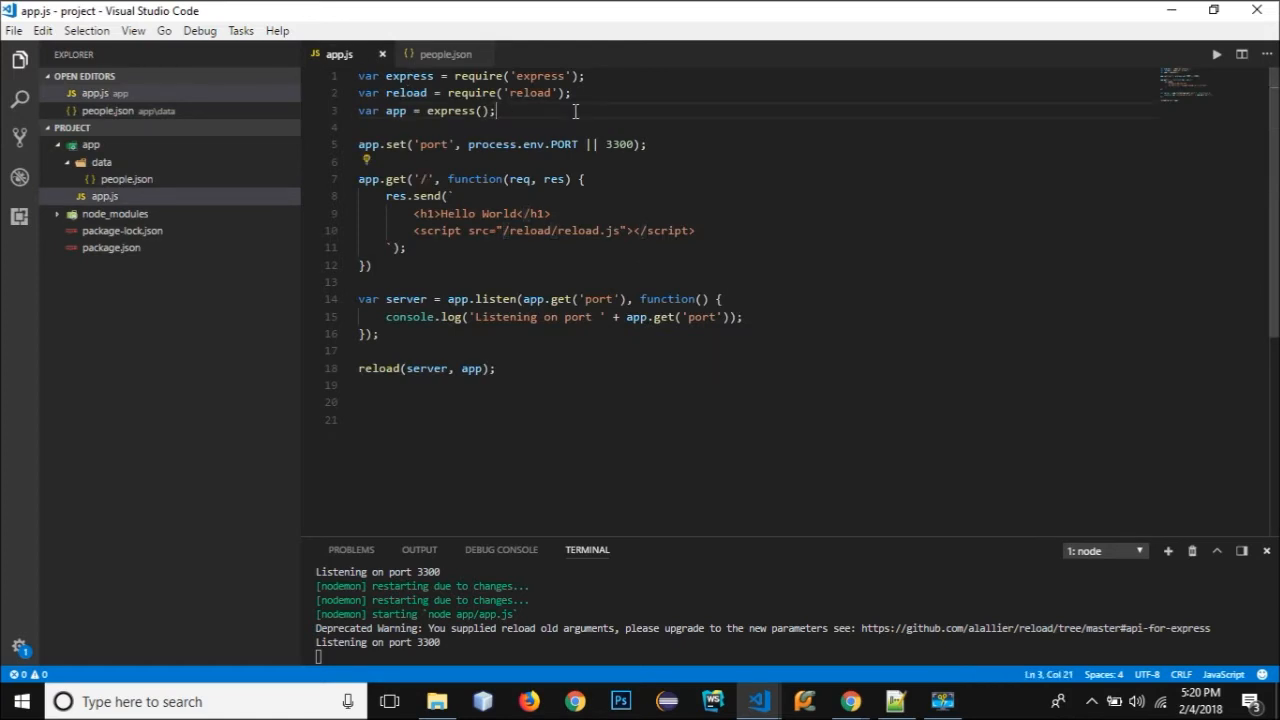
text(var data)
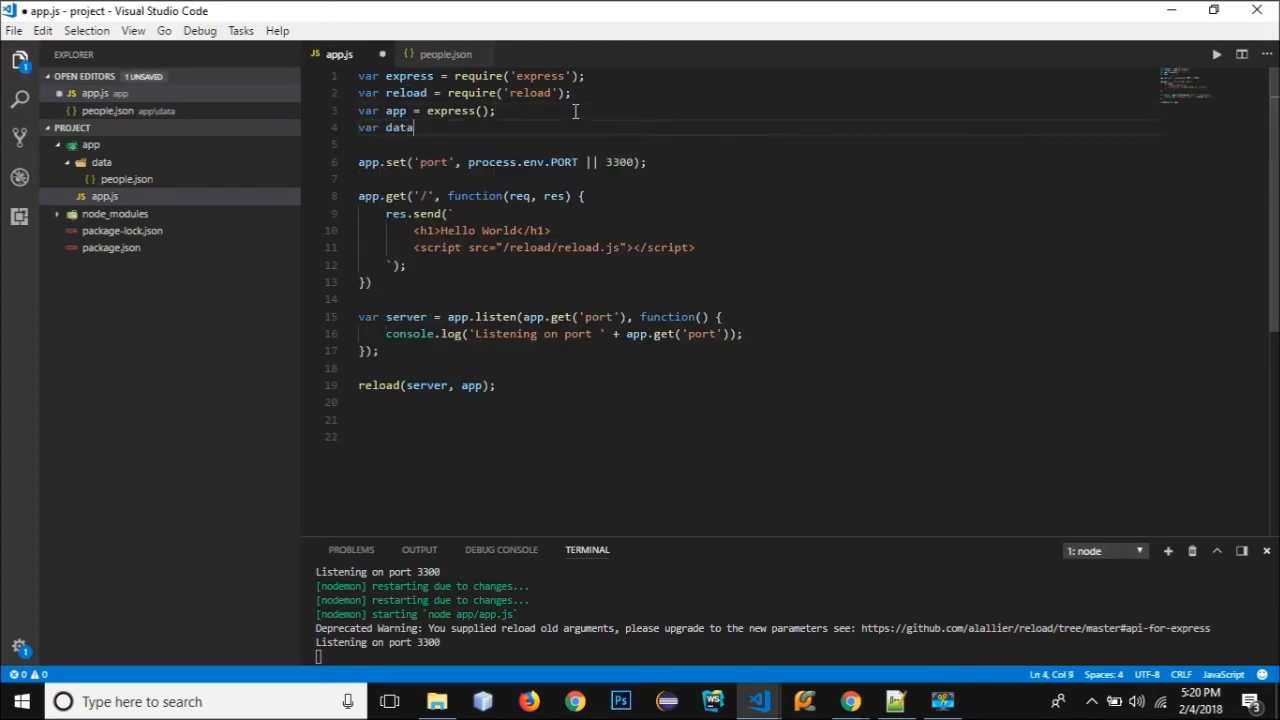
text(= require)
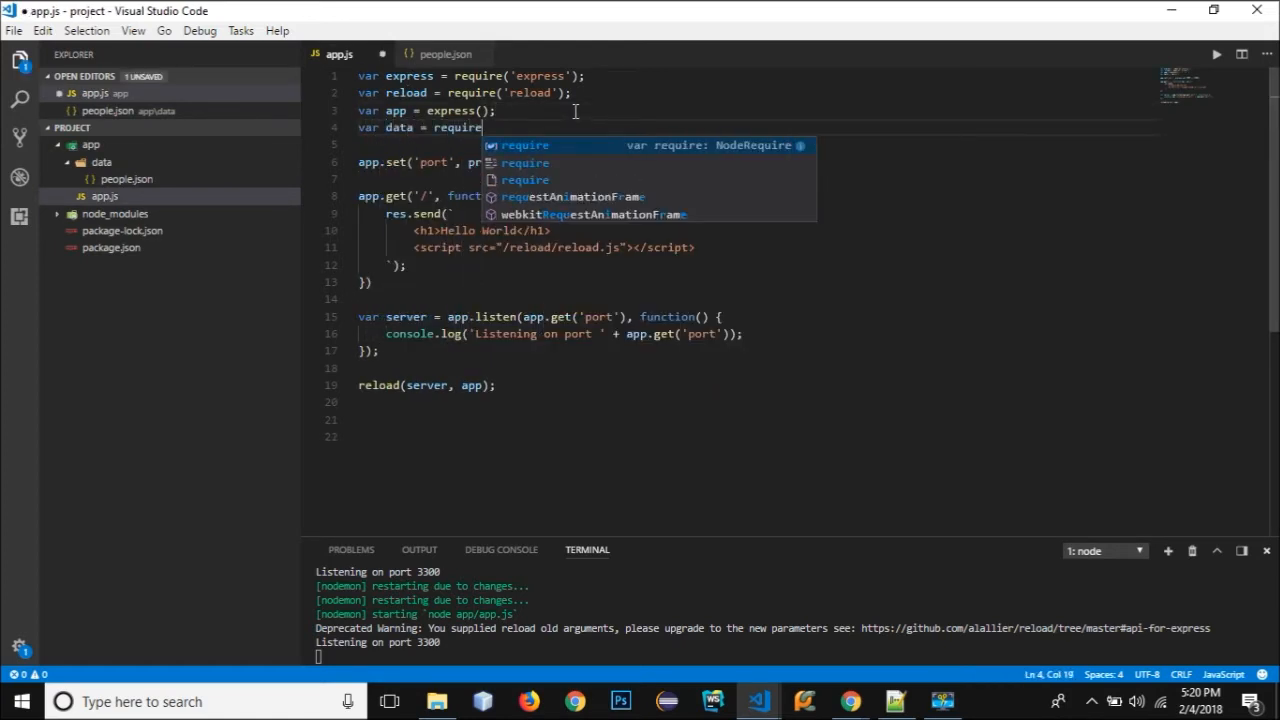
text((')
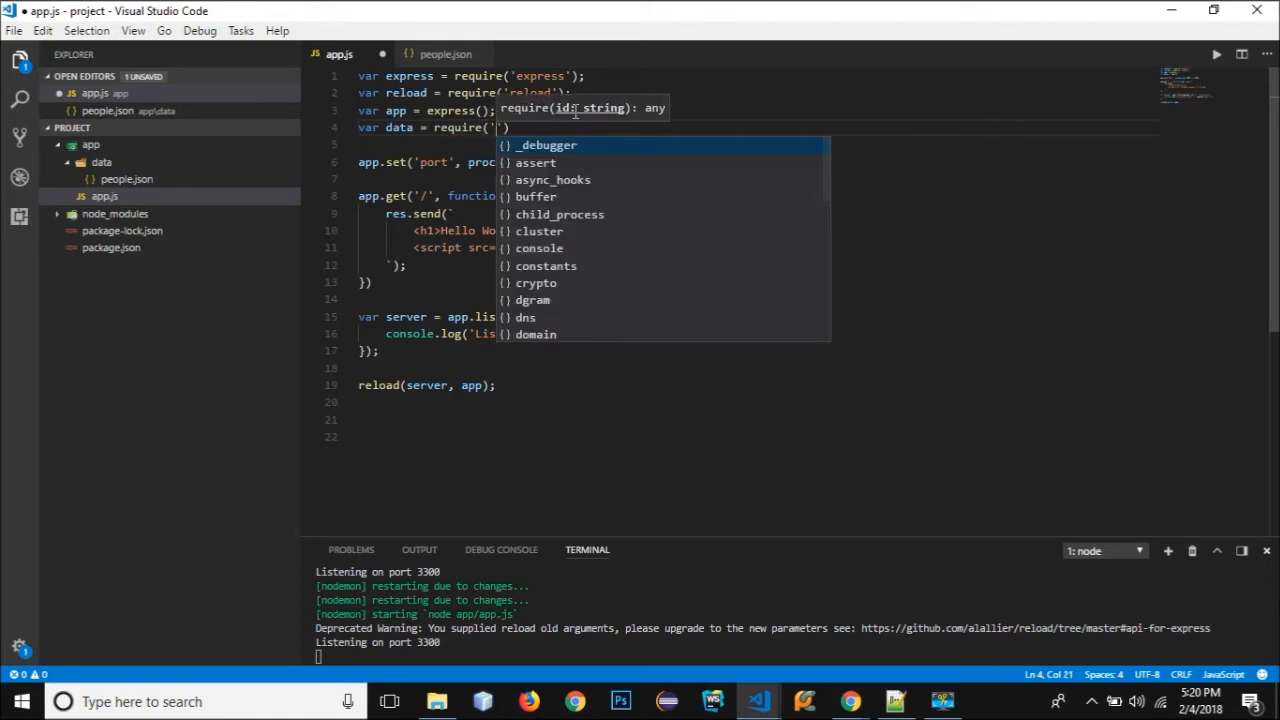
text(.)
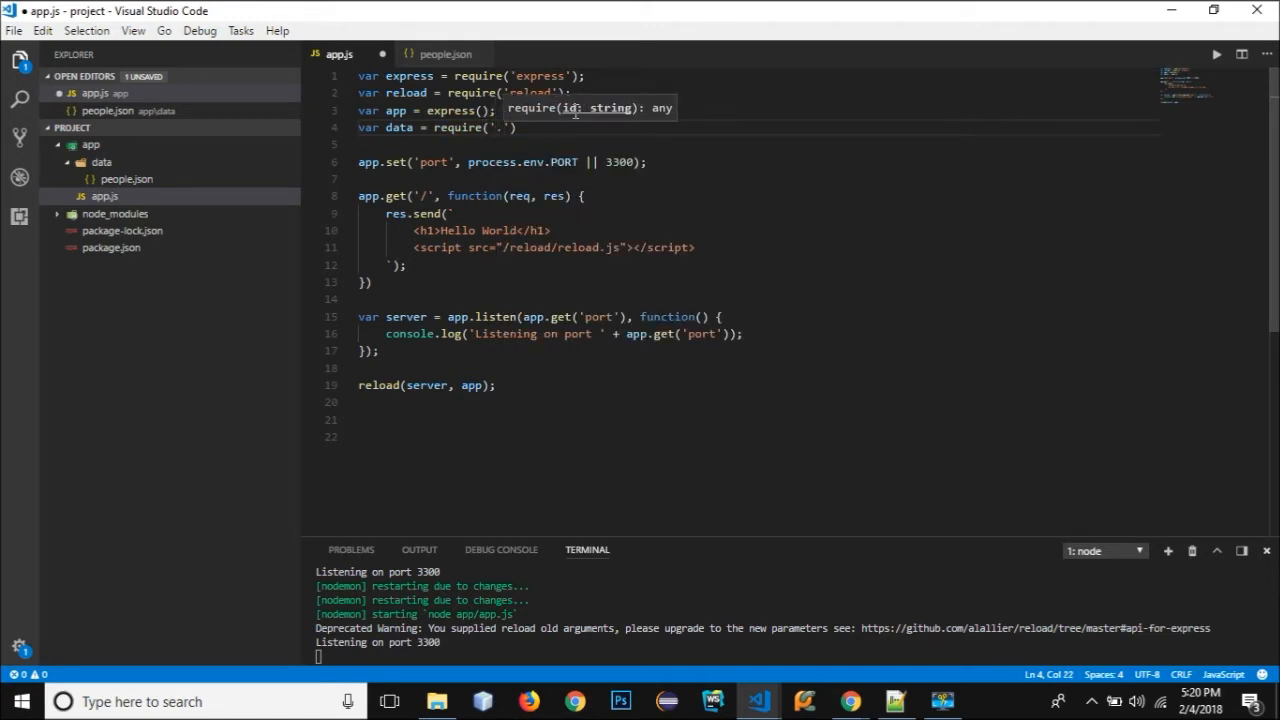
text(./data)
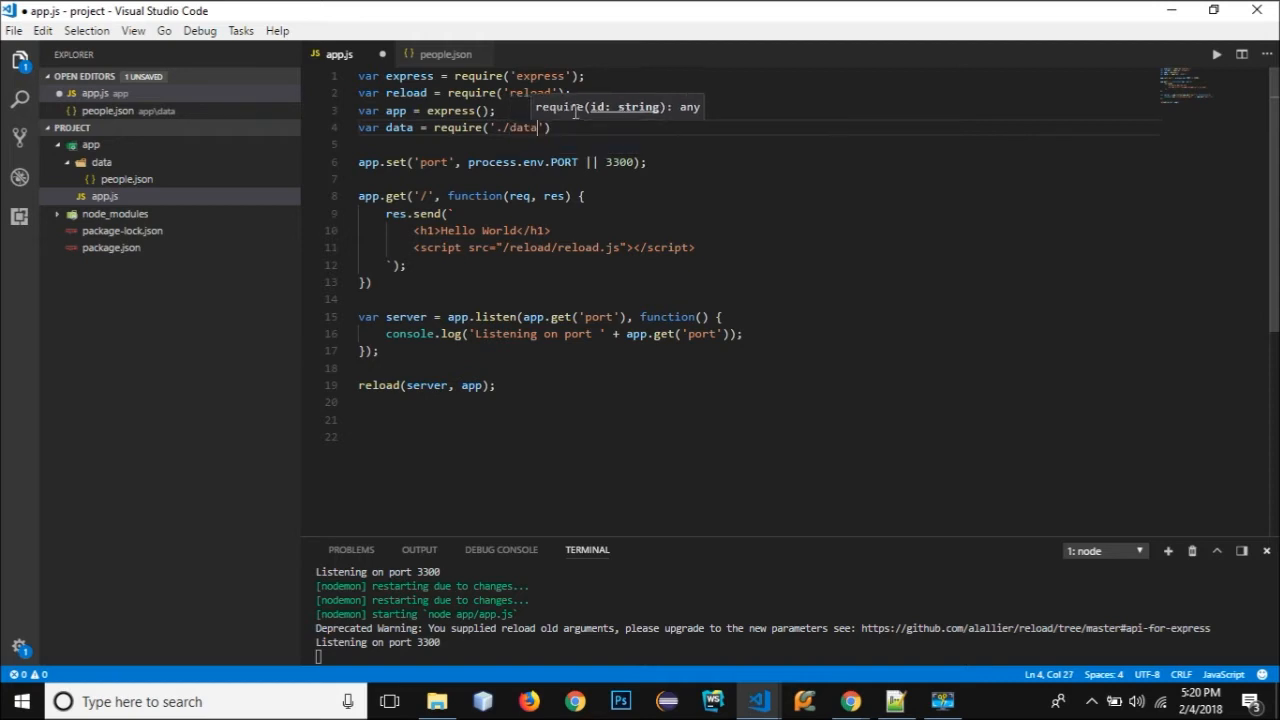
text(/data)
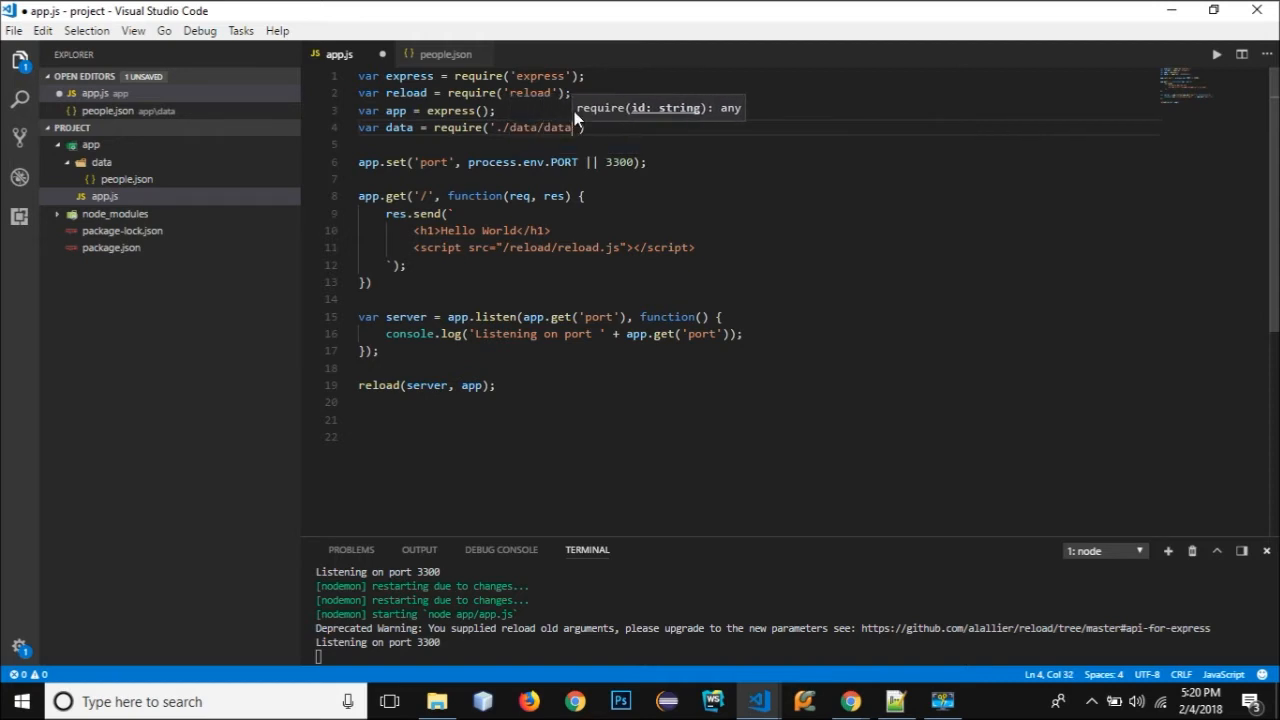
text(people.json)
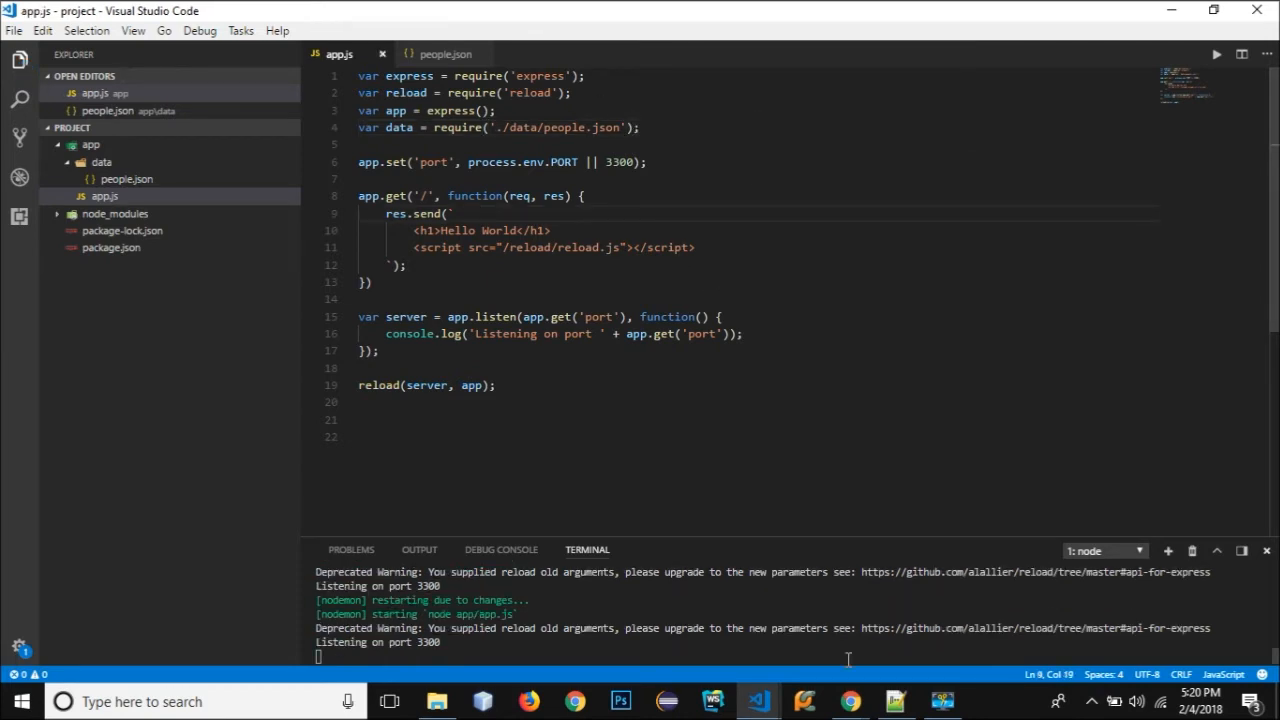
mouse_move(658, 238)
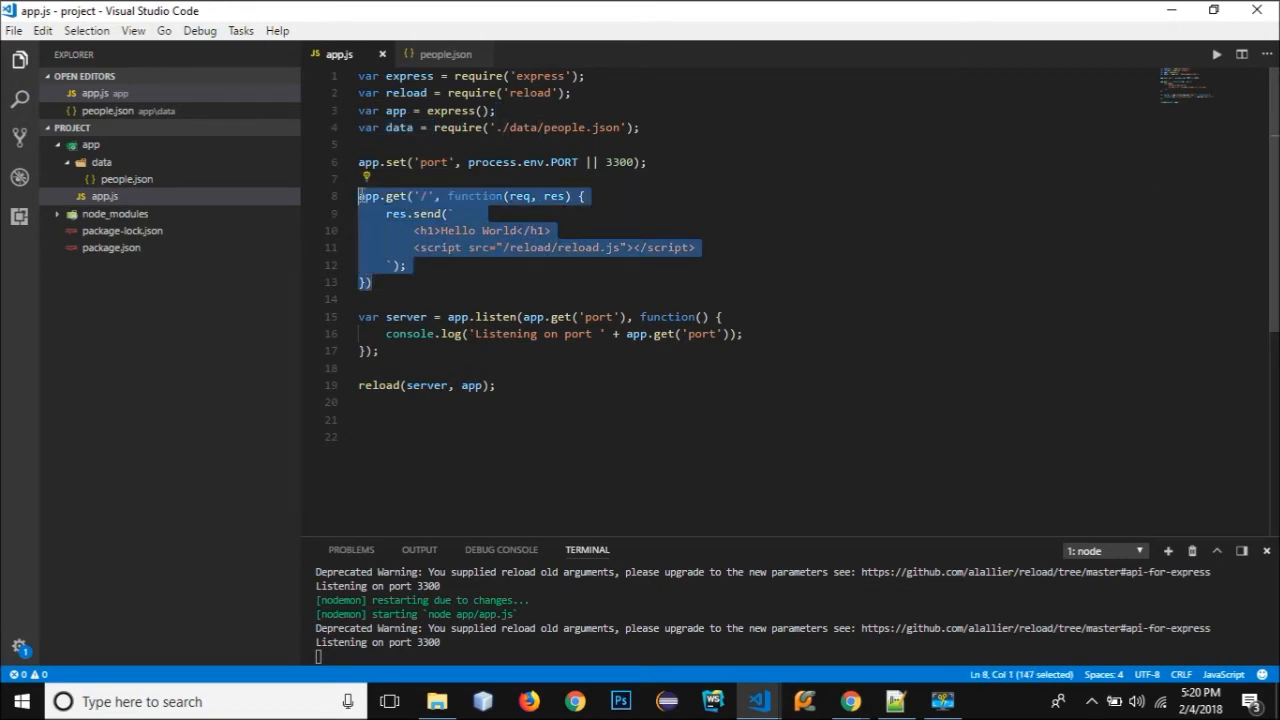
Paste the copied app.get block below the home route and change its path to '/people'.
click(448, 284)
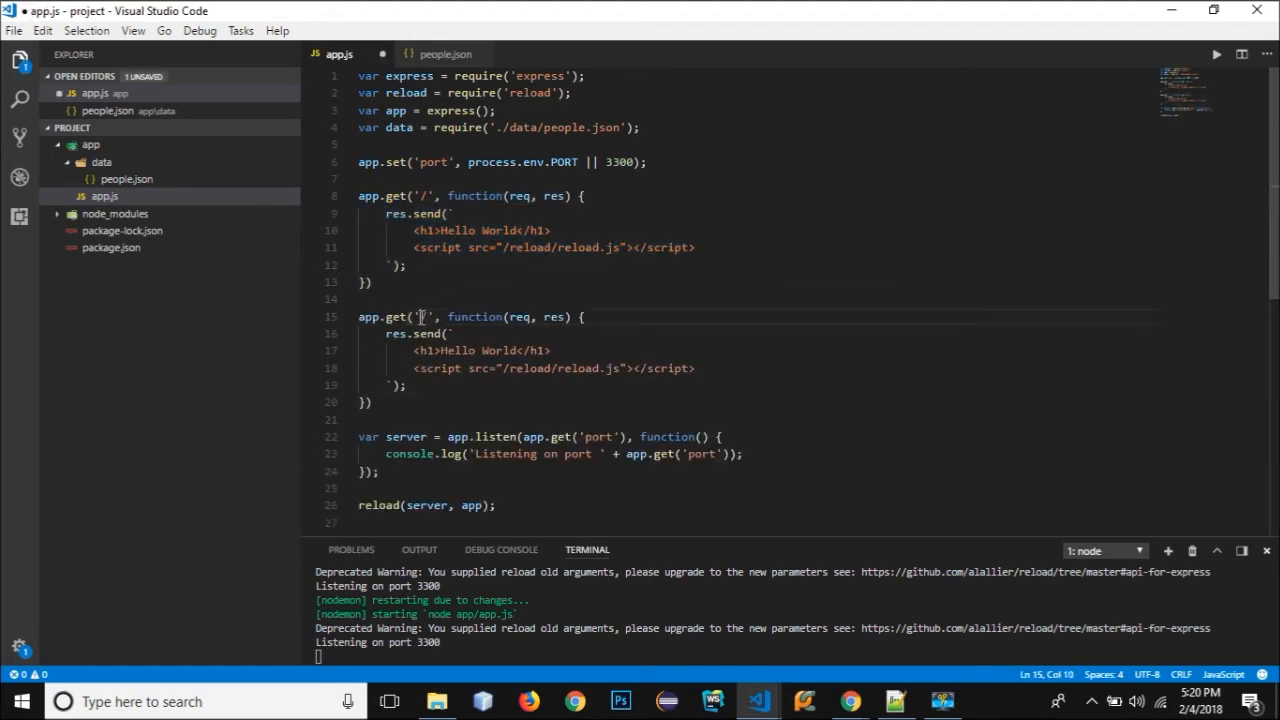
text(/)
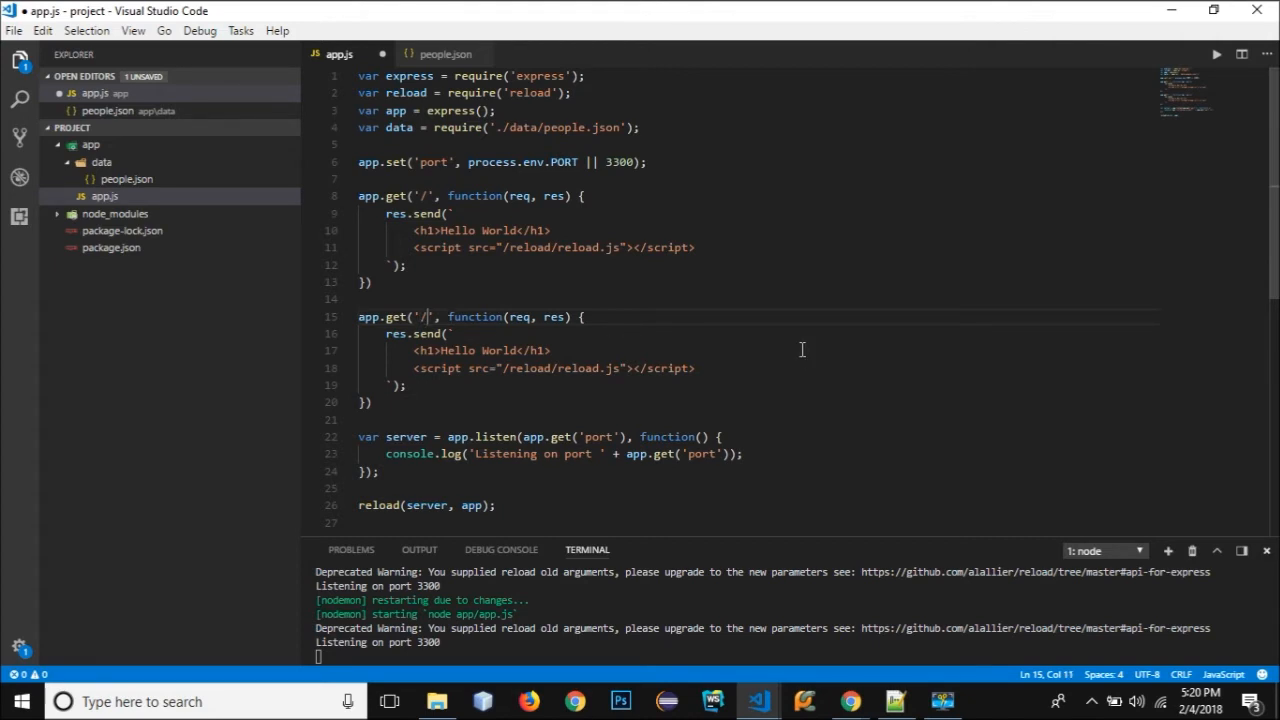
text(people)
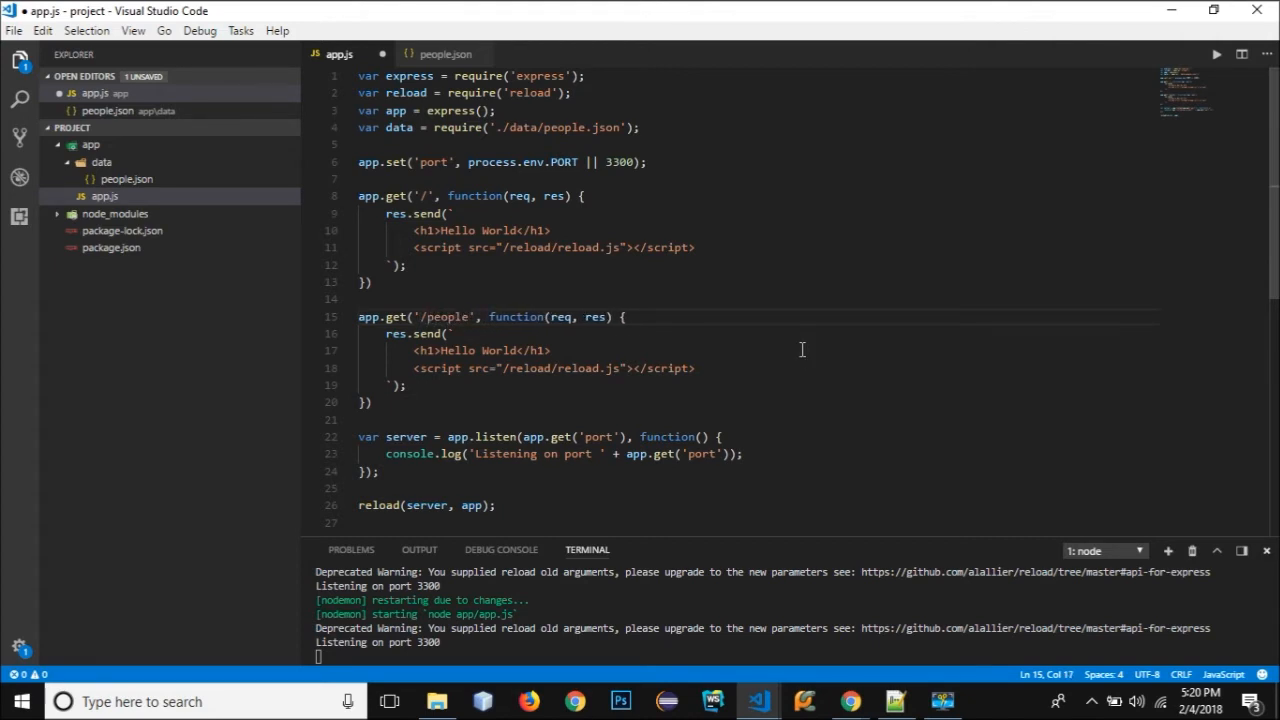
mouse_move(444, 234)
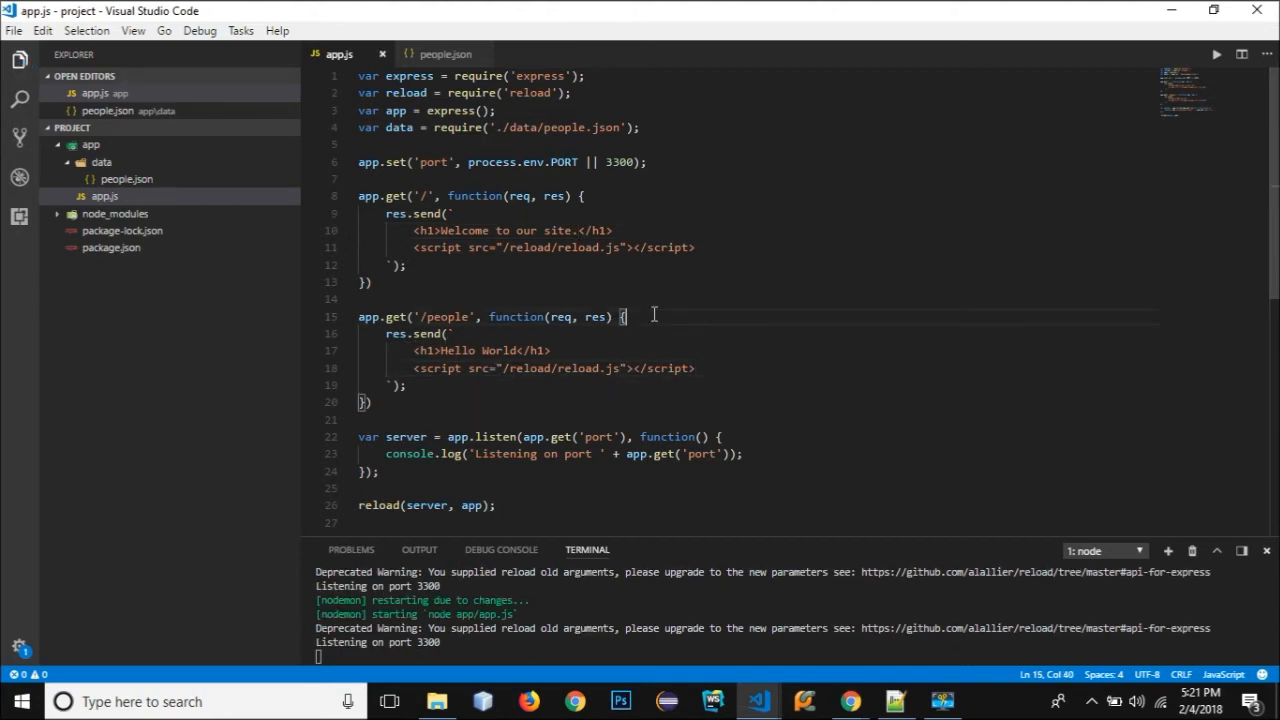
Inside the /people route declare var info and start a data.people.forEach loop over each item.
key(Enter)
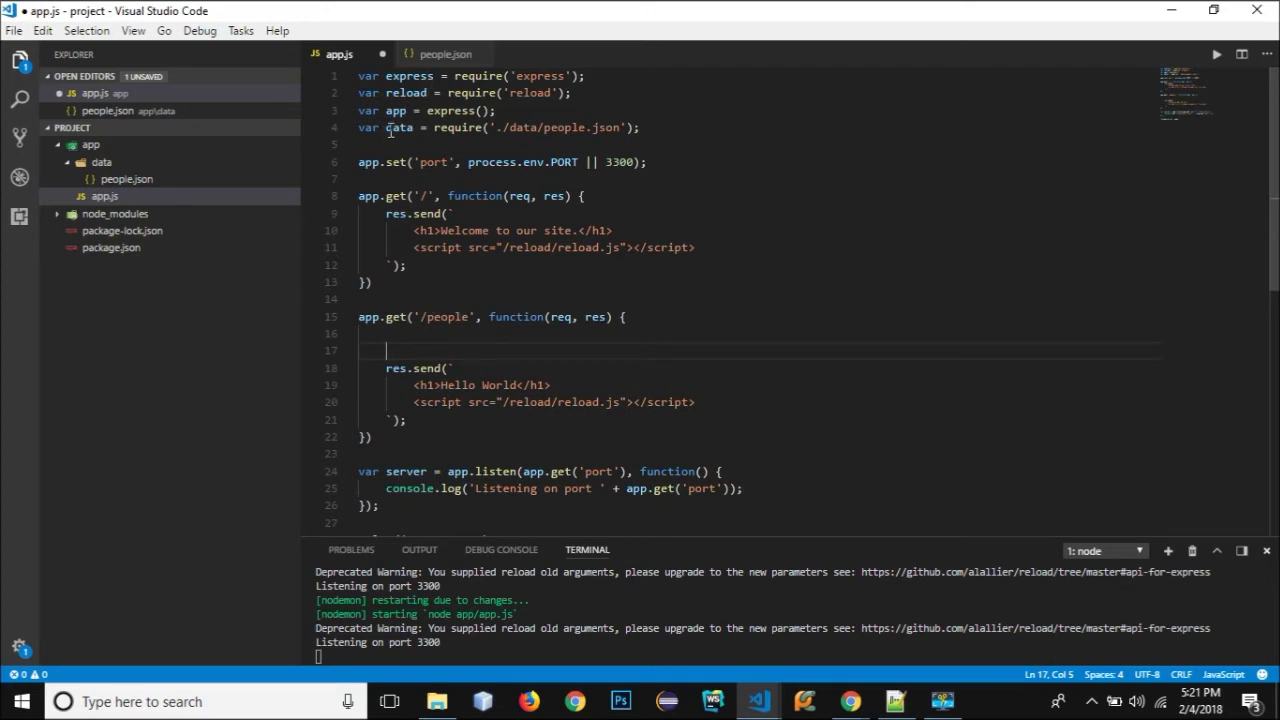
double_click(560, 128)
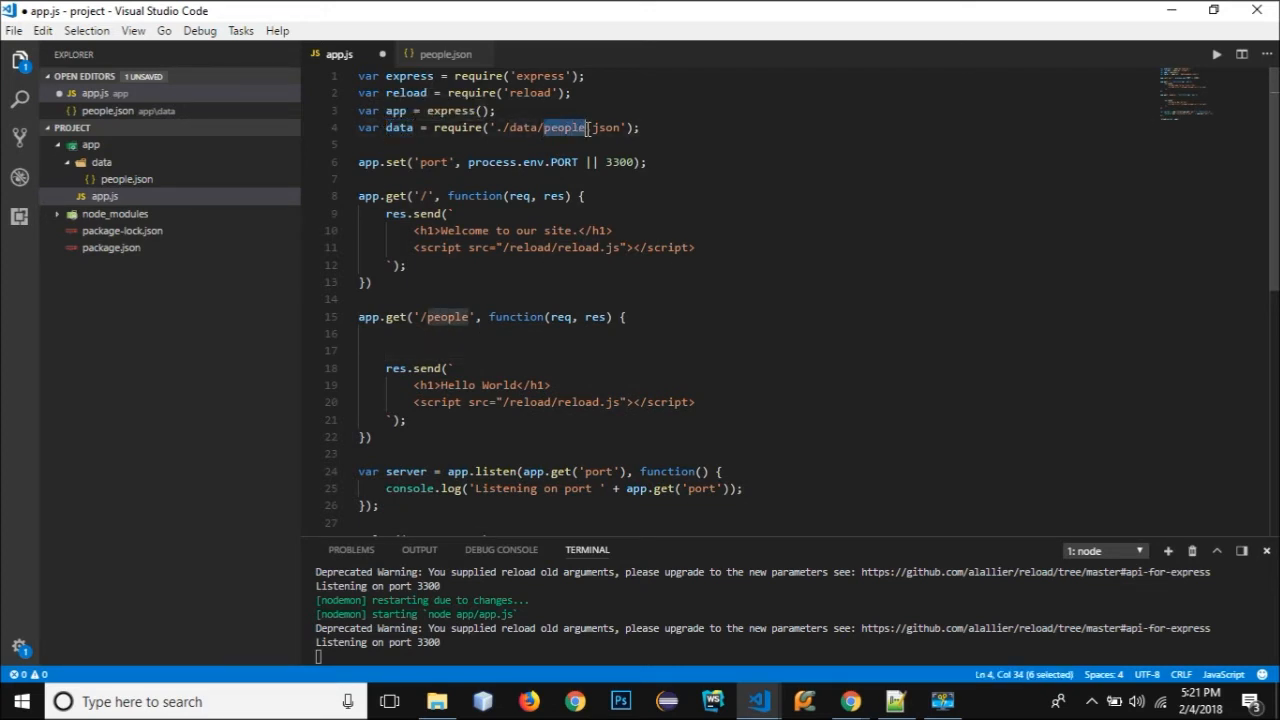
click(444, 54)
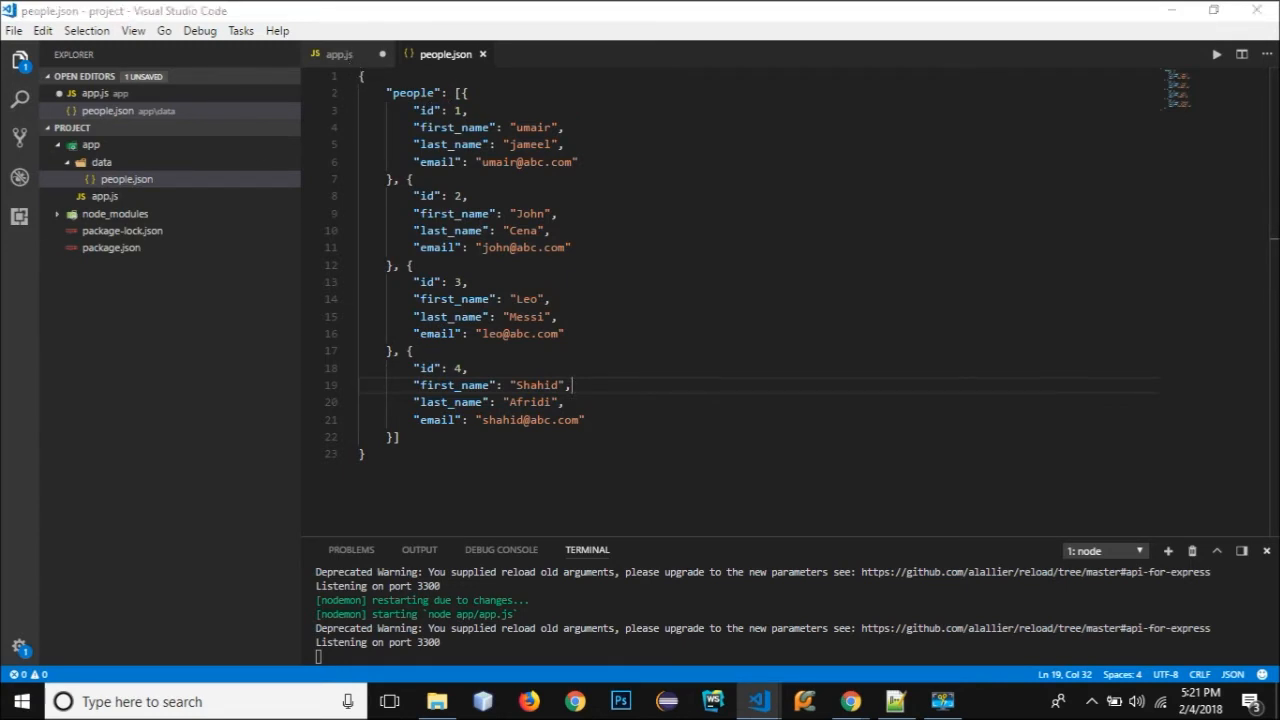
click(340, 54)
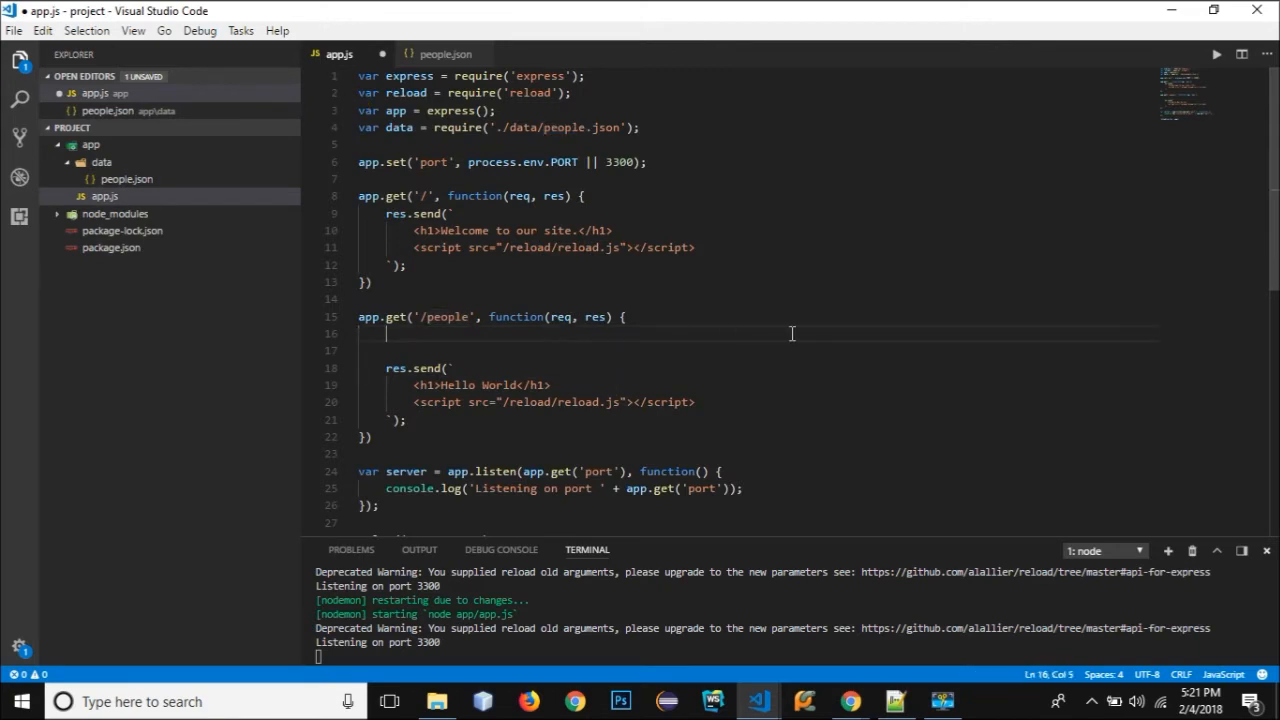
text(var)
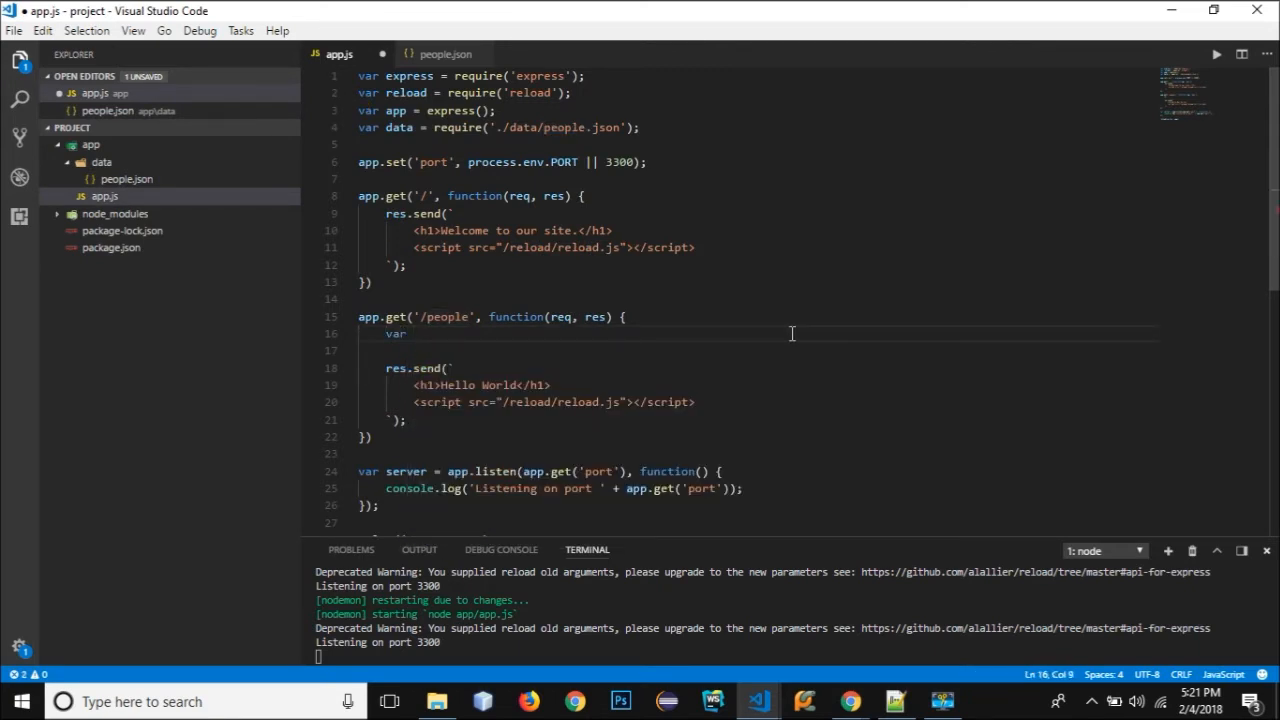
text(ppl = '';)
text(d)
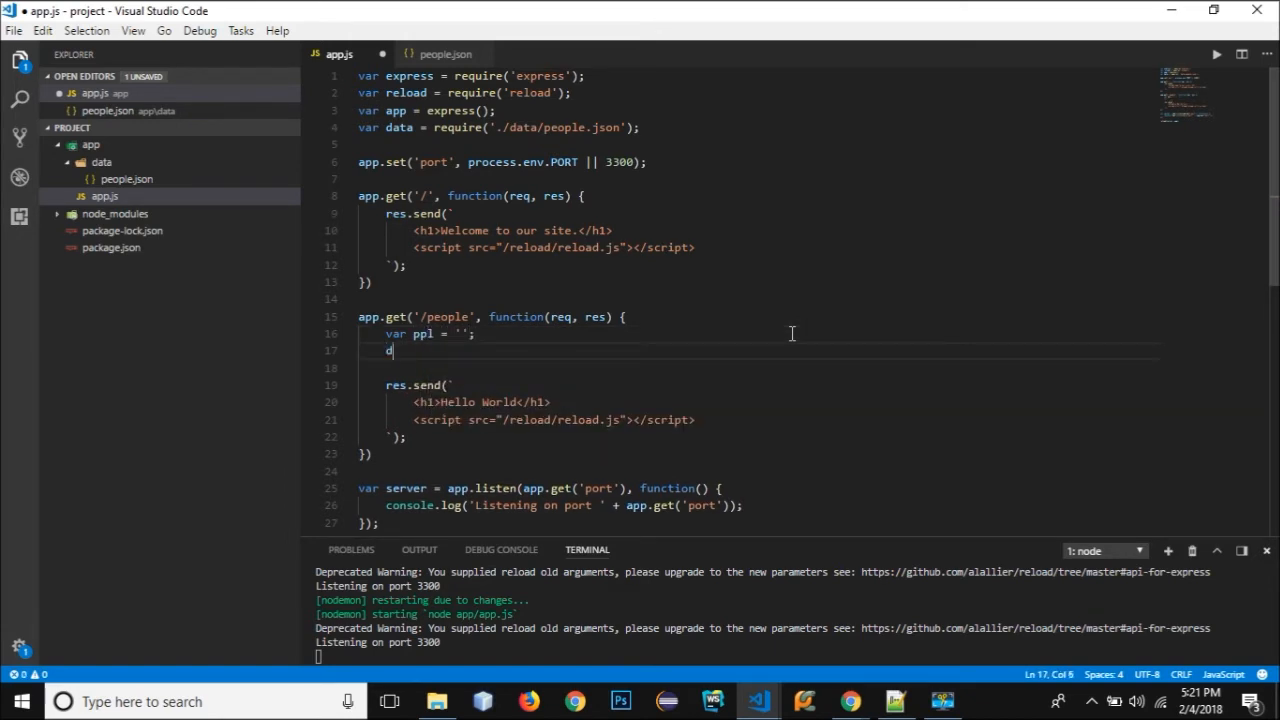
text(ata.p)
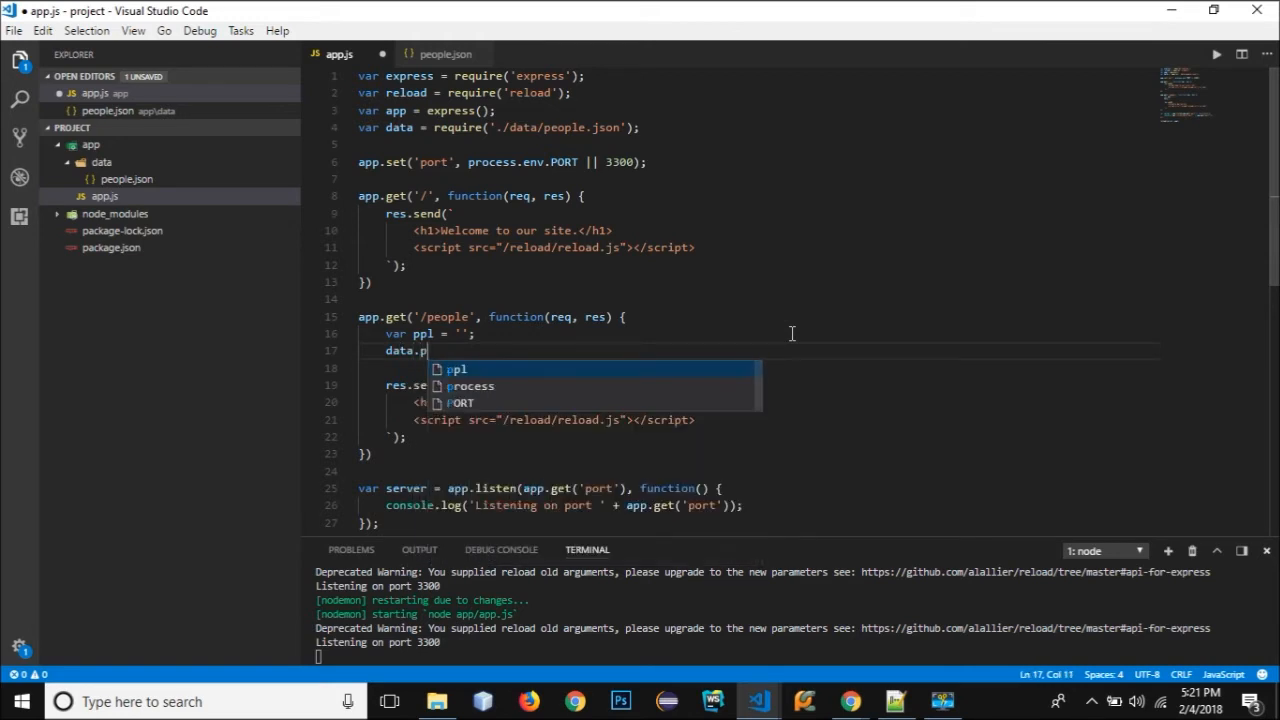
text(eople)
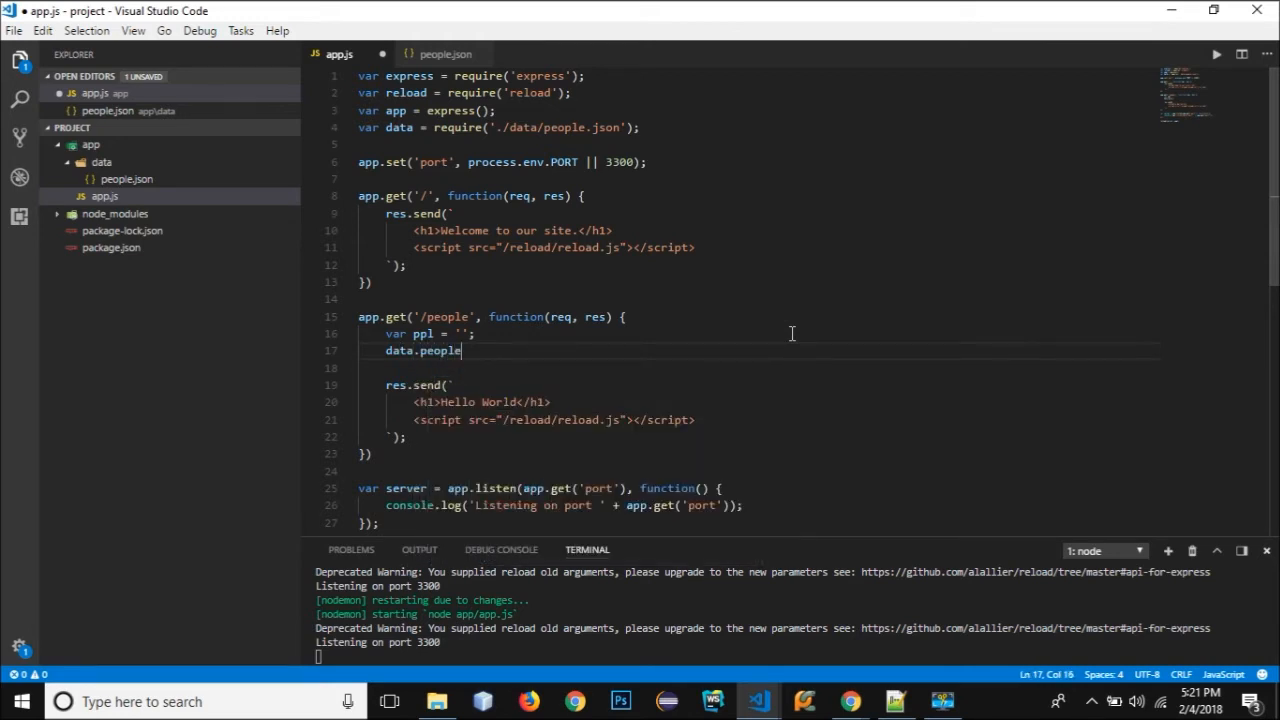
text(.forEach(function(item) {)
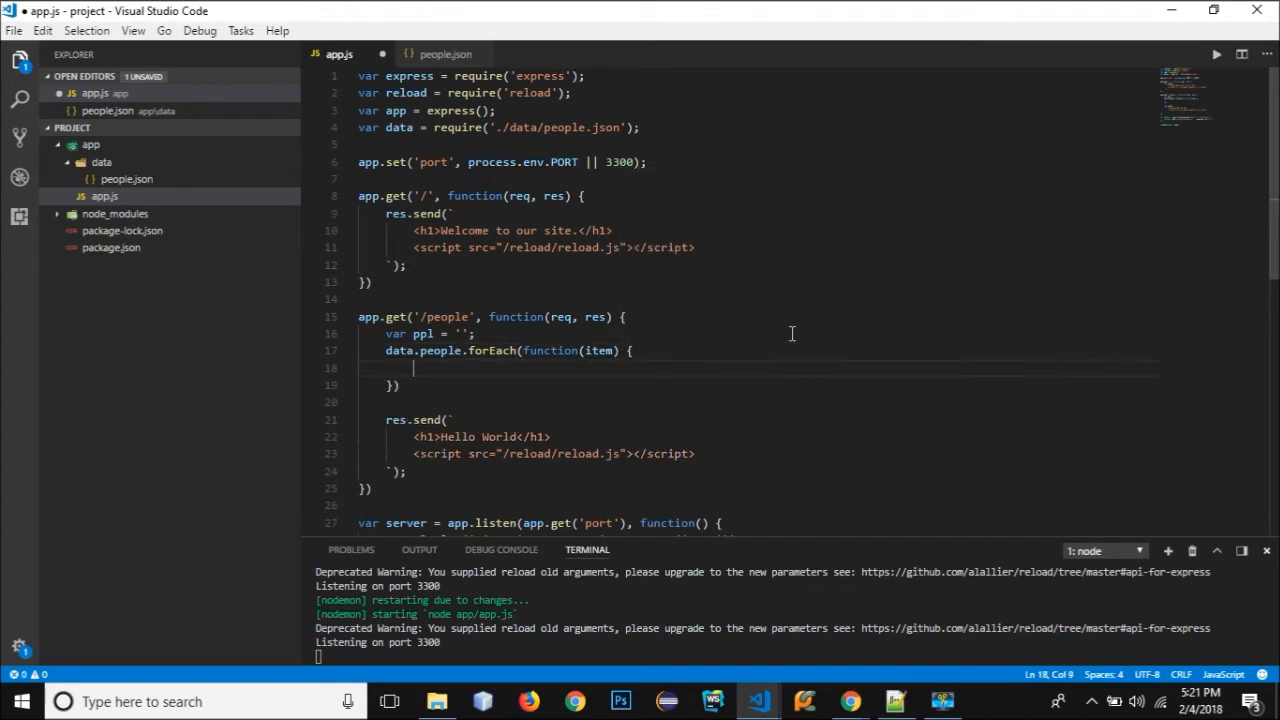
text(info += `)
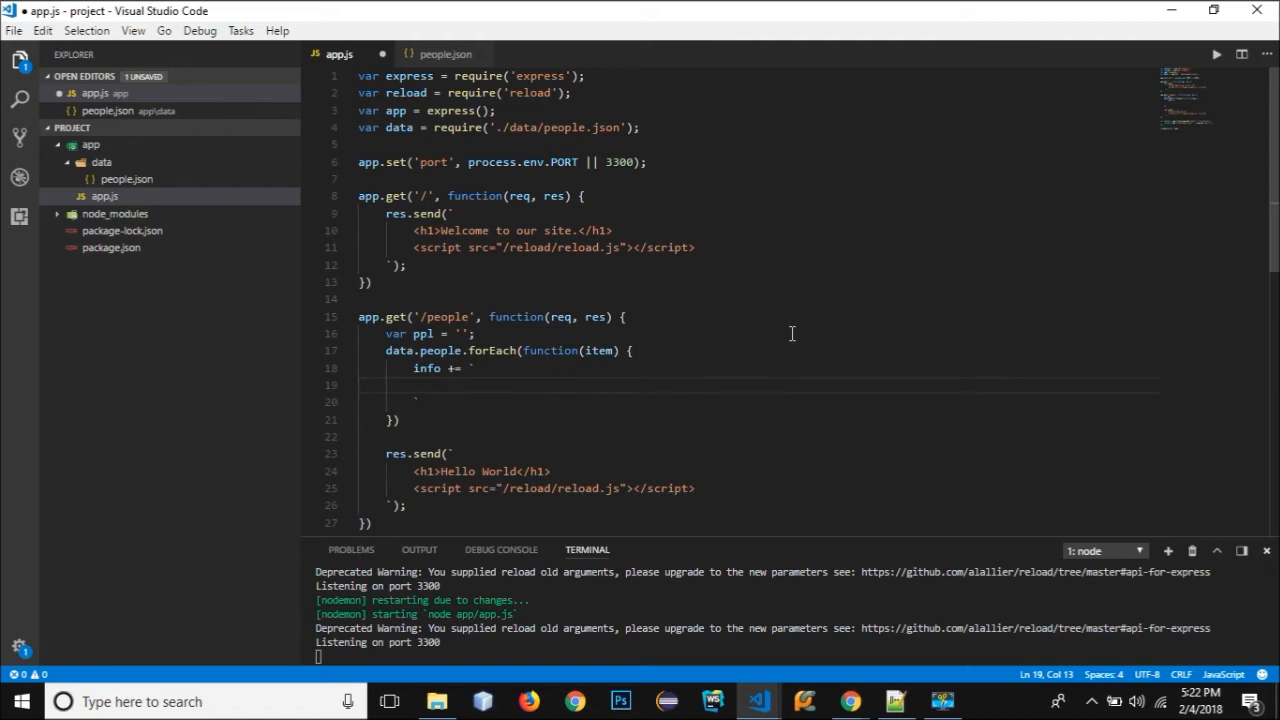
Append an h1 with ${item.id} and an h3 with ${item.first_name} ${item.last_name} for each person.
text(<)
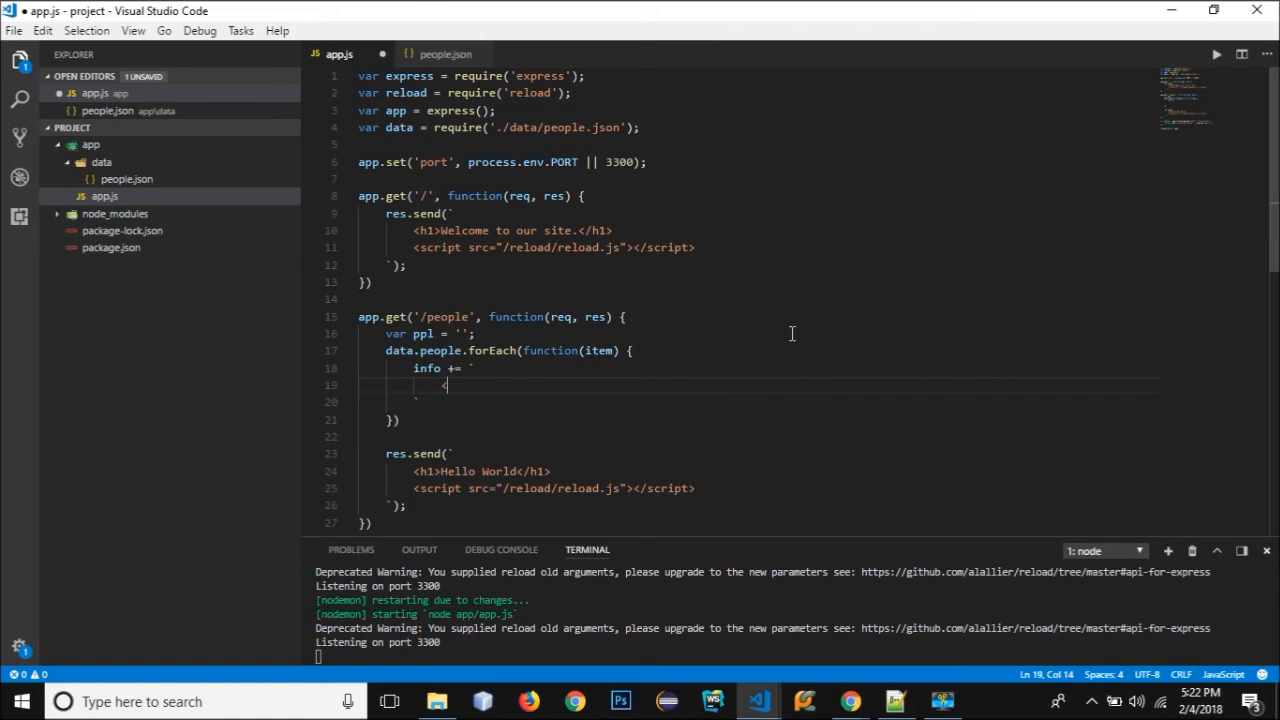
text(<h1)
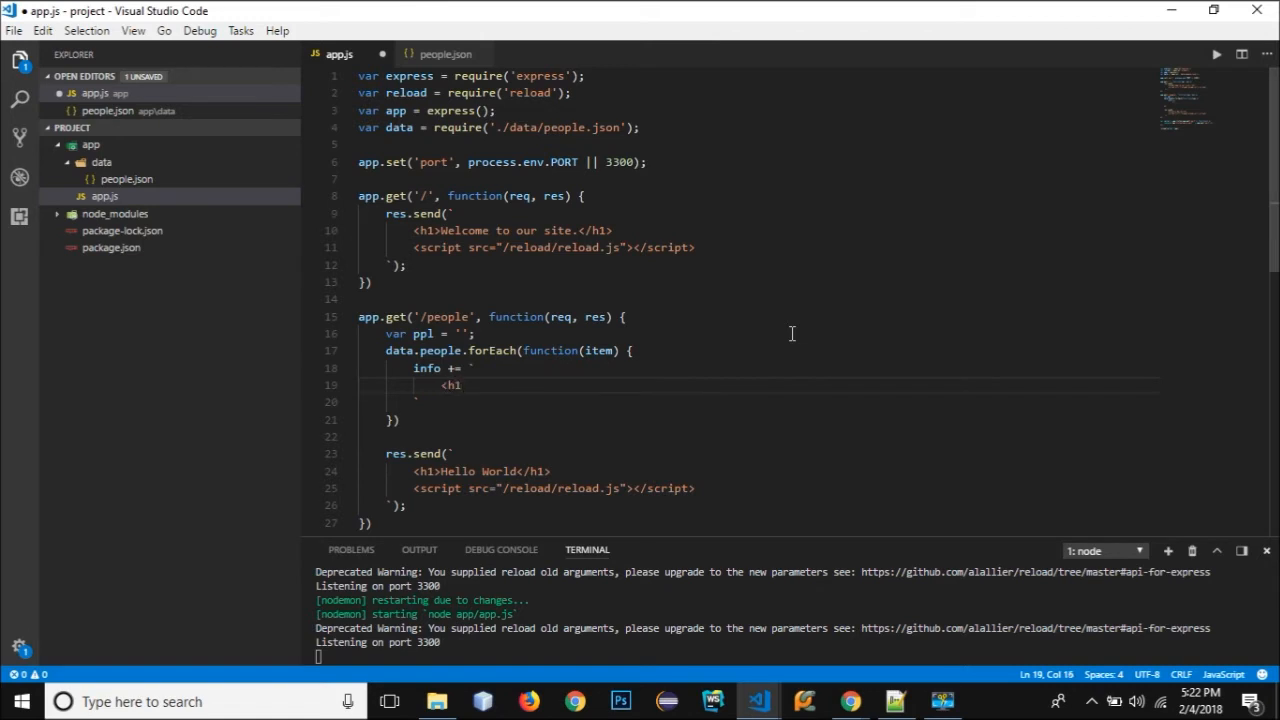
text(>)
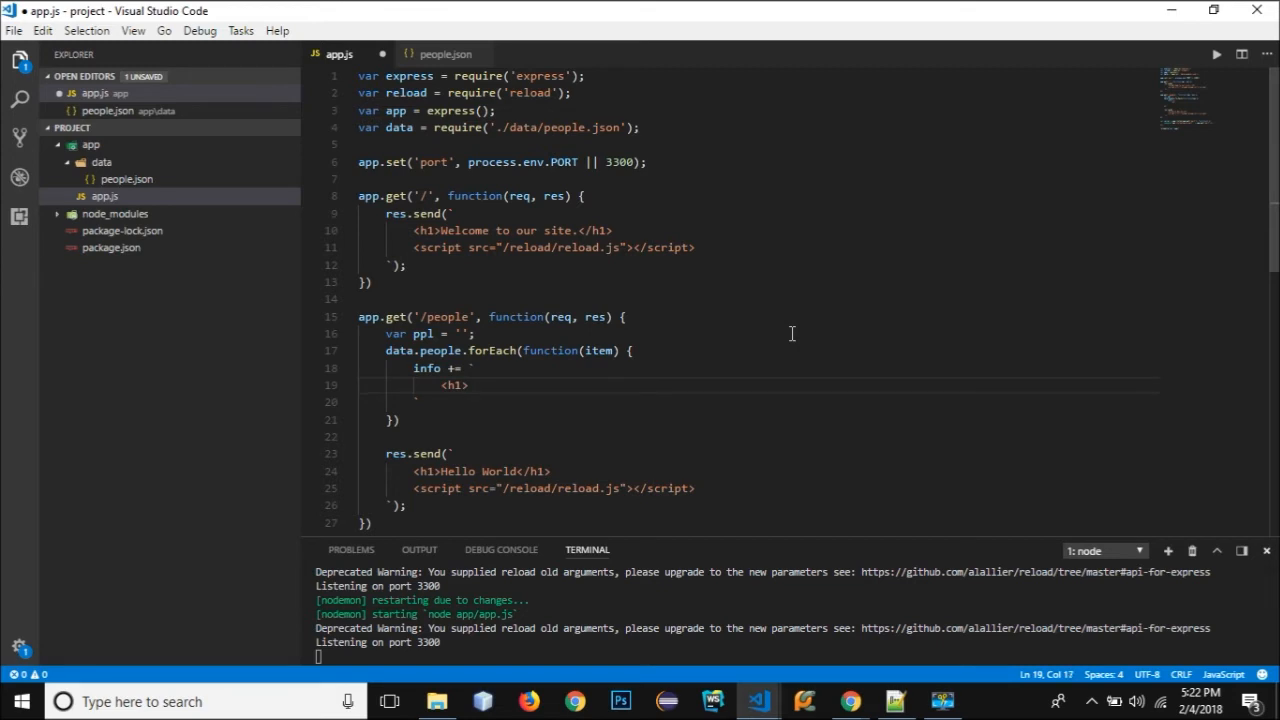
text(${})
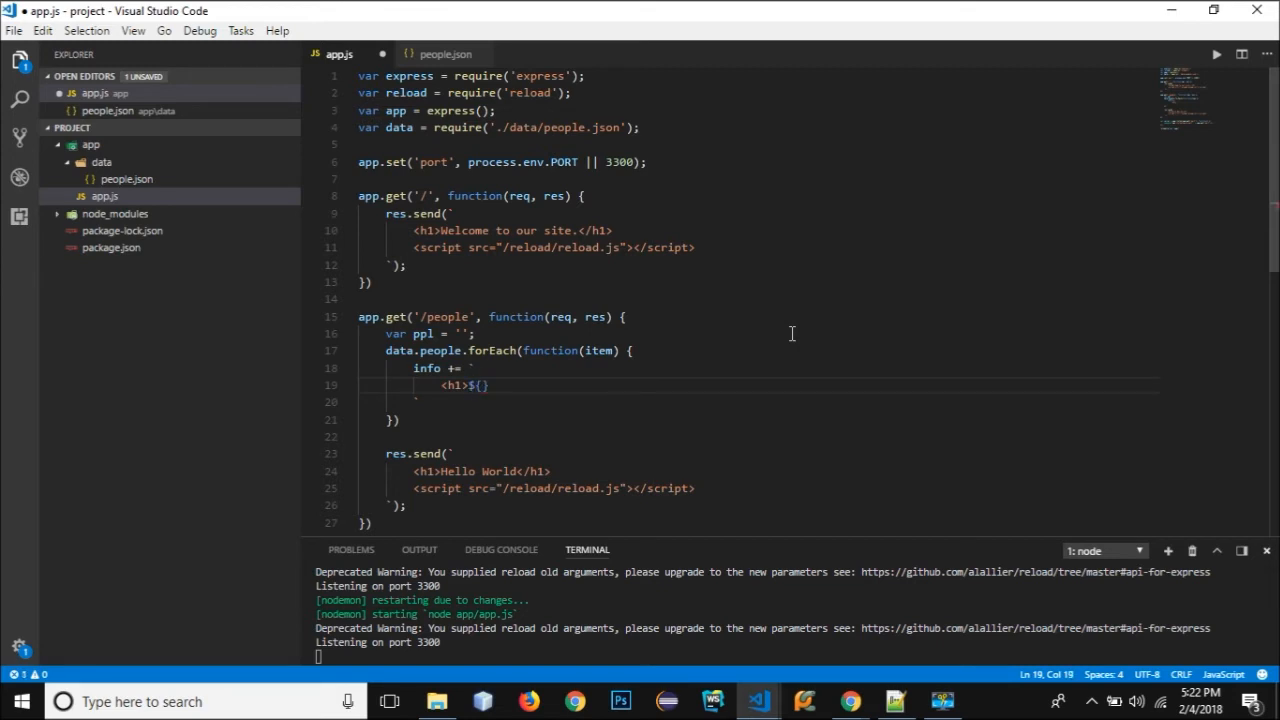
text(item.id)
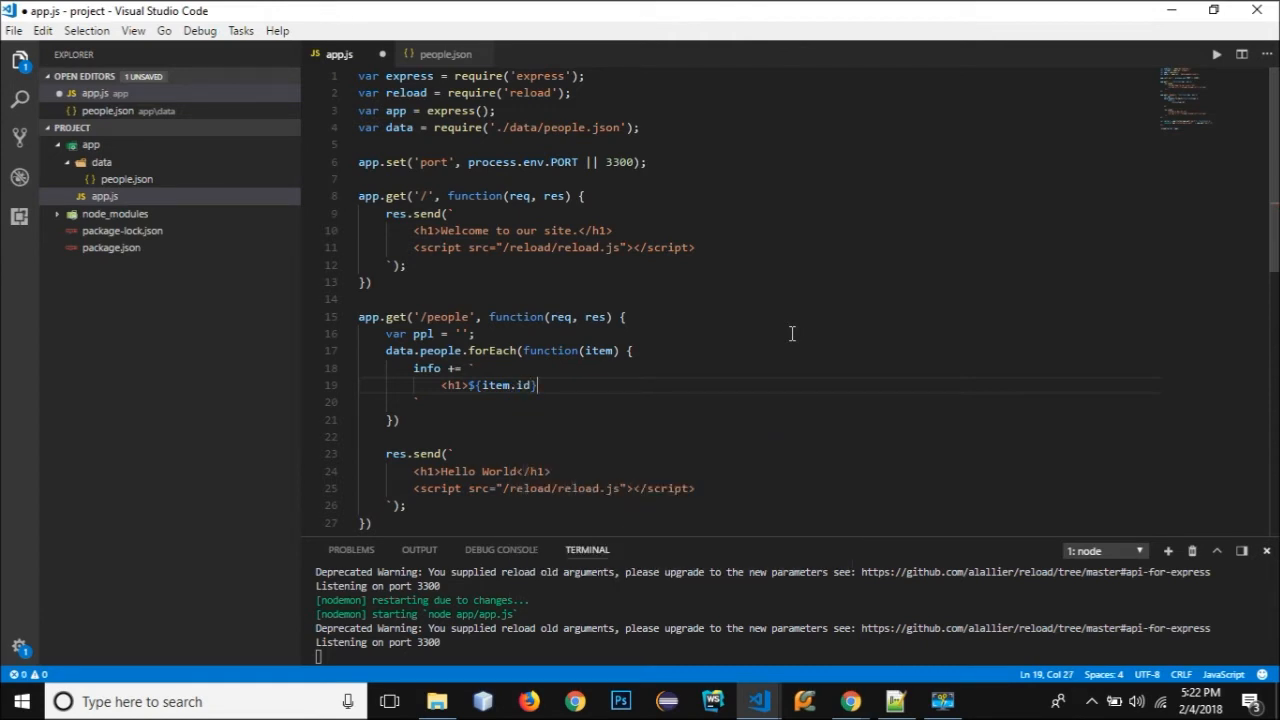
text(</h1>)
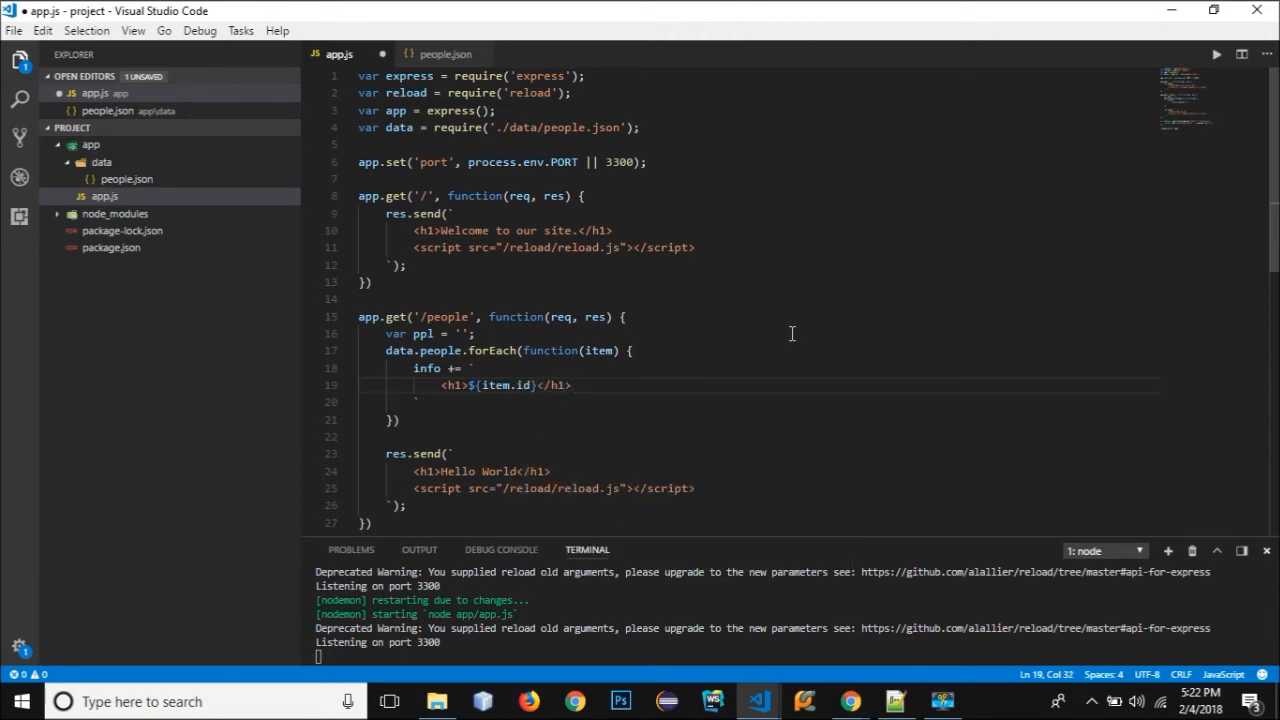
key(Enter)
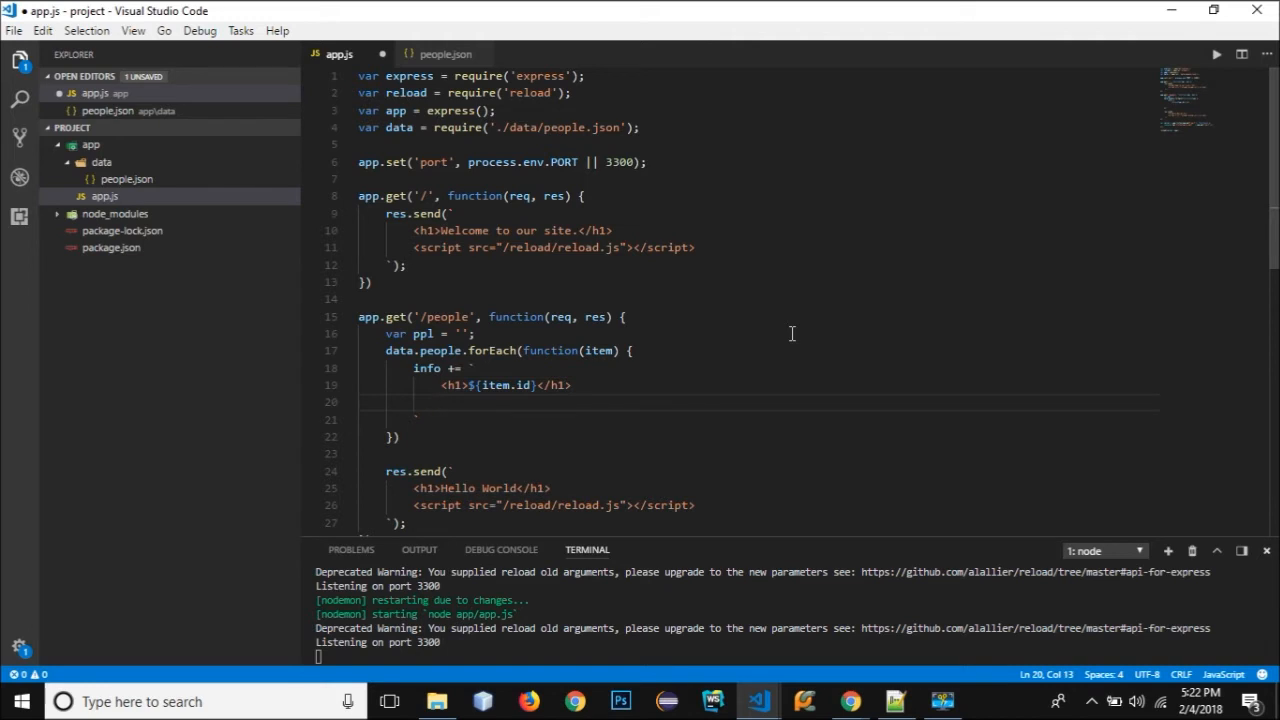
text(<h)
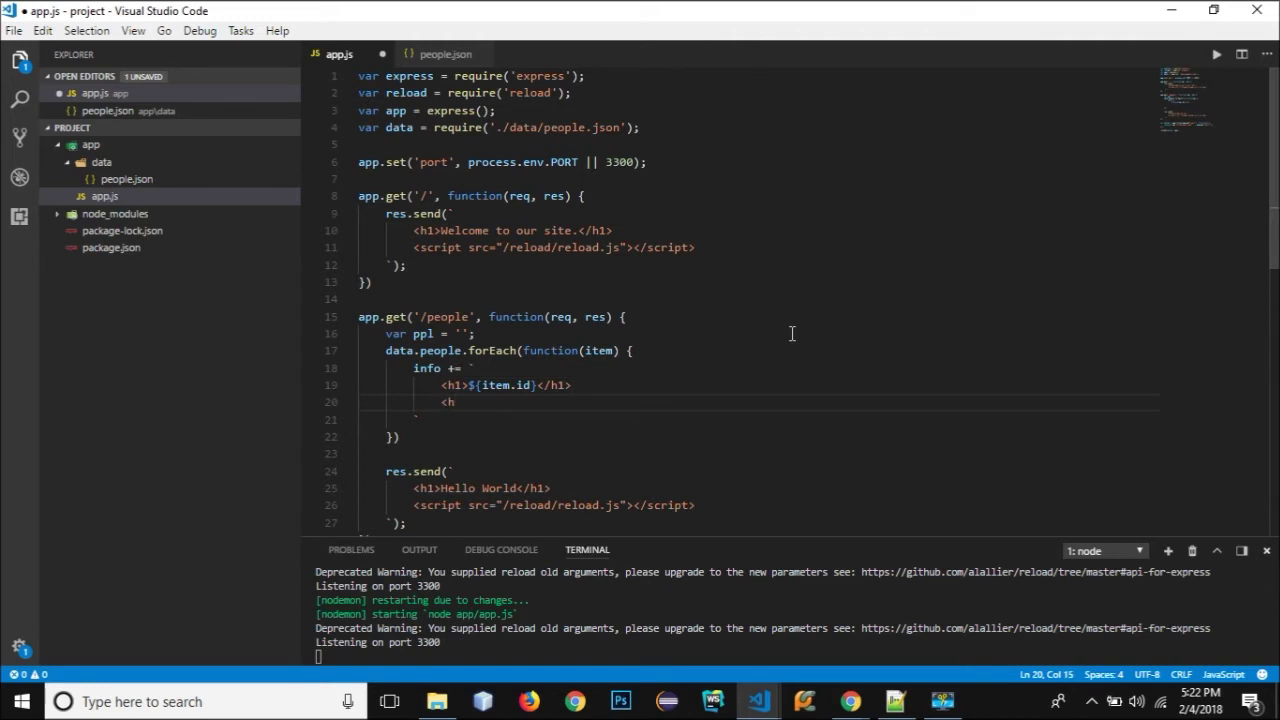
text(3>)
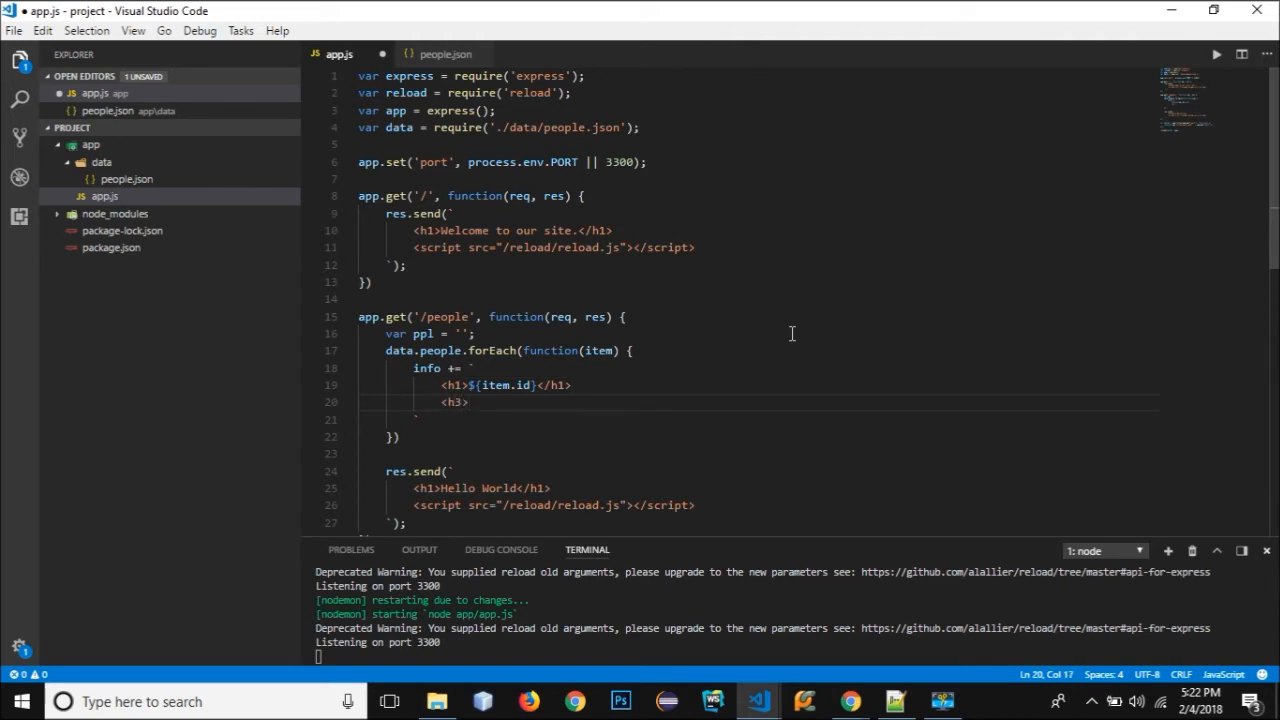
text(${)
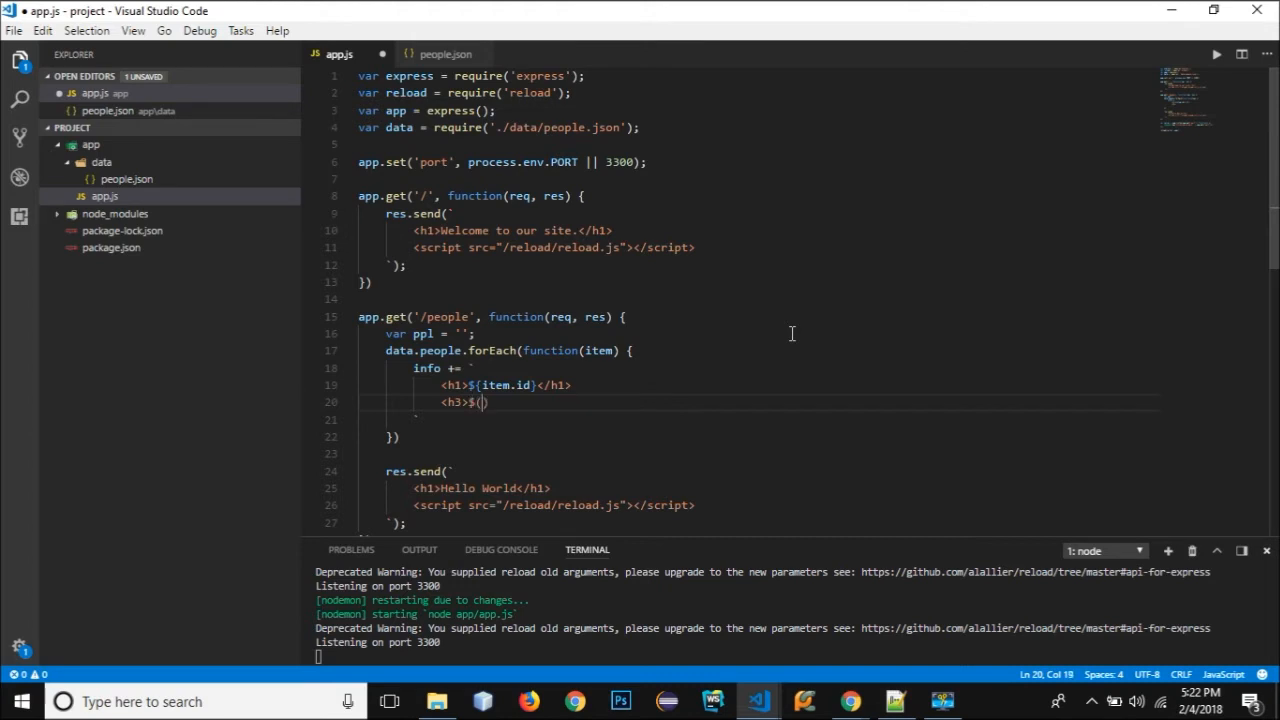
text(item.)
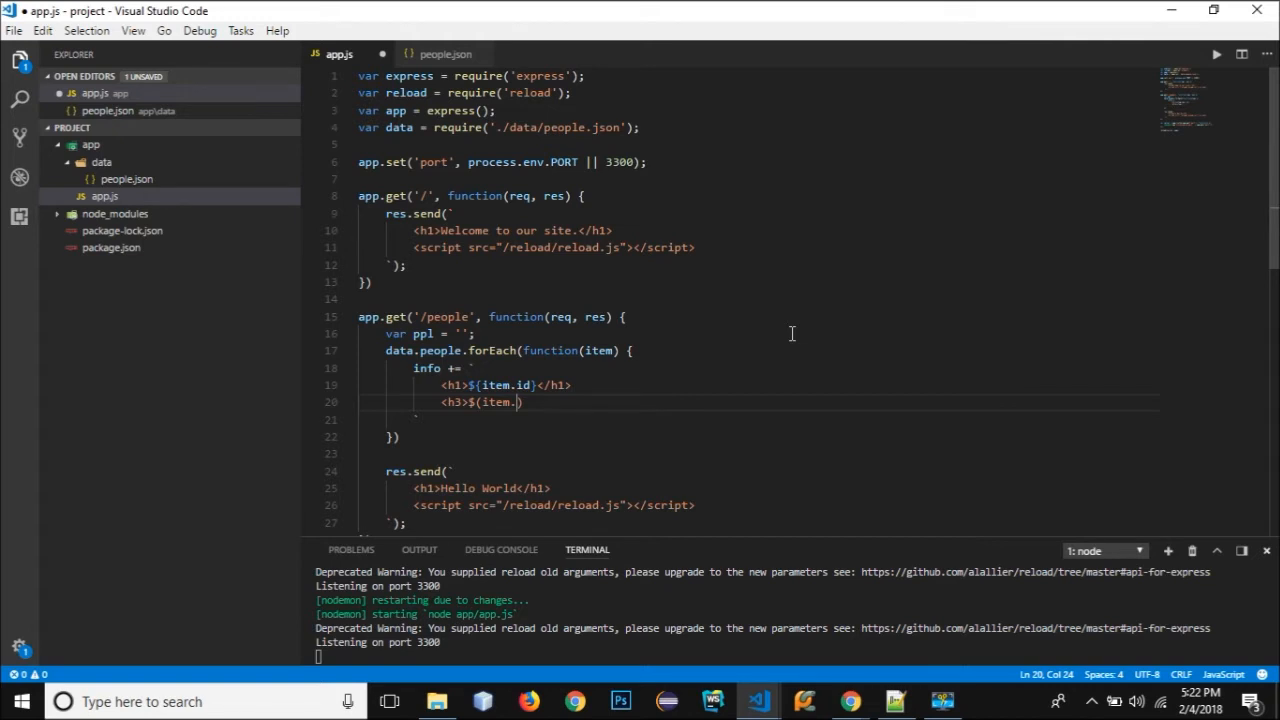
text(first_name)
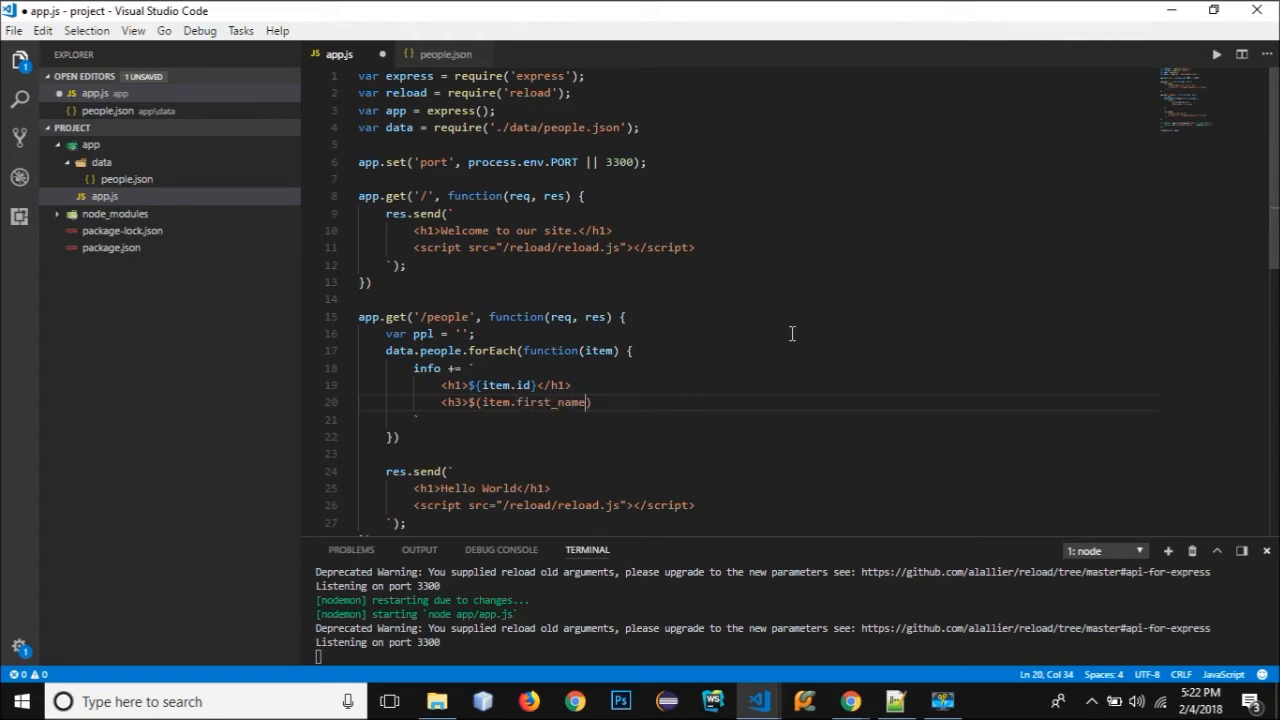
click(444, 54)
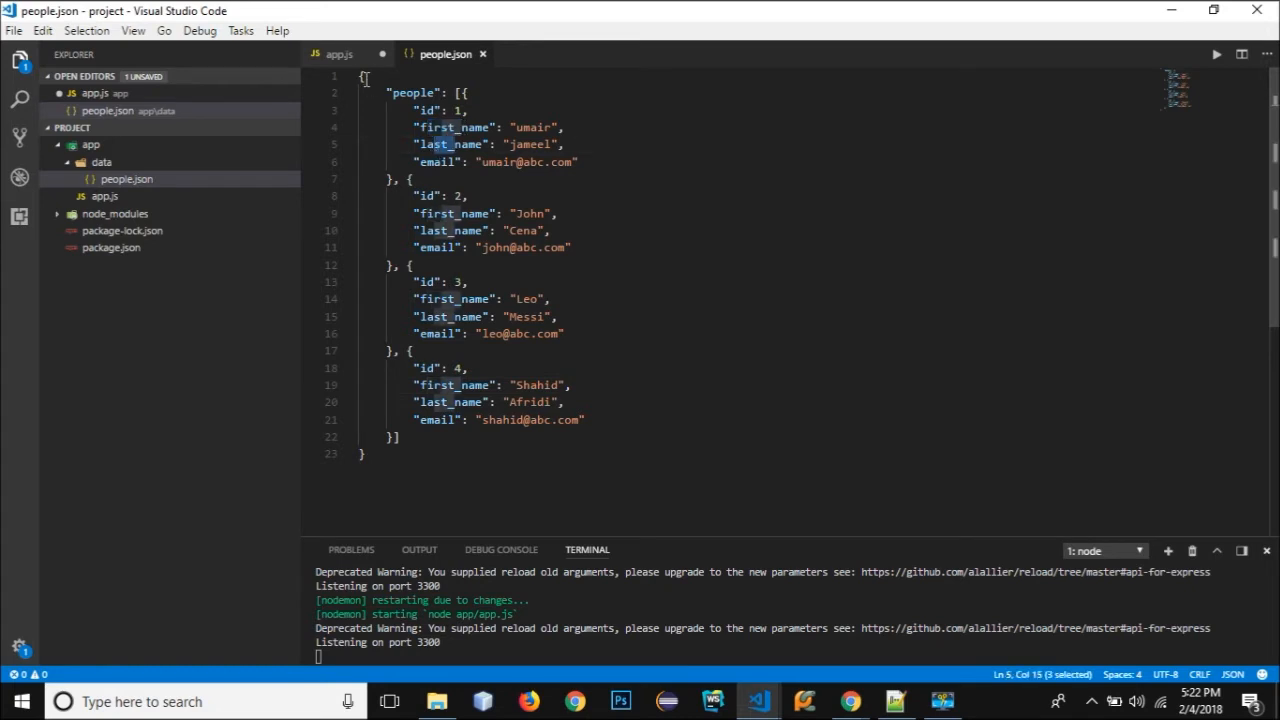
click(344, 54)
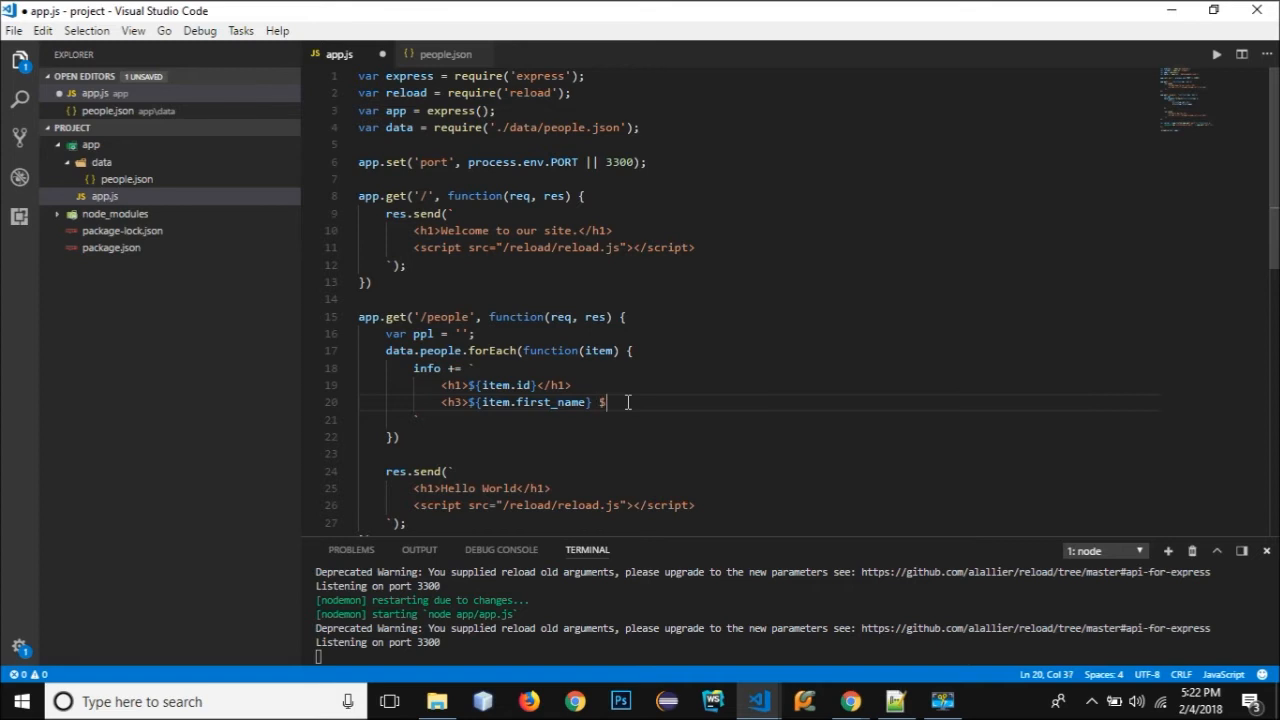
text({item.)
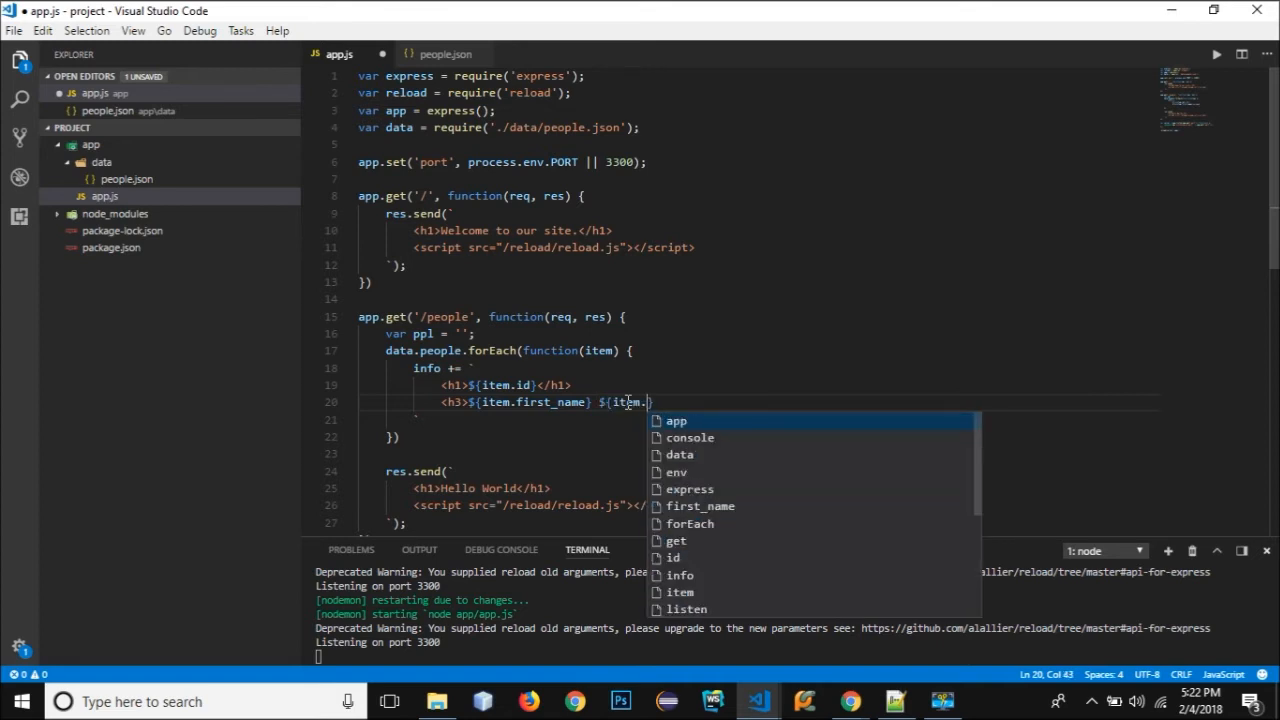
text(last_name})
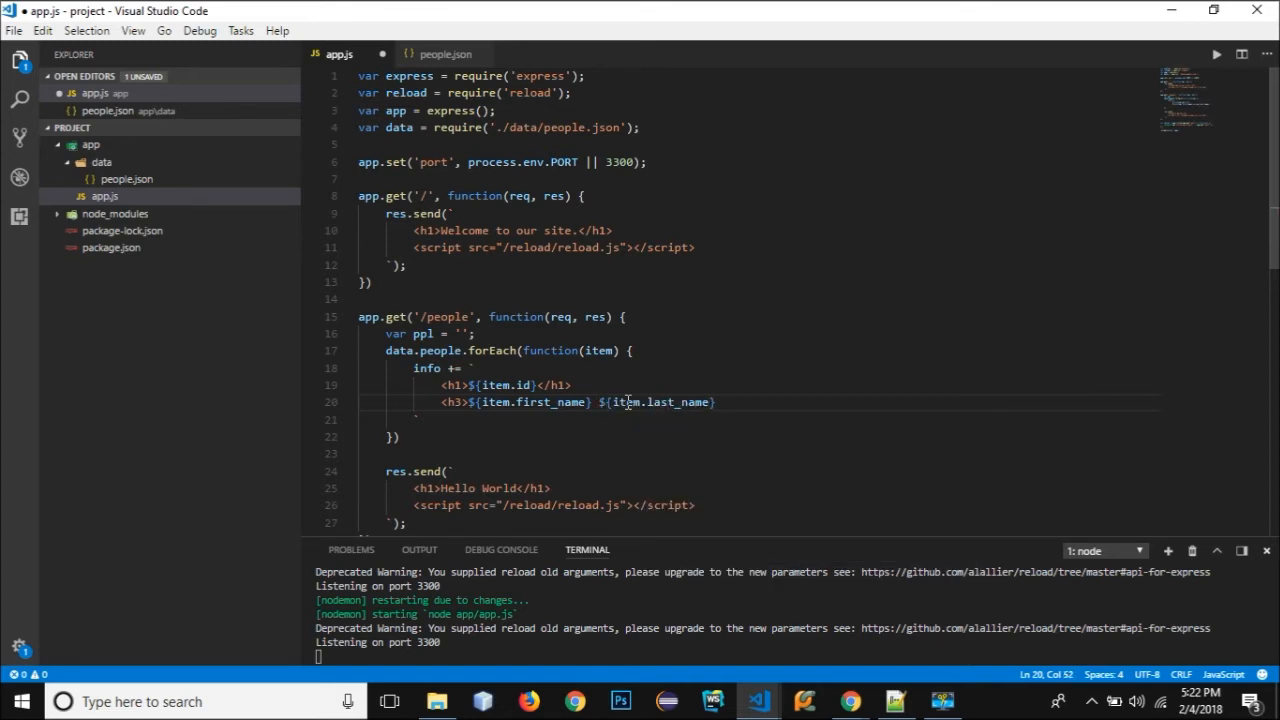
text(</h3>)
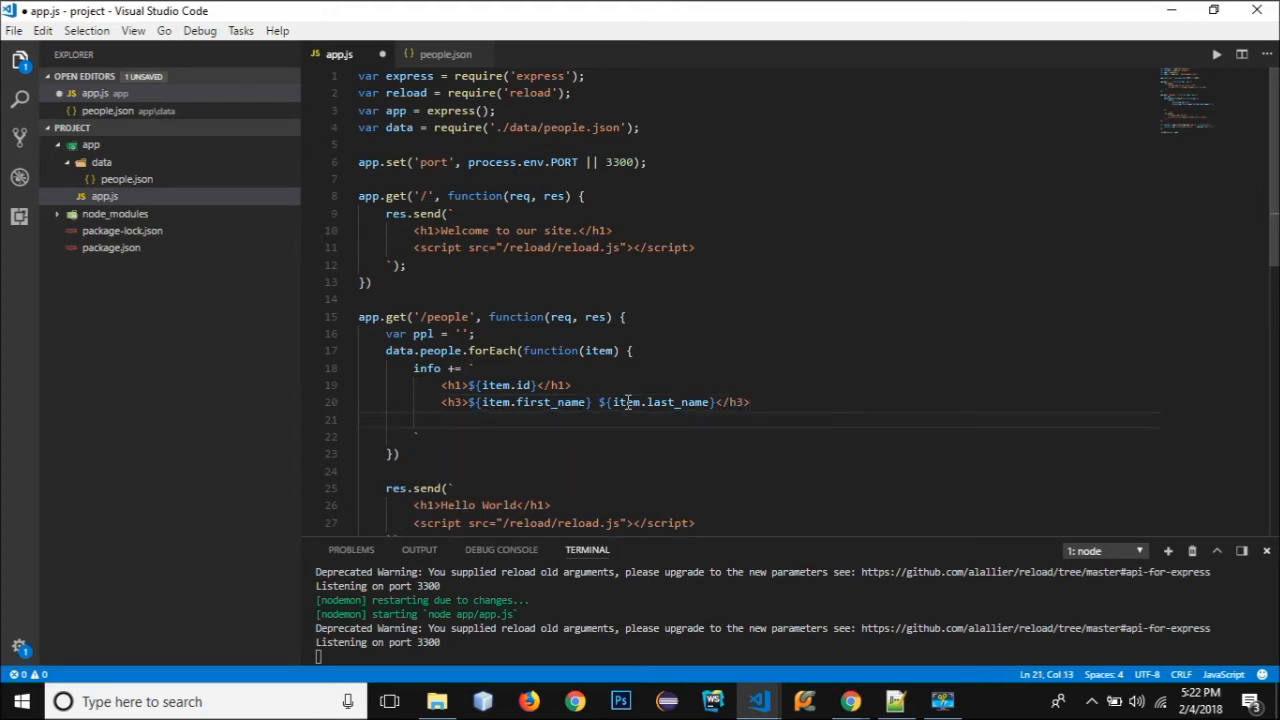
Append a p element with ${item.email} for each person and review the data.people reference.
text(<)
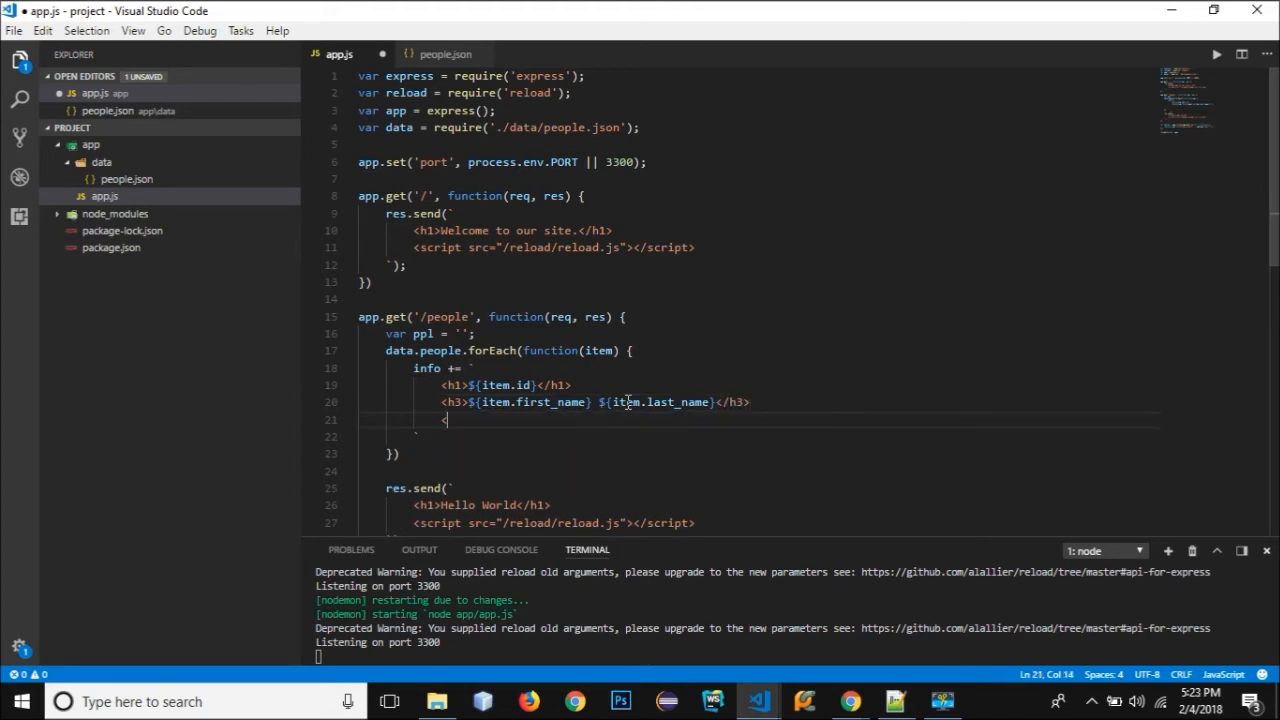
text(<p>)
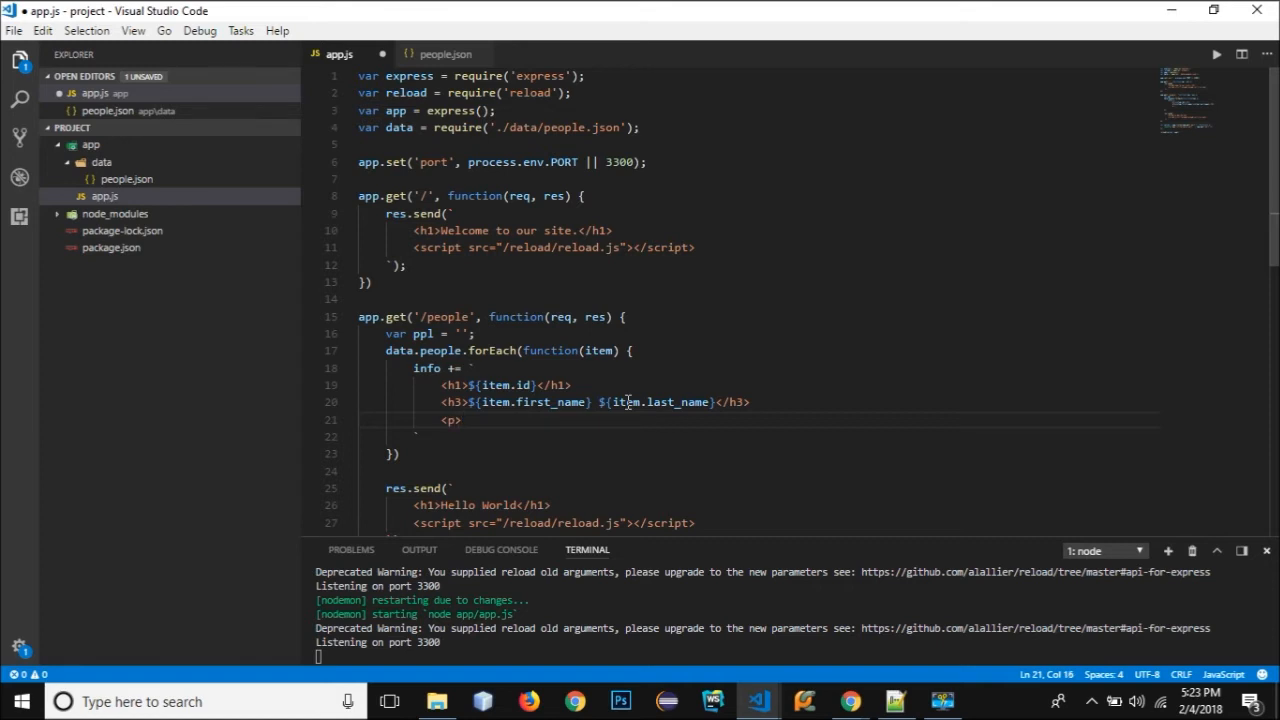
text(${item.)
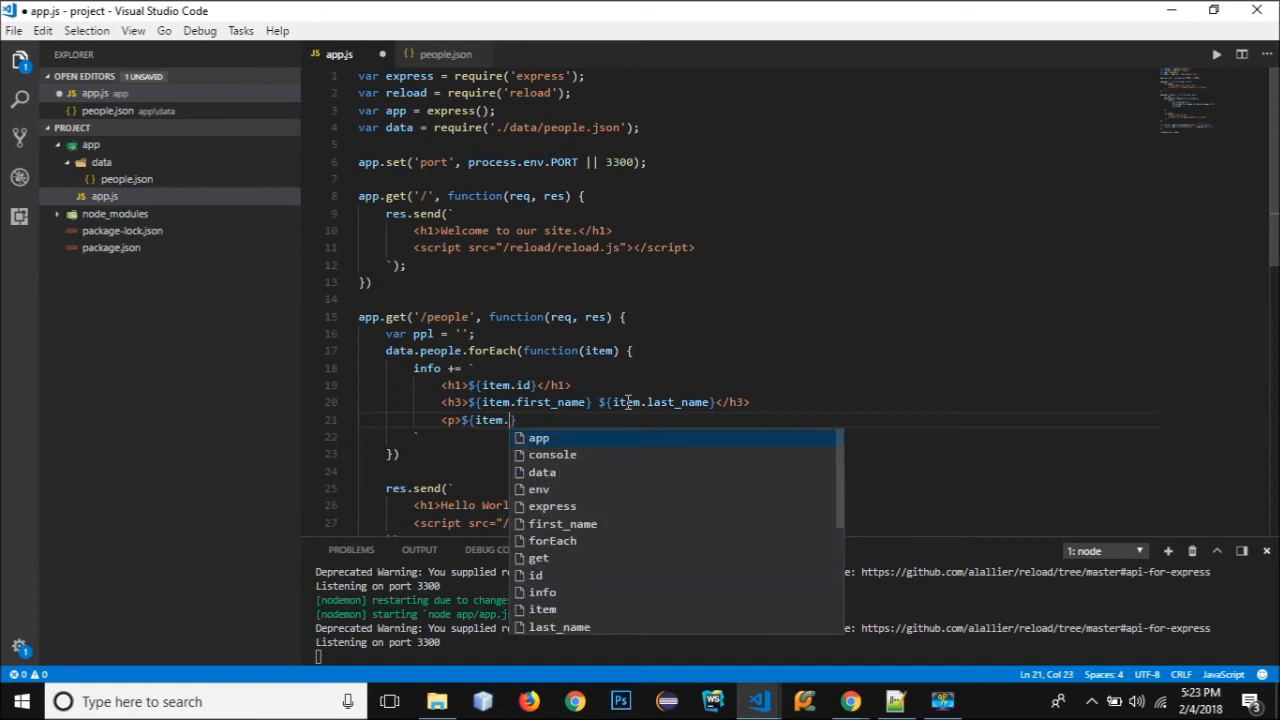
text(email)
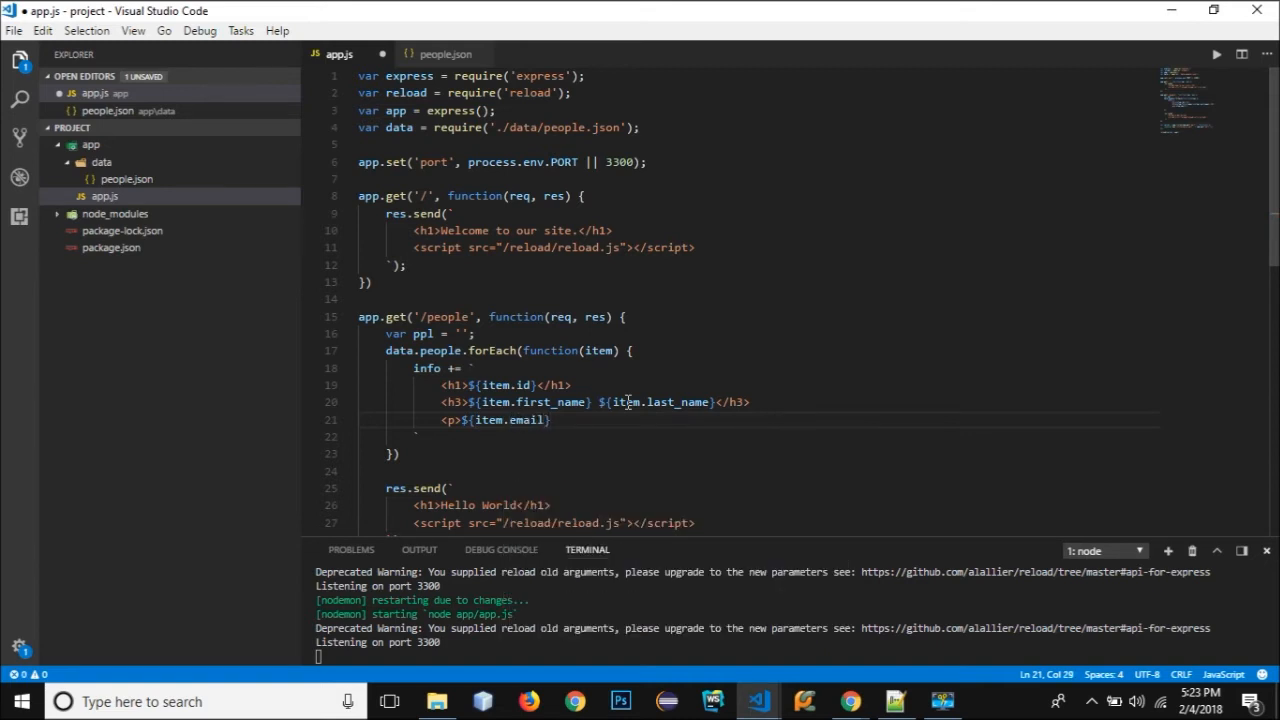
text(<)
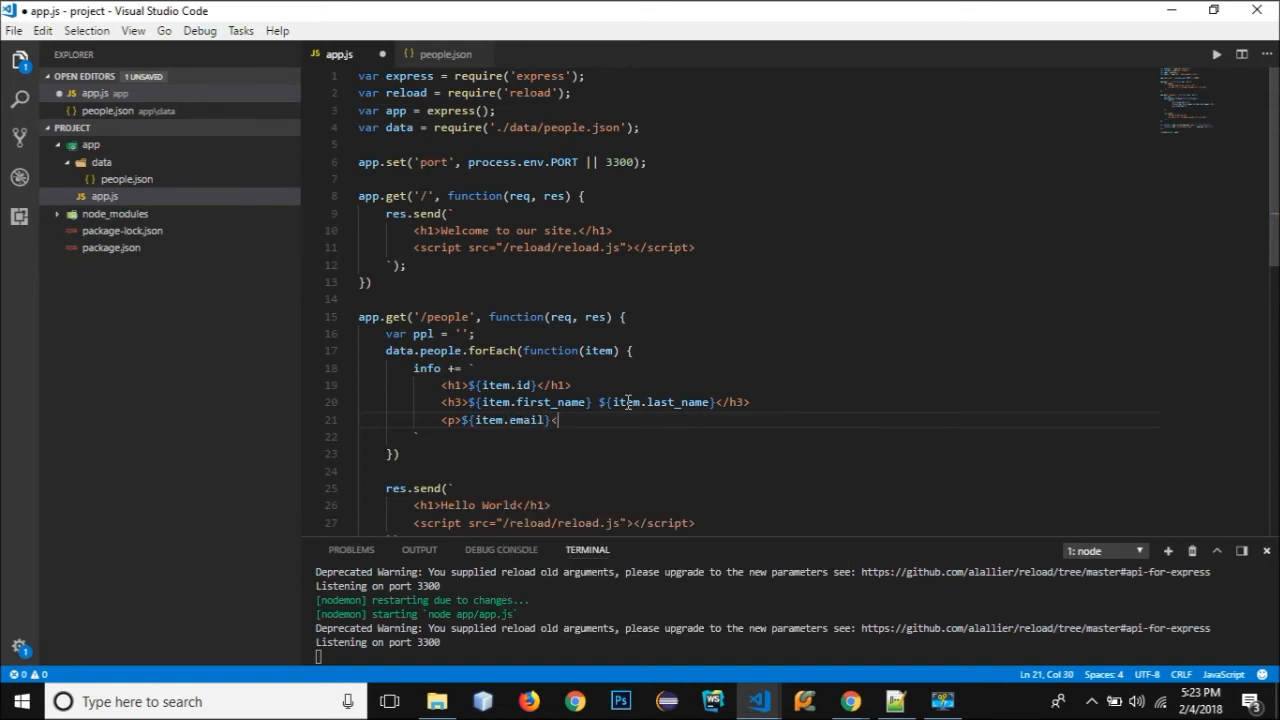
text(/p>)
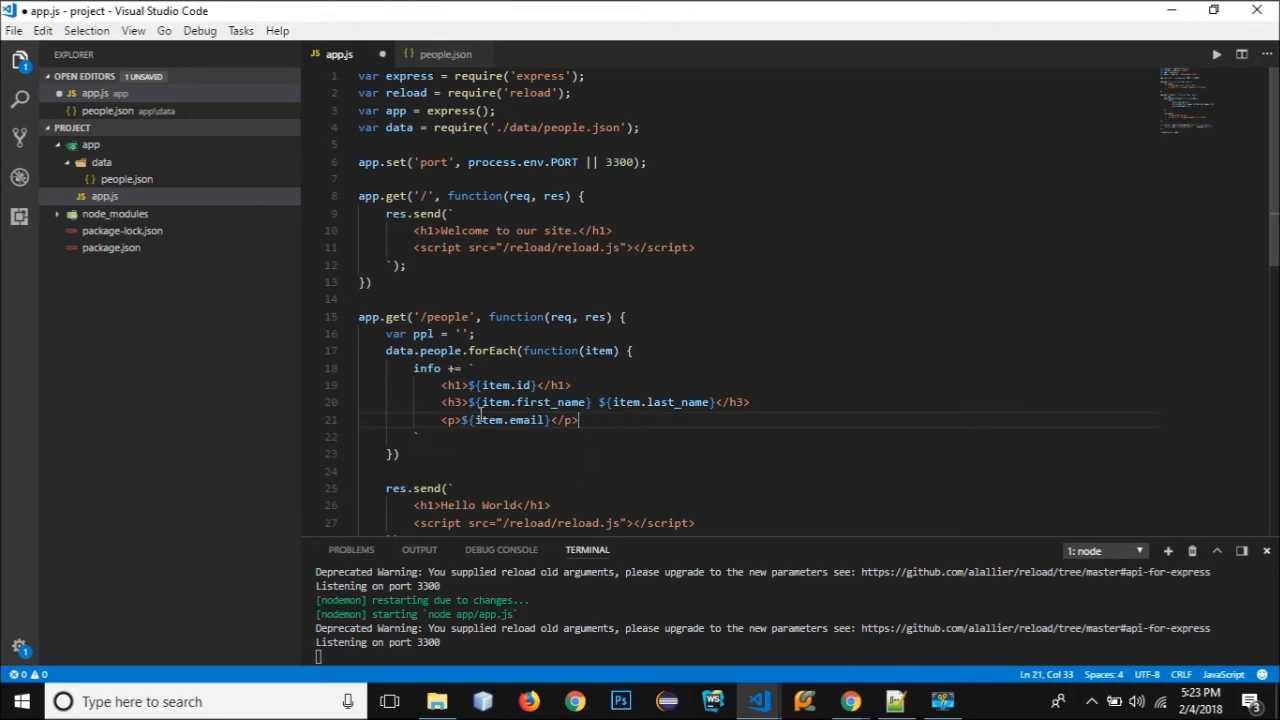
double_click(426, 368)
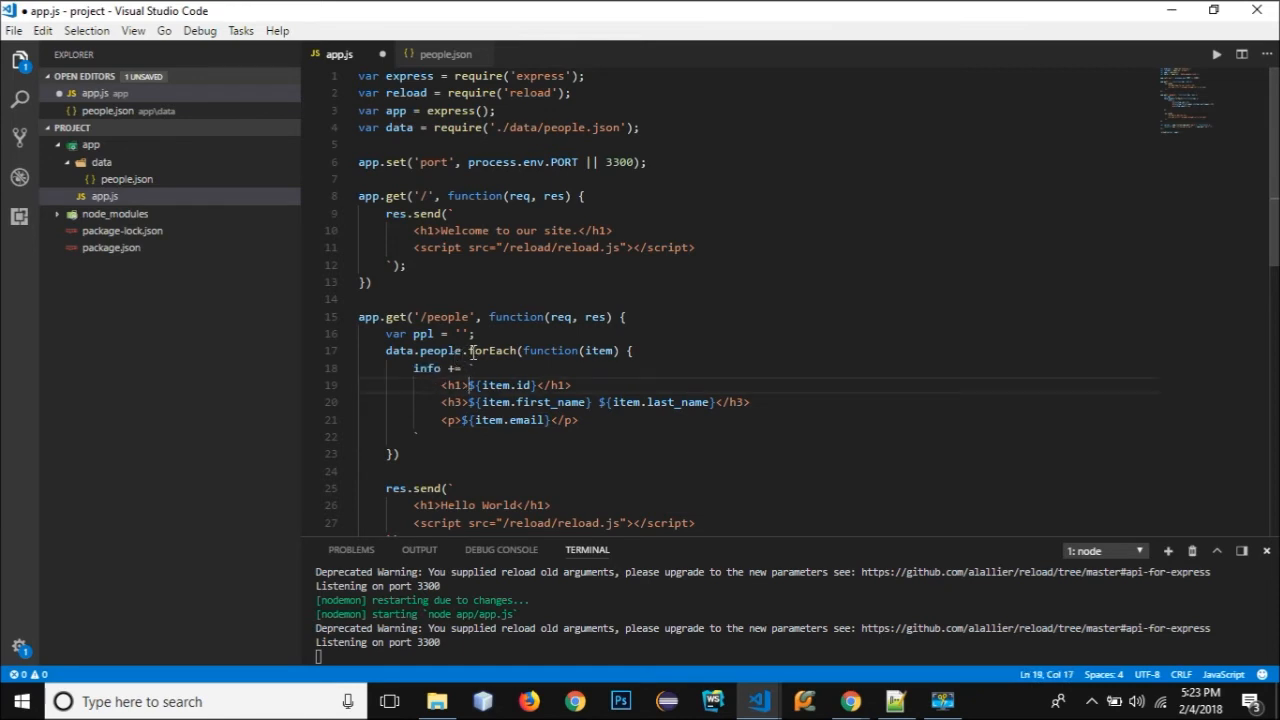
double_click(492, 350)
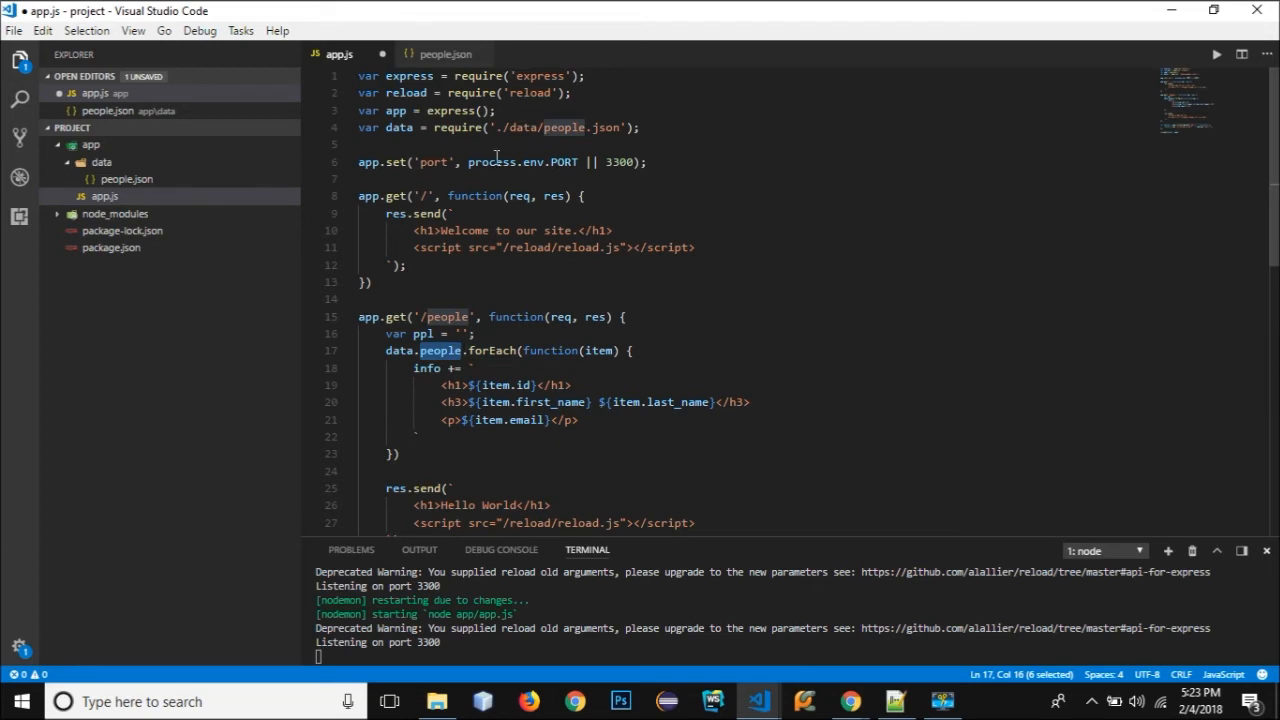
Rename info to ppl and replace the Hello World heading in the /people res.send with ${ppl}.
click(440, 54)
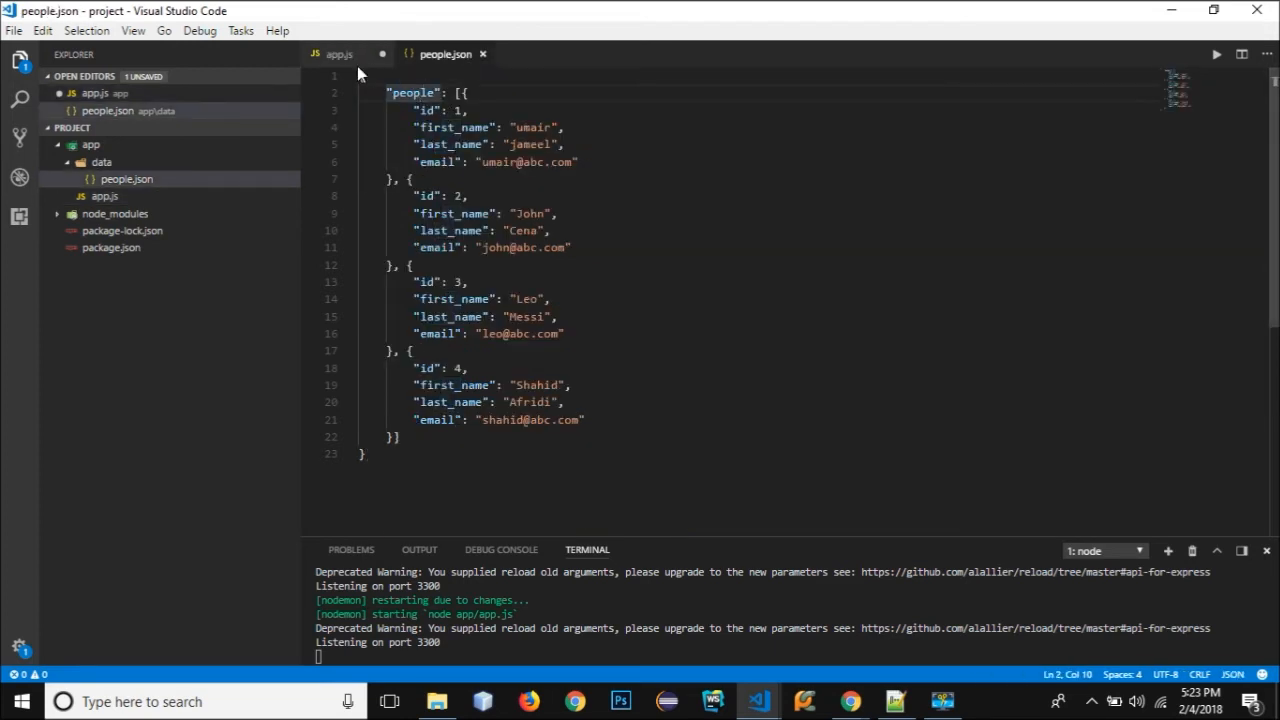
click(336, 52)
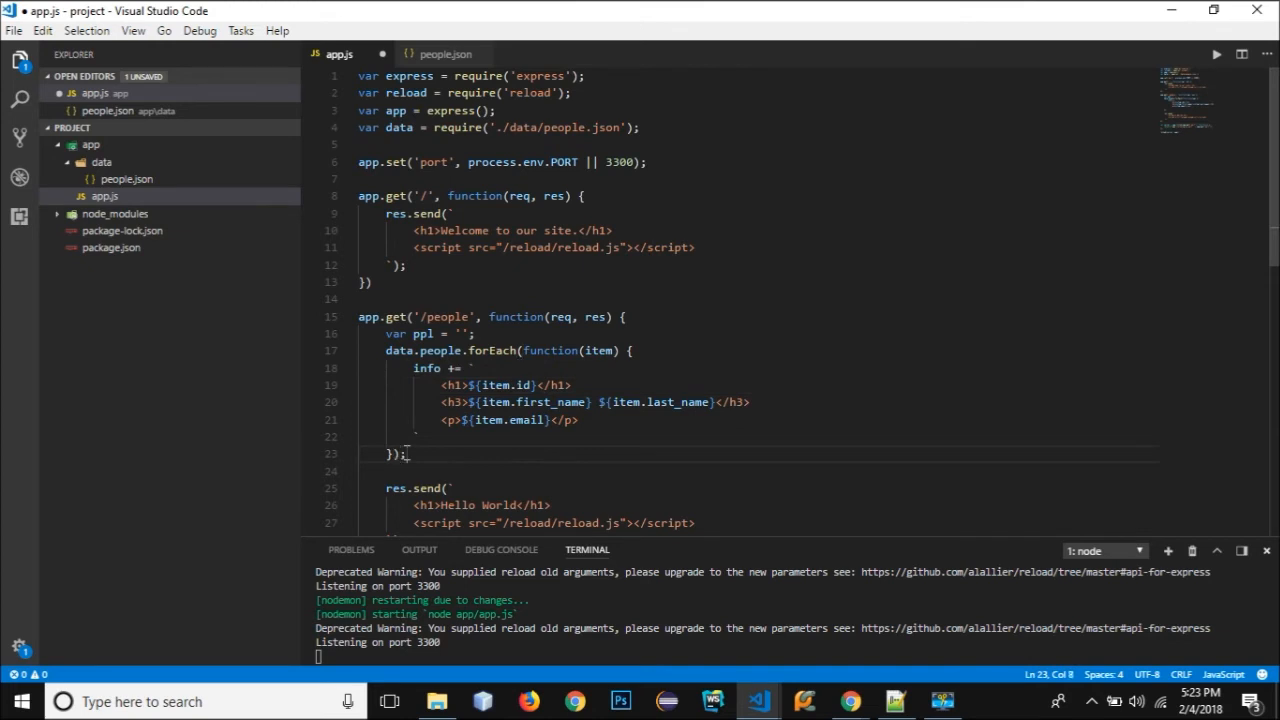
double_click(416, 332)
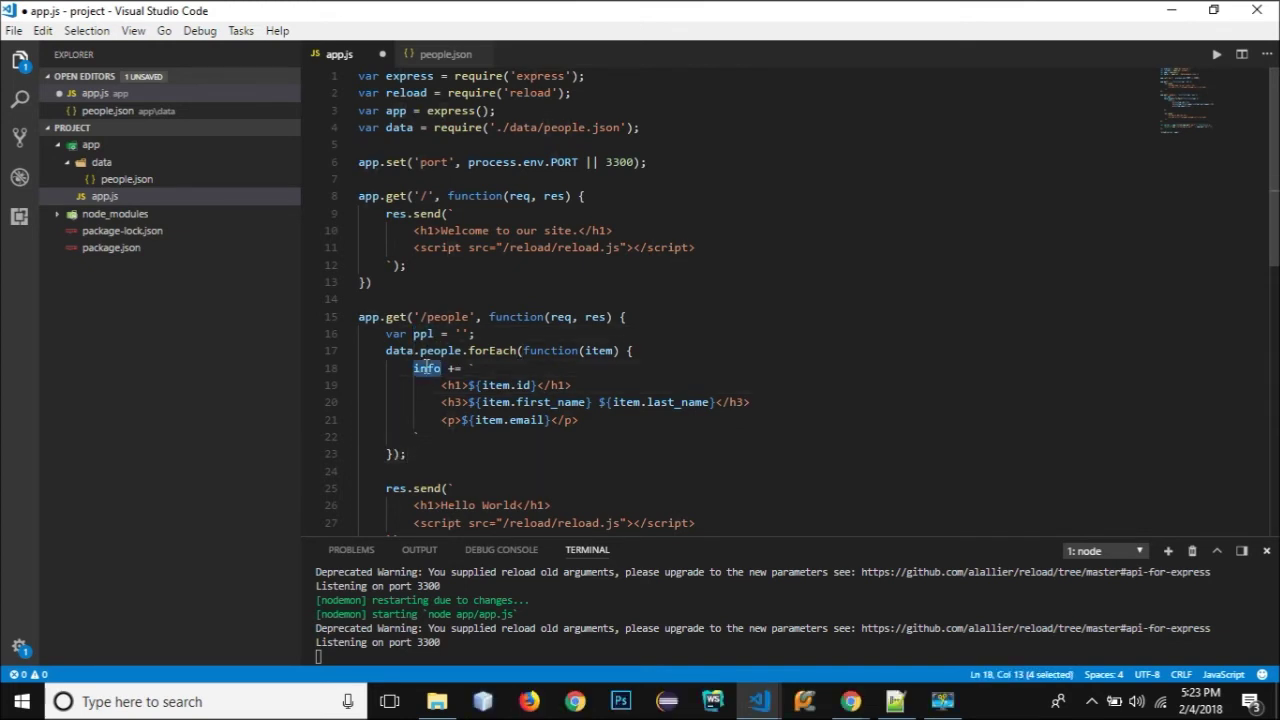
text(ppl)
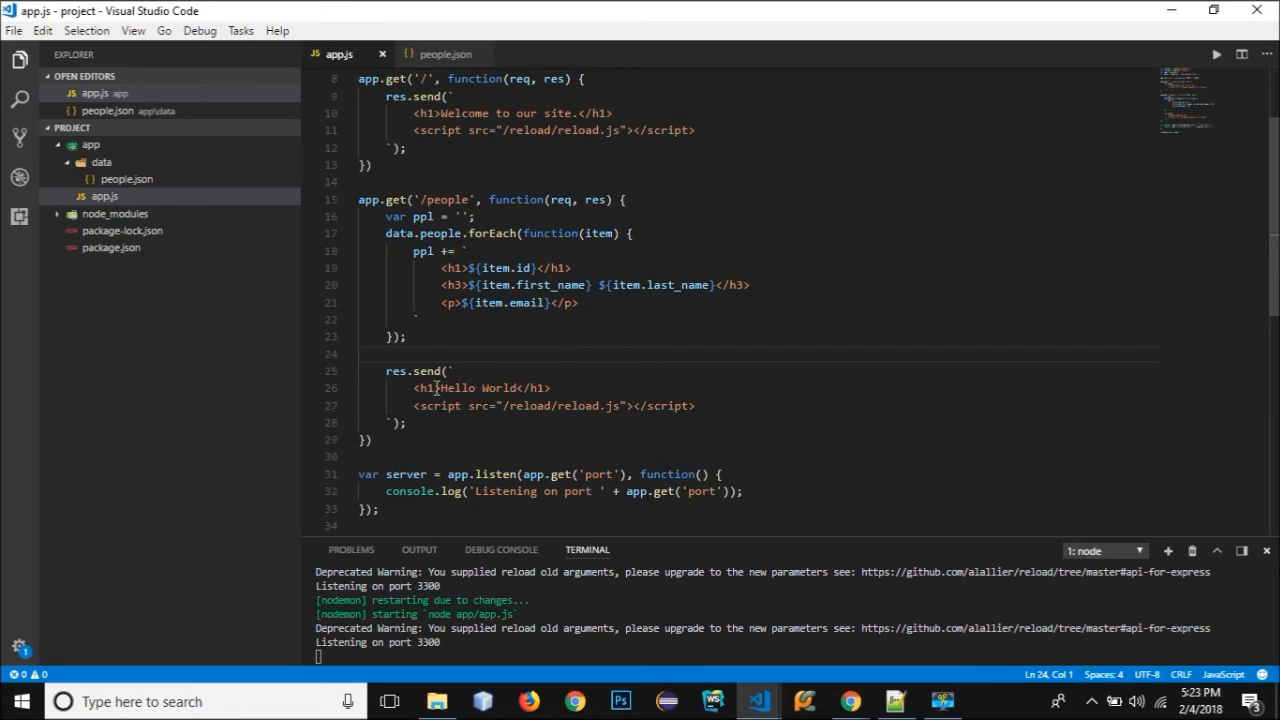
click(444, 388)
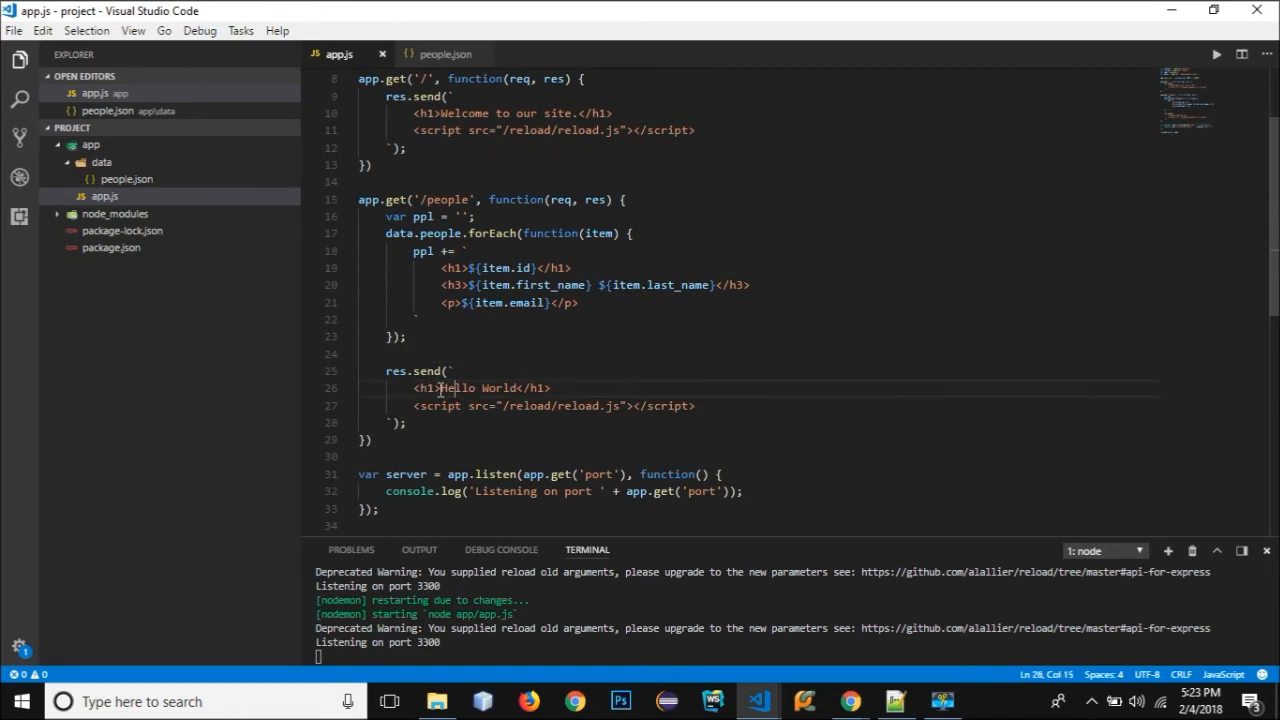
key(Delete)
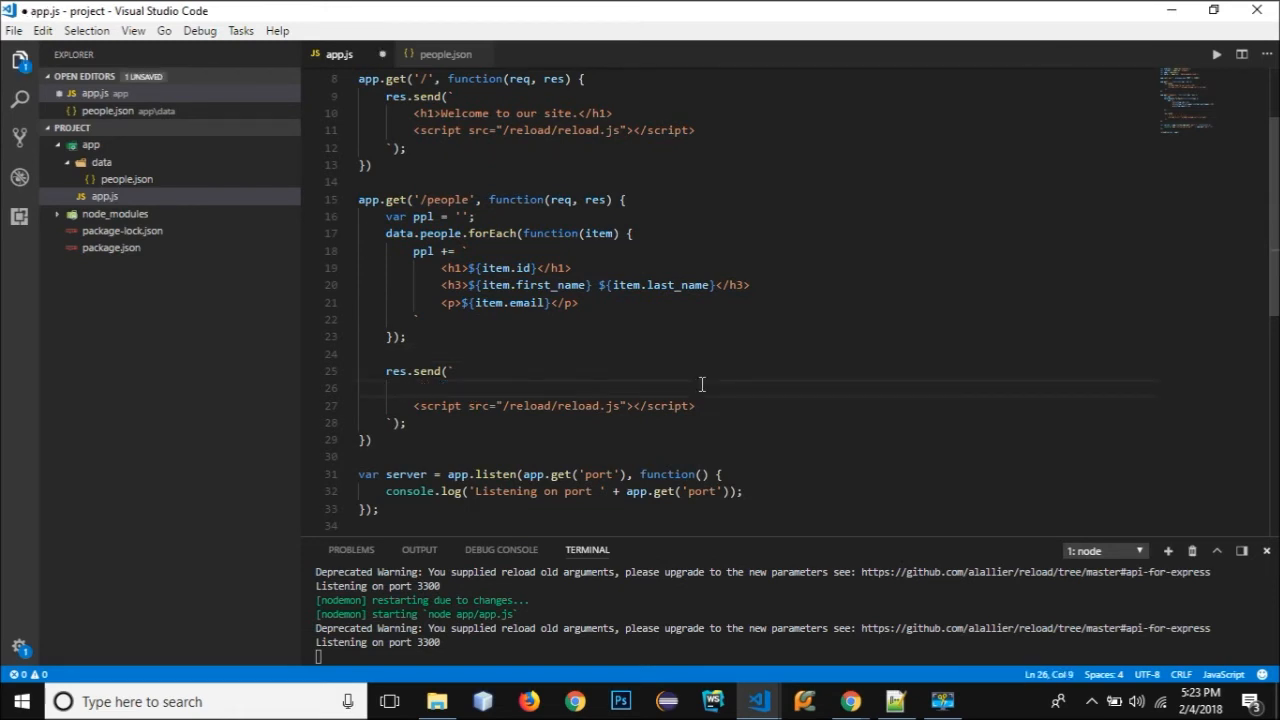
mouse_move(740, 390)
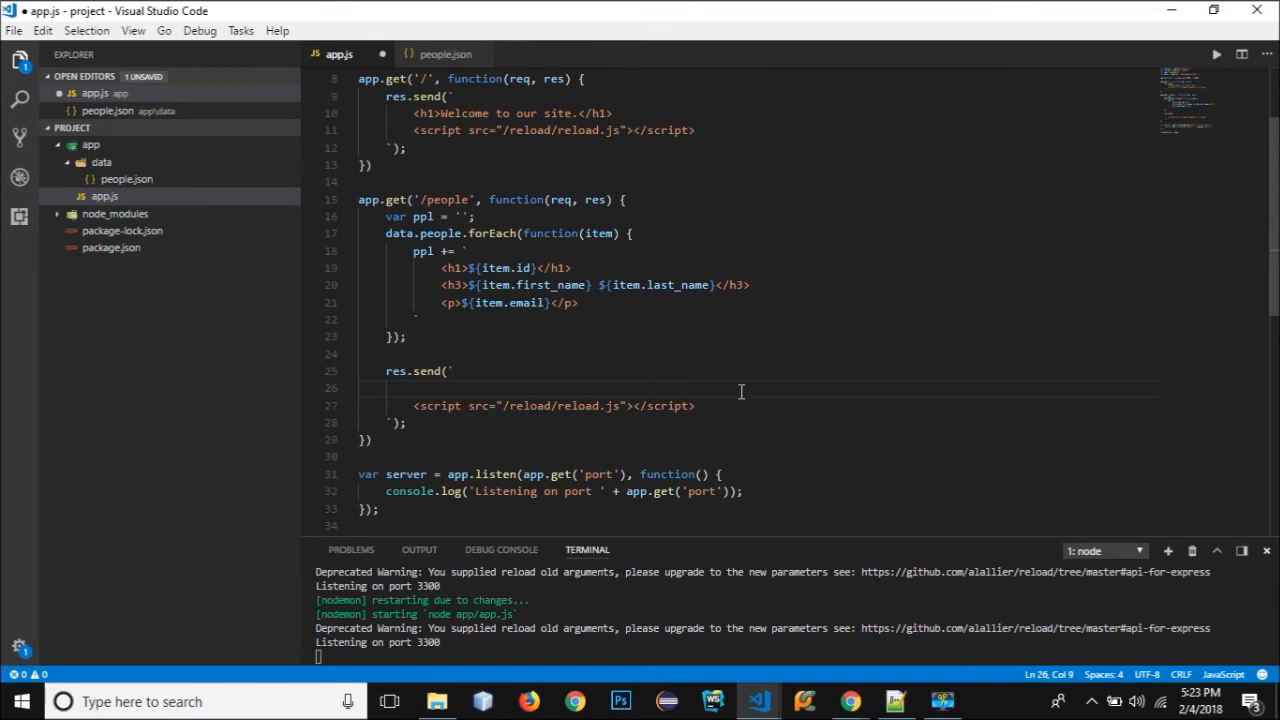
text(${})
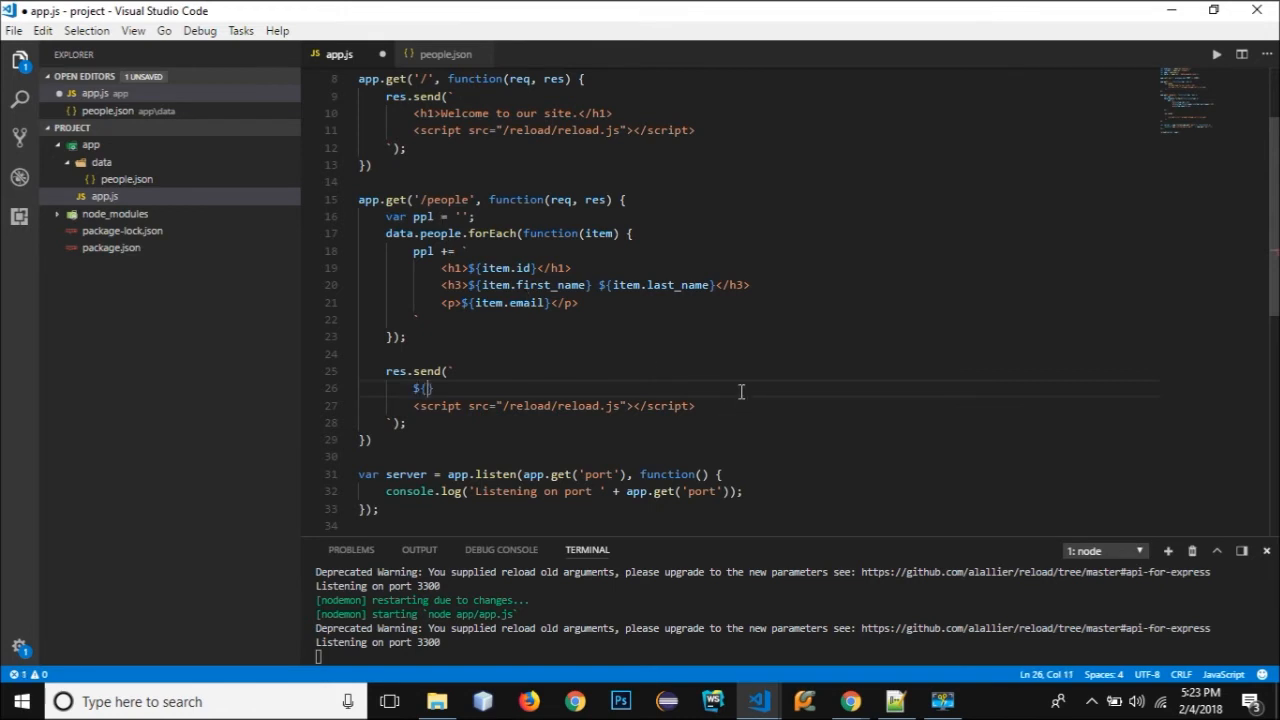
text(ppl)
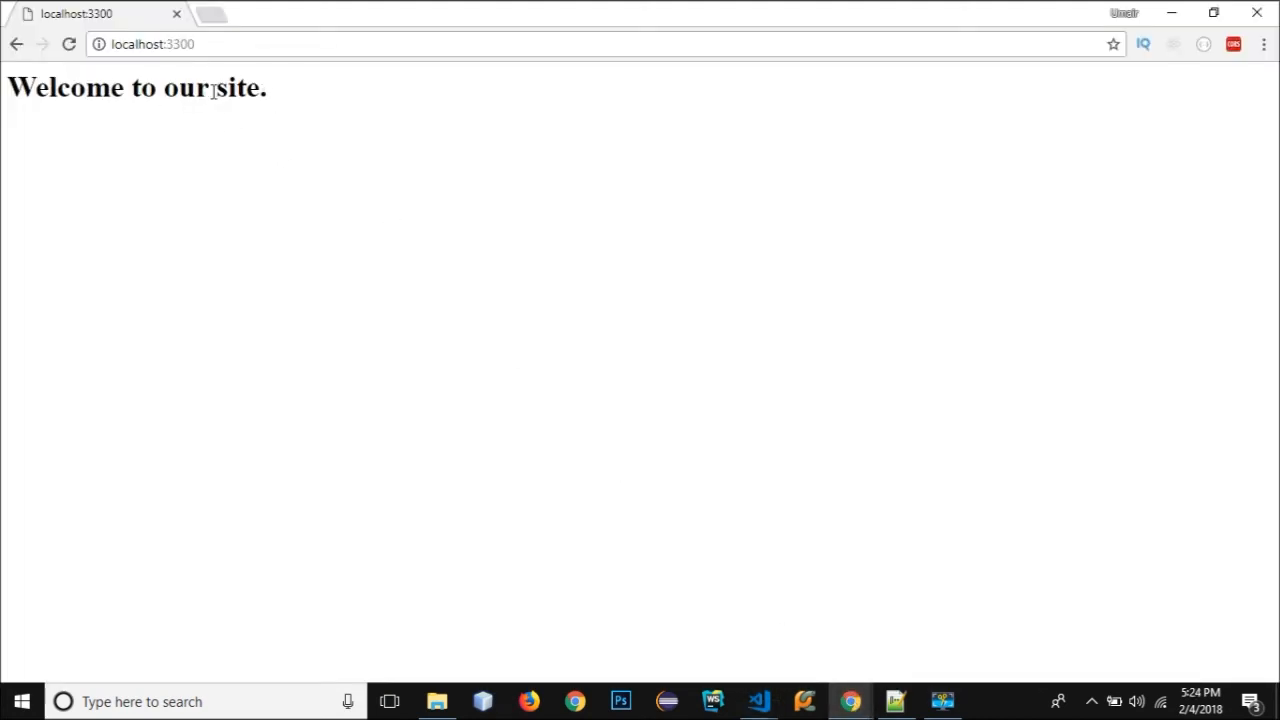
mouse_move(756, 696)
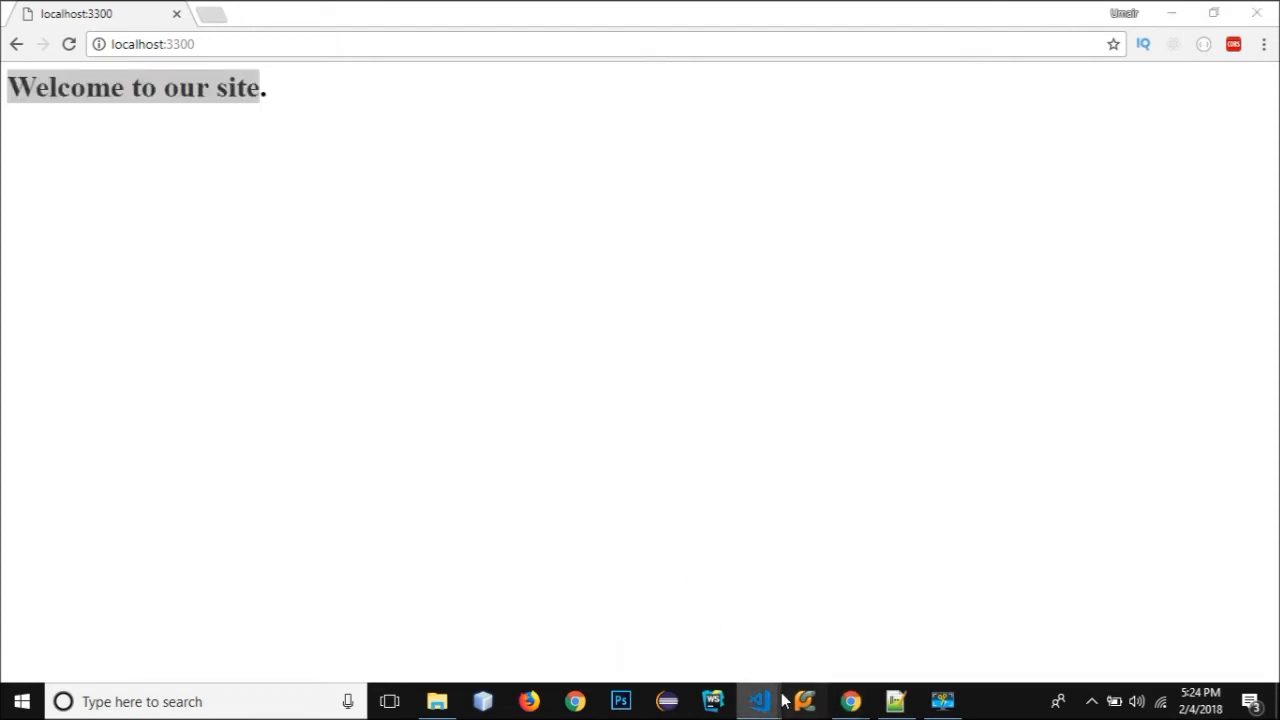
Load localhost:3300/people in Chrome and inspect the four listed people with ids, names and emails.
click(760, 700)
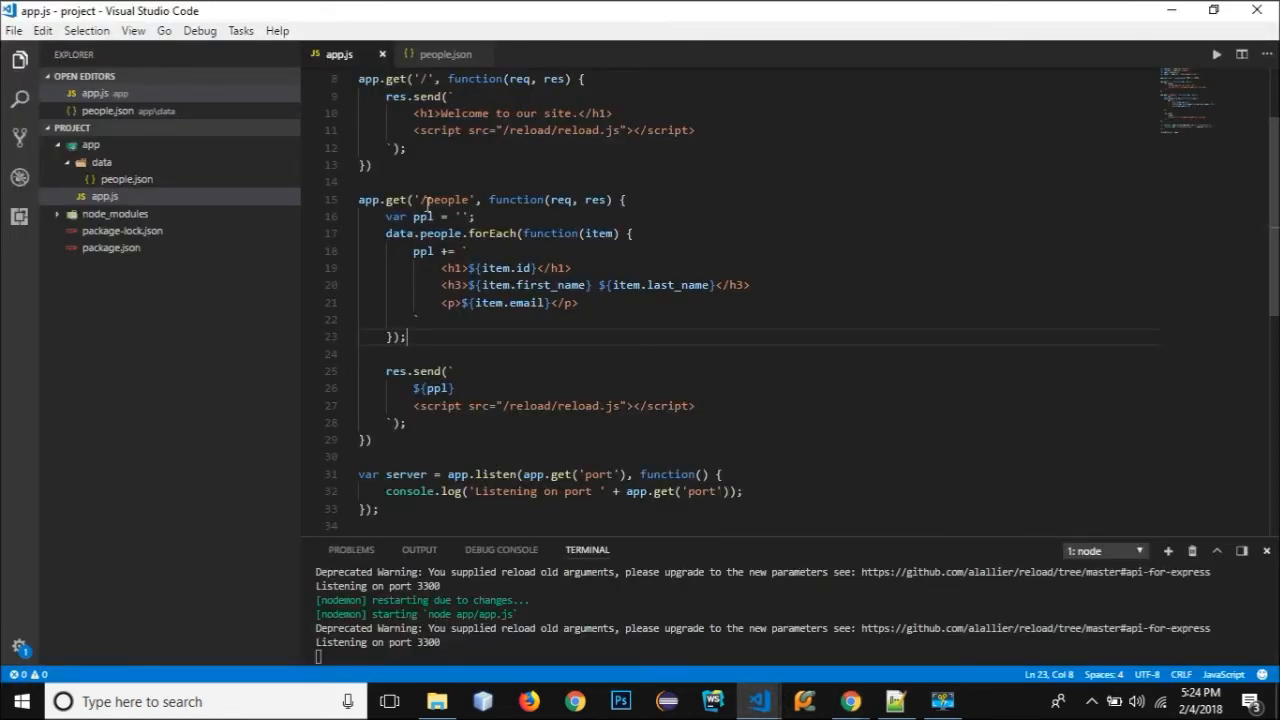
double_click(438, 200)
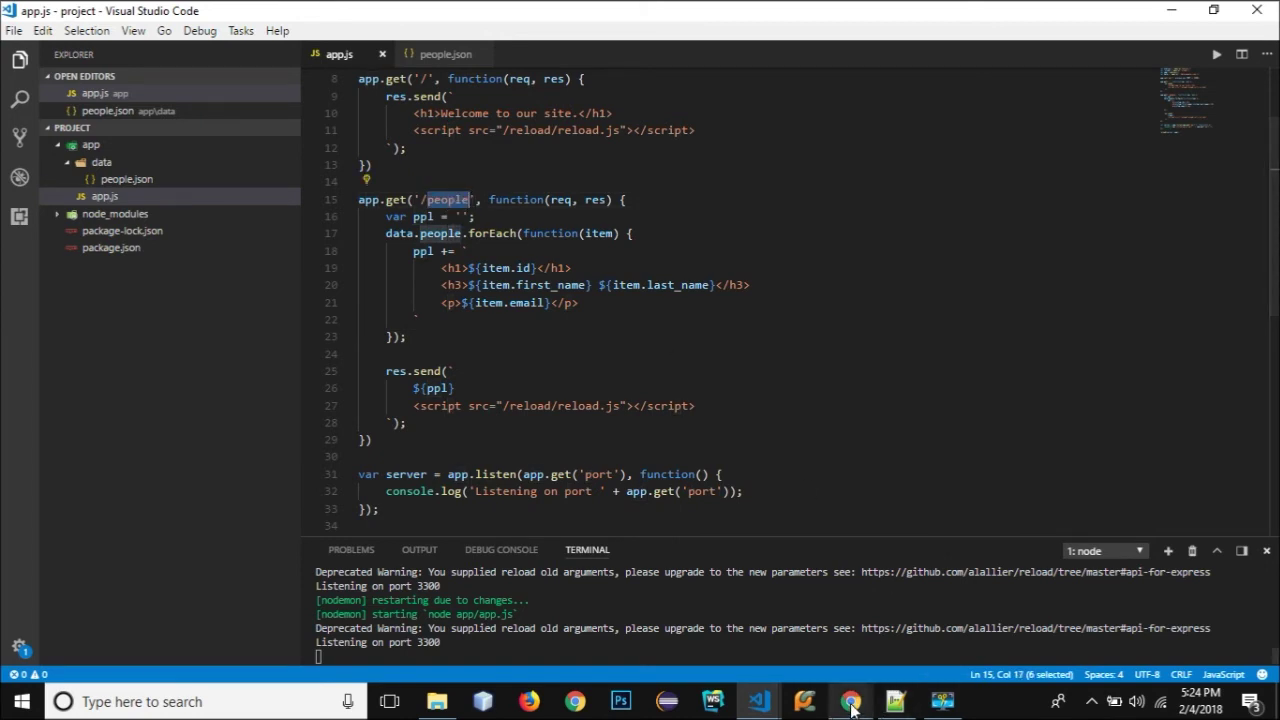
click(848, 700)
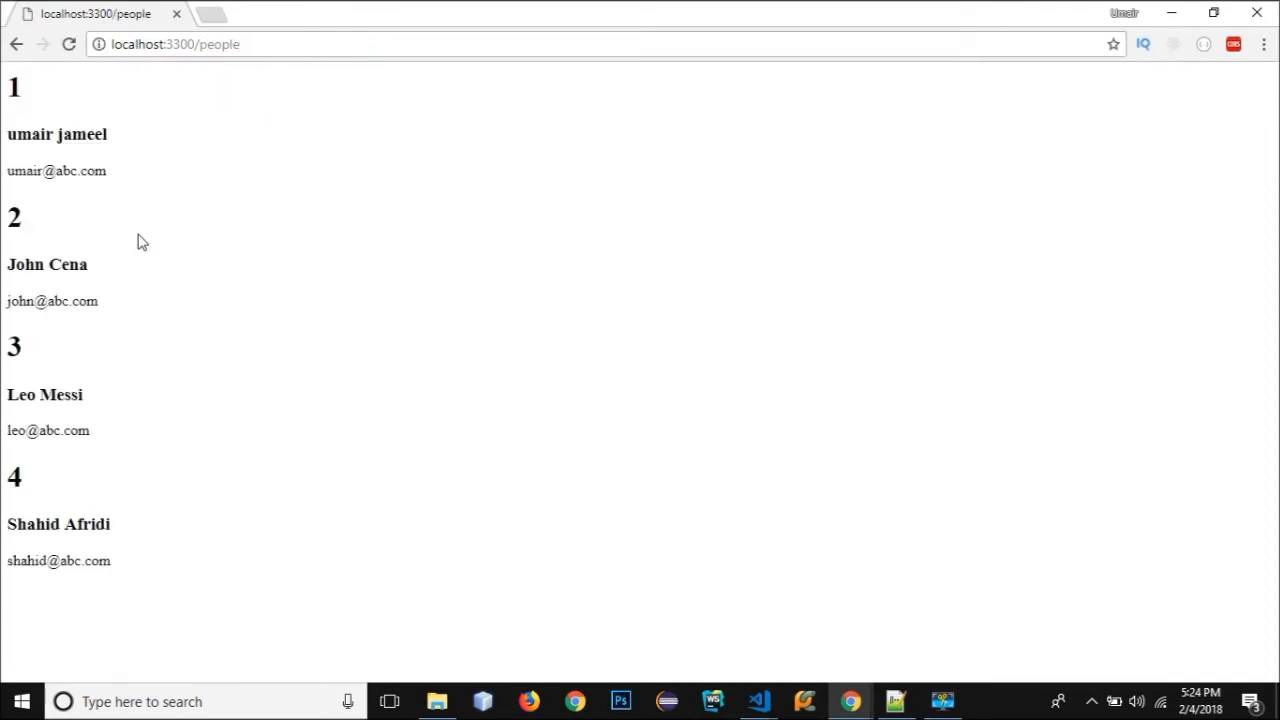
double_click(14, 88)
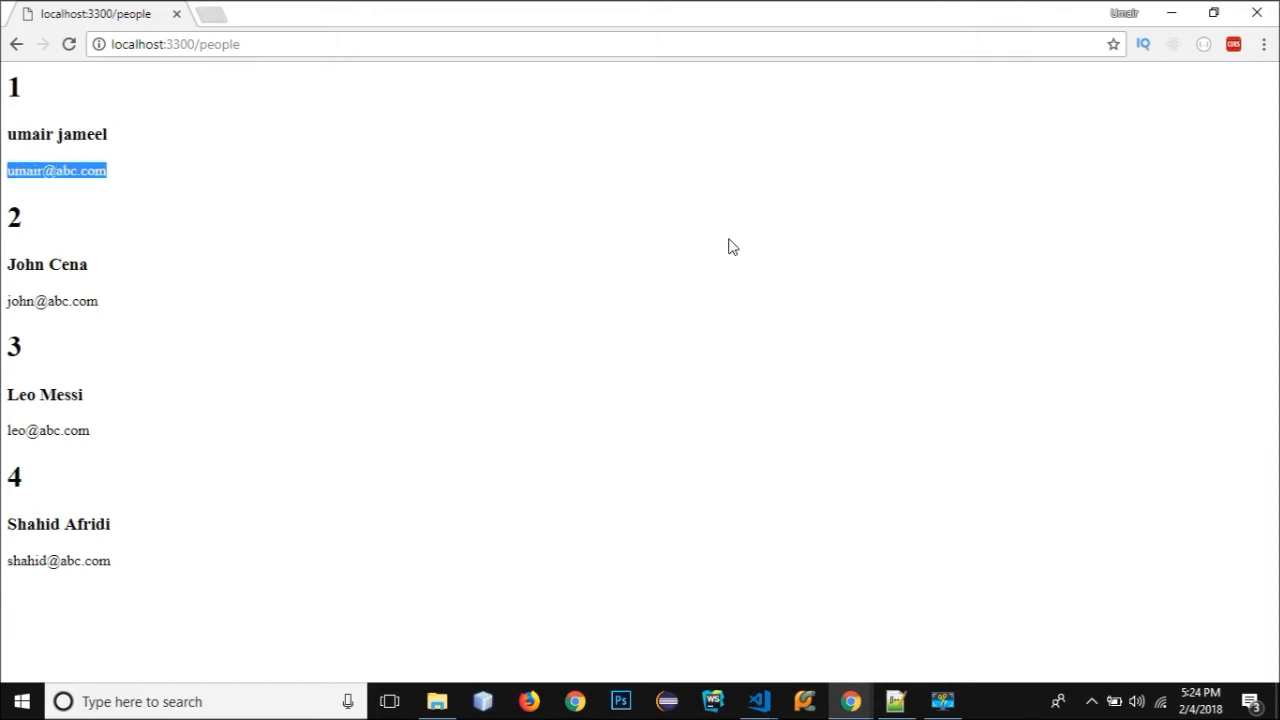
mouse_move(200, 428)
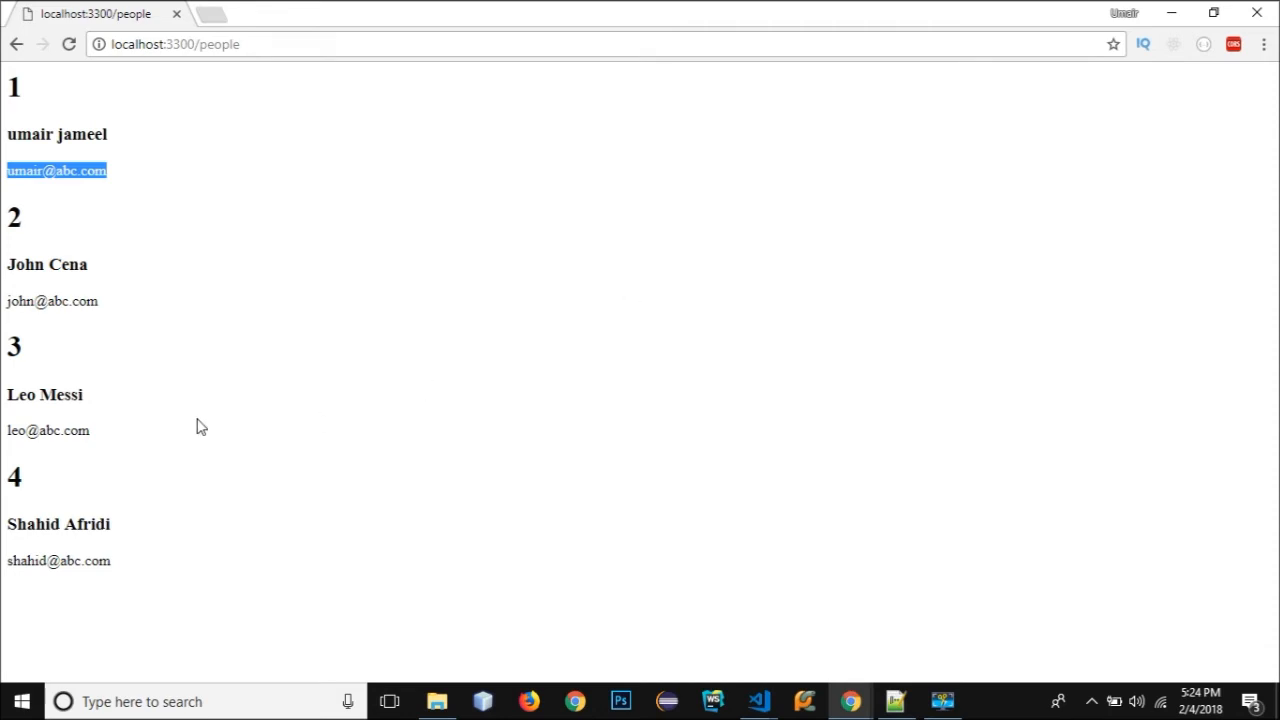
click(70, 428)
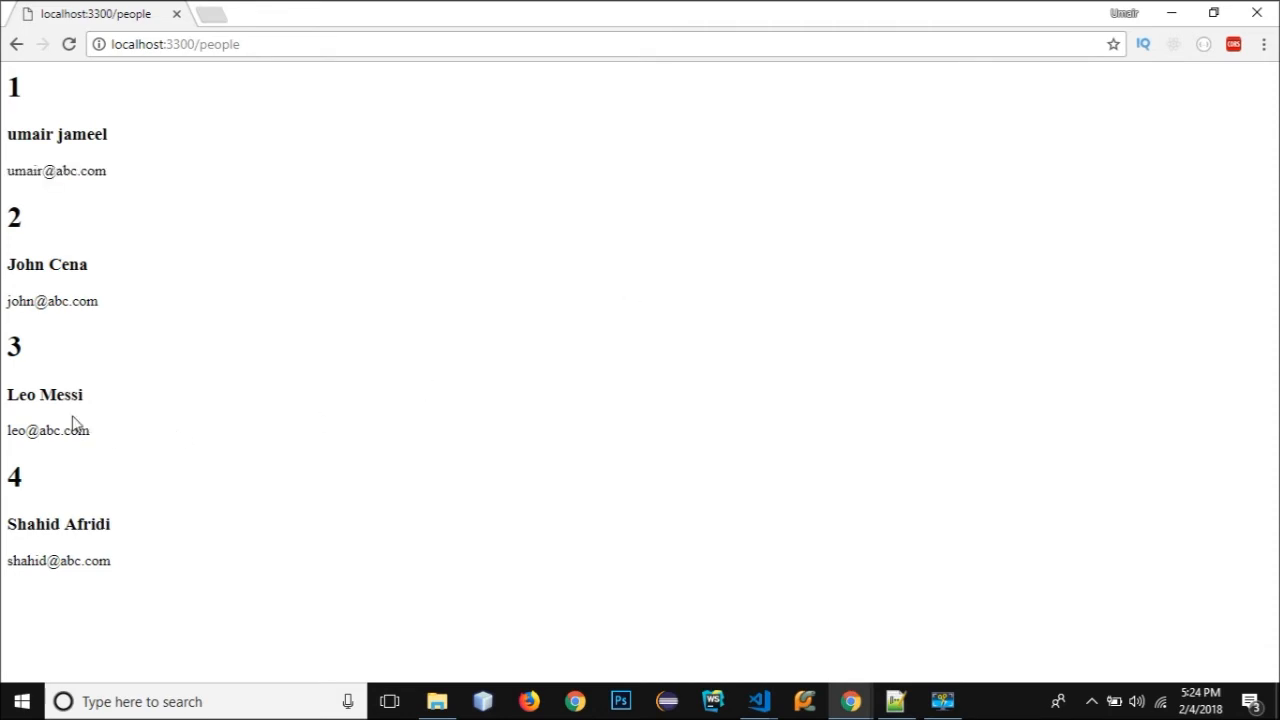
drag(8, 340, 90, 440)
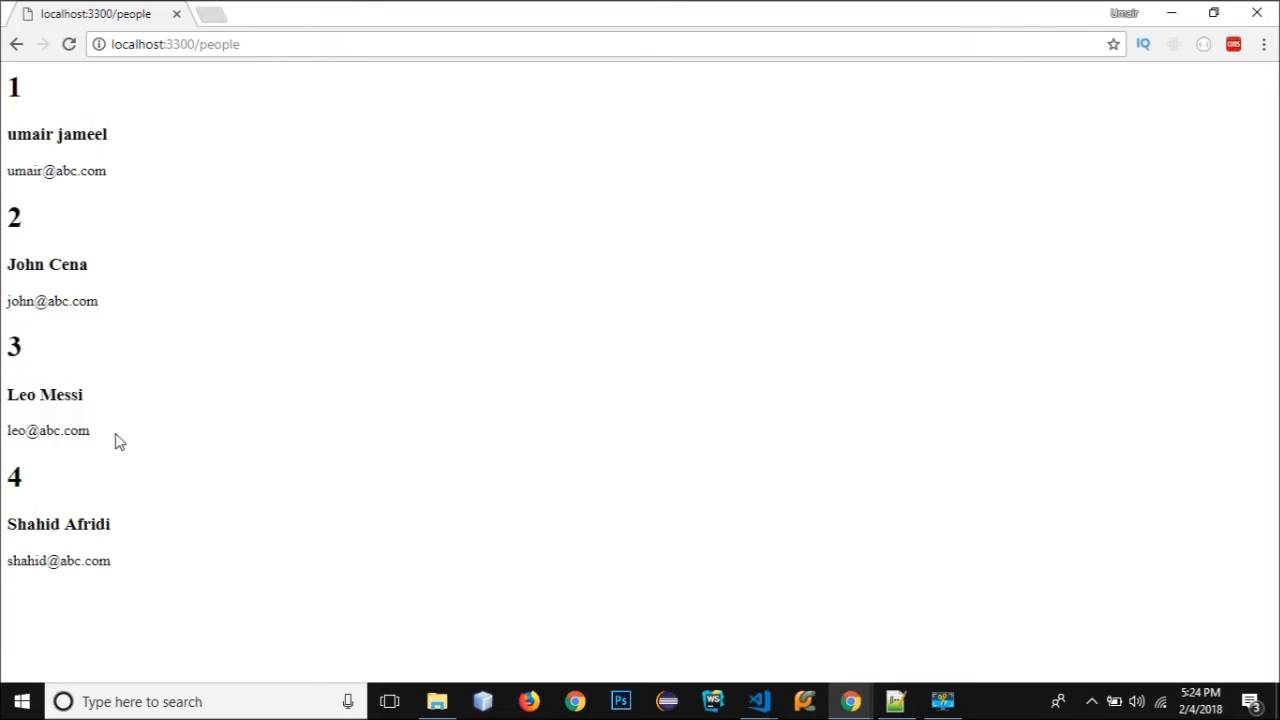
mouse_move(128, 572)
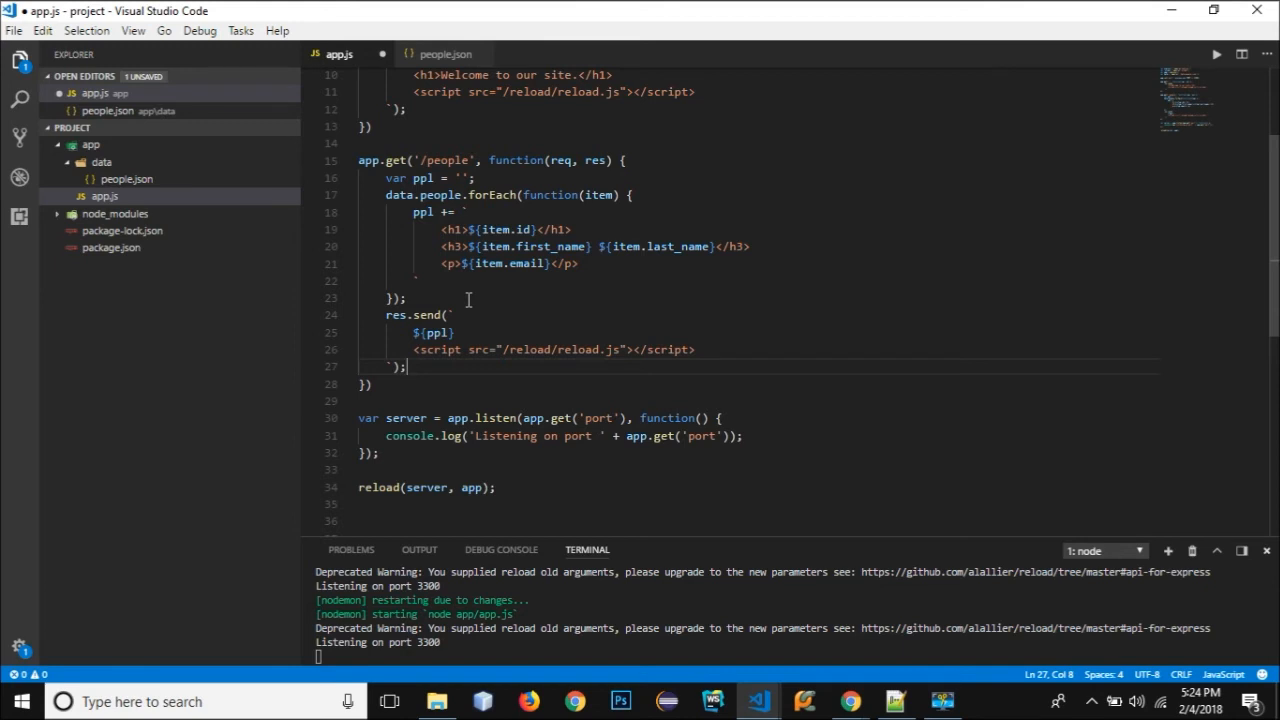
mouse_move(732, 324)
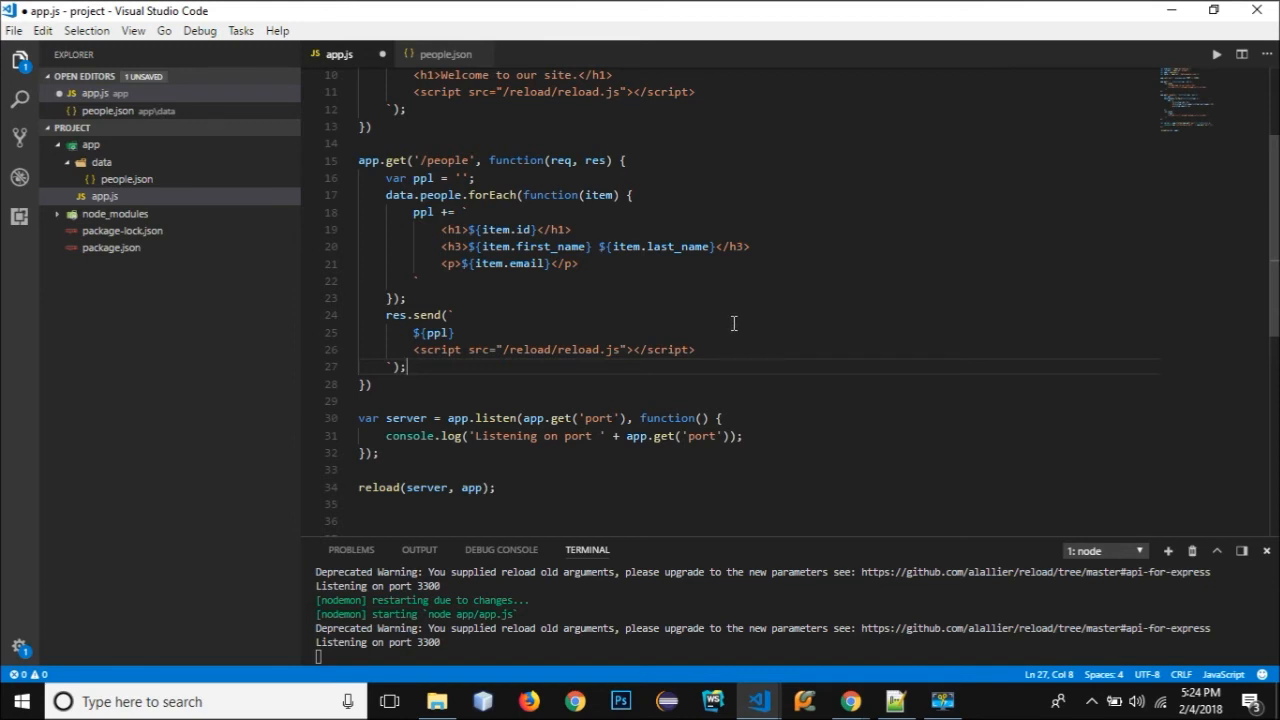
Check the ids in people.json, then copy-paste the /people route block beneath itself in app.js.
click(446, 54)
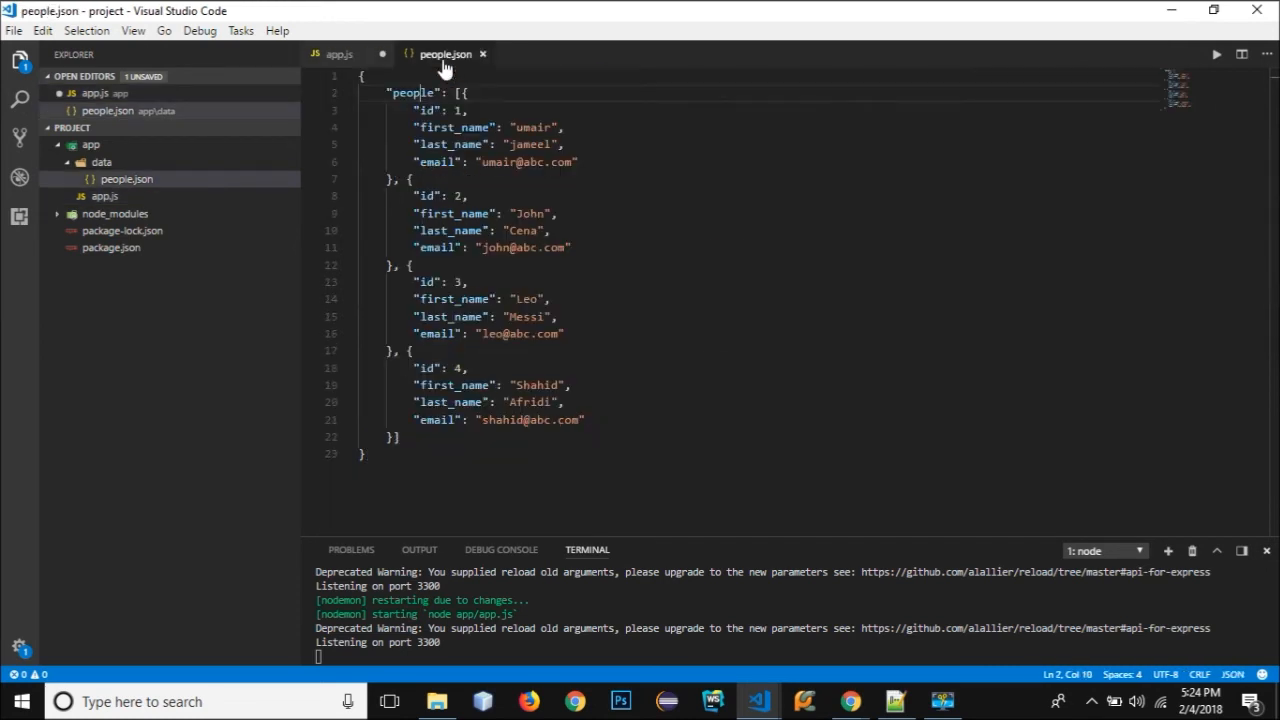
double_click(456, 110)
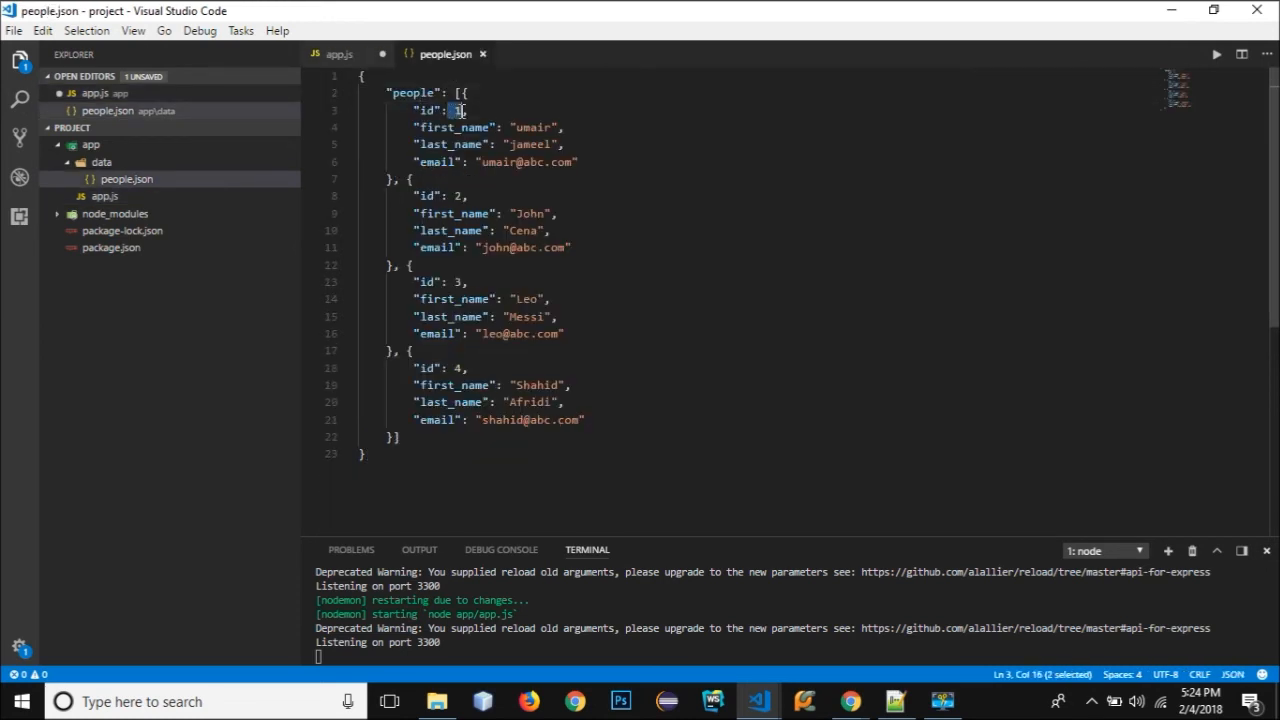
click(340, 54)
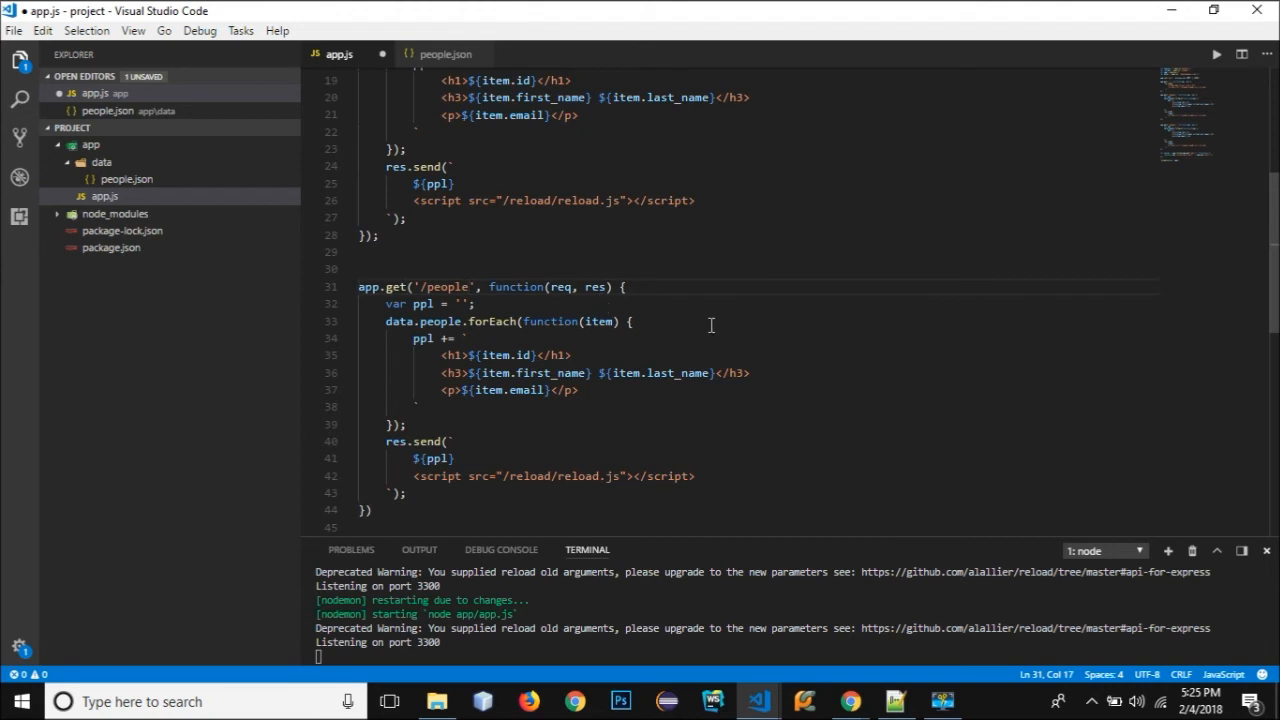
Change the copied route path to /people/:peopleId and start var item = data.people[...] under var ppl.
scroll(up, 3)
text(/:)
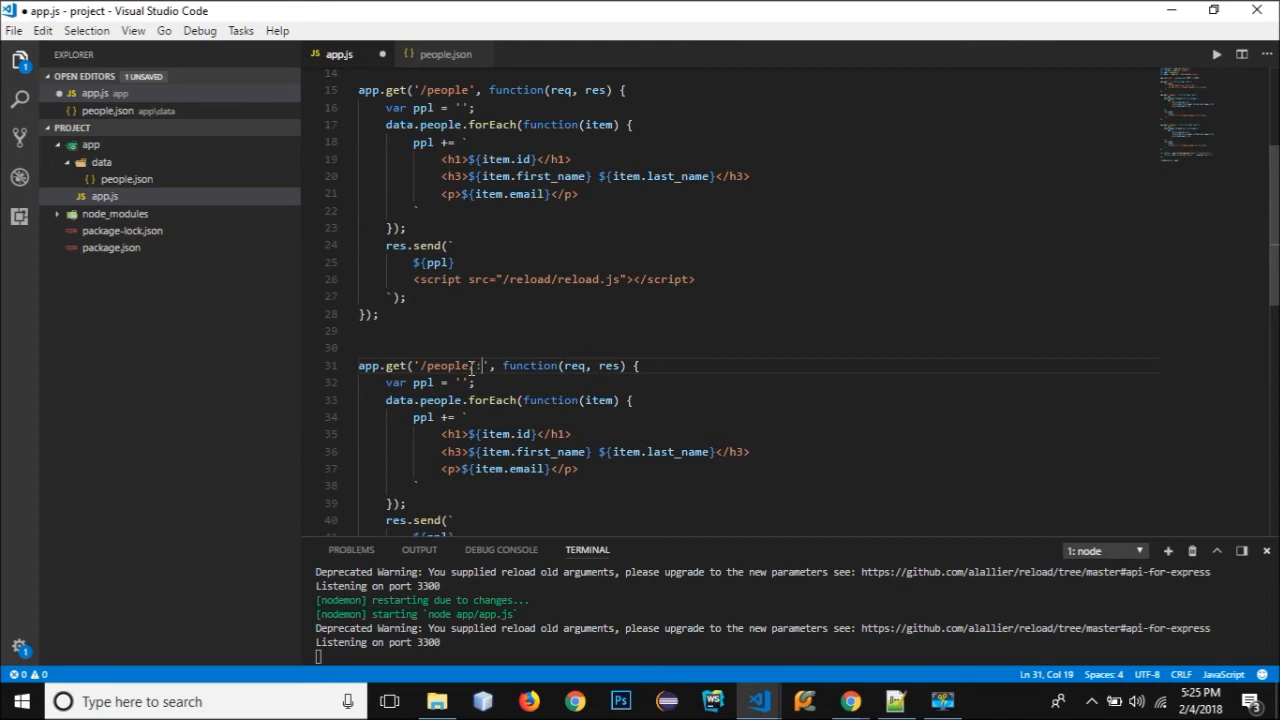
text(peopl)
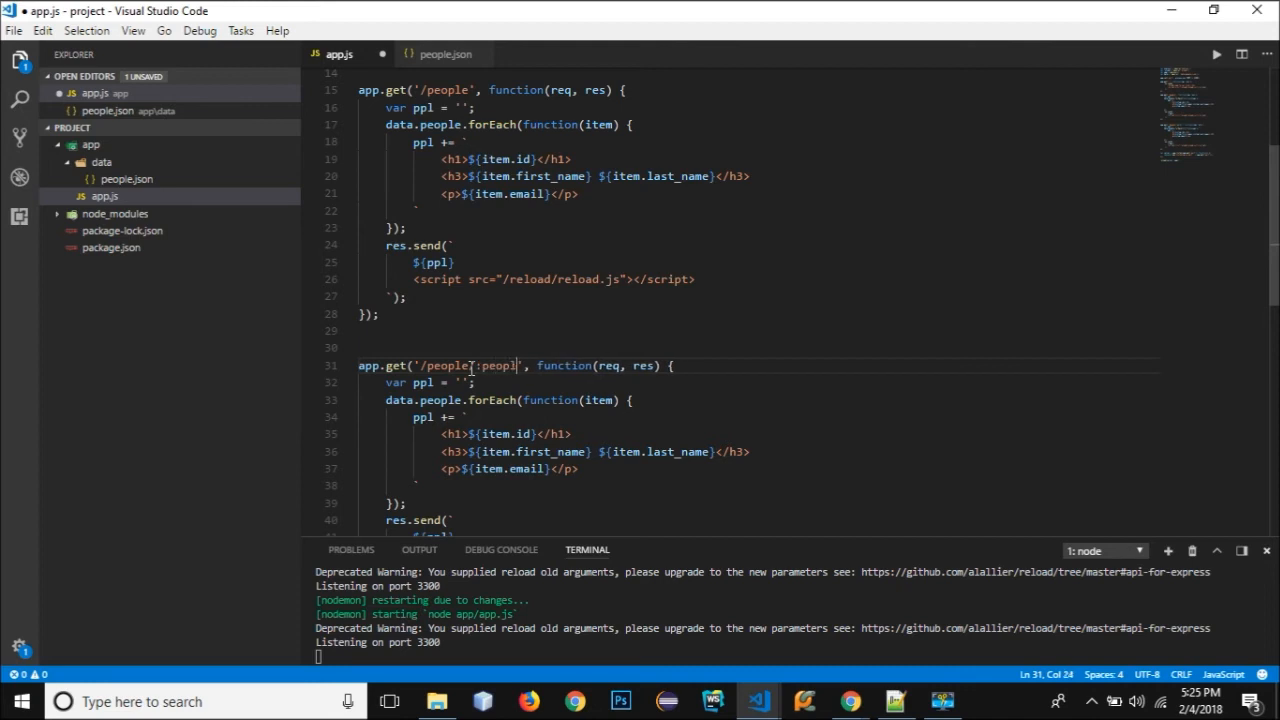
text(eId)
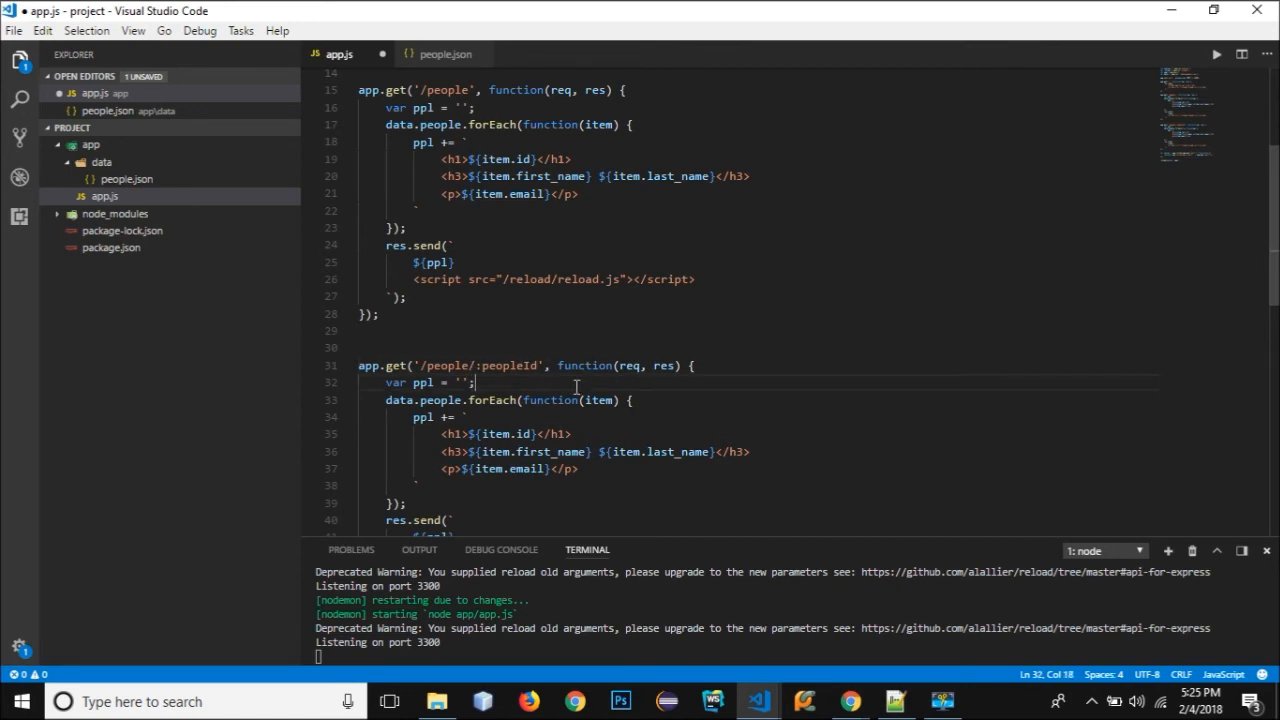
mouse_move(506, 428)
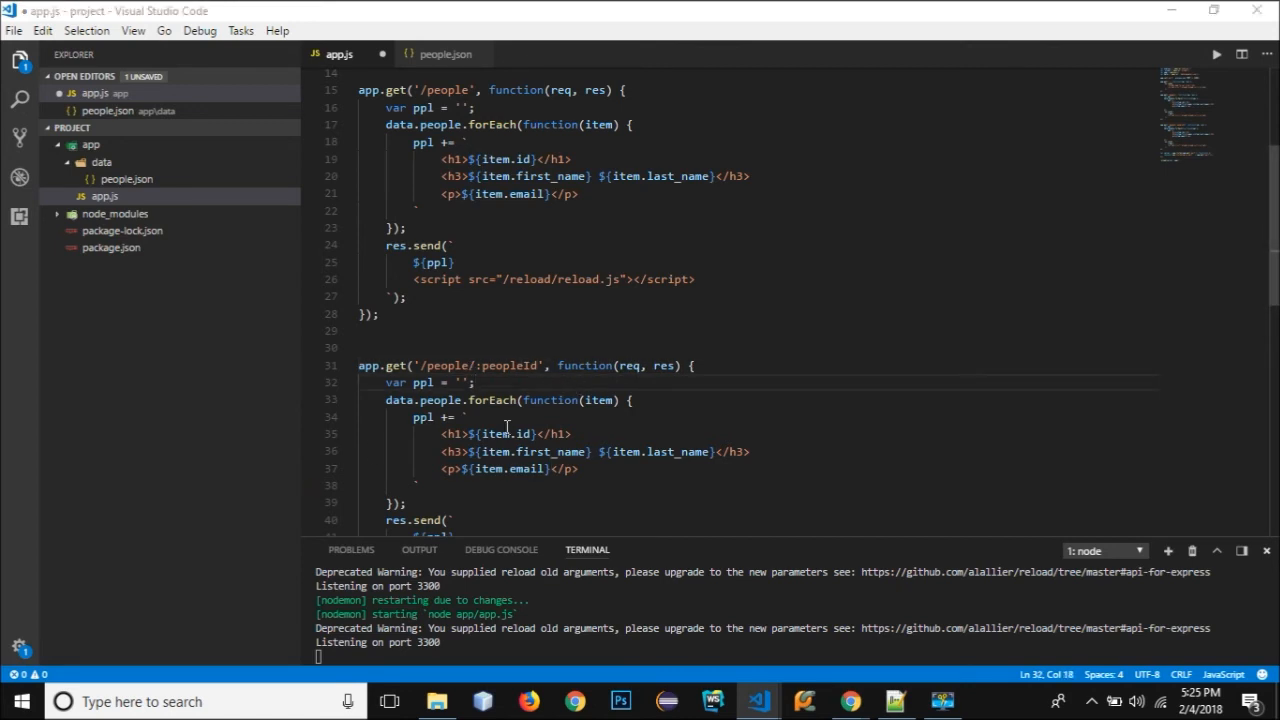
double_click(502, 366)
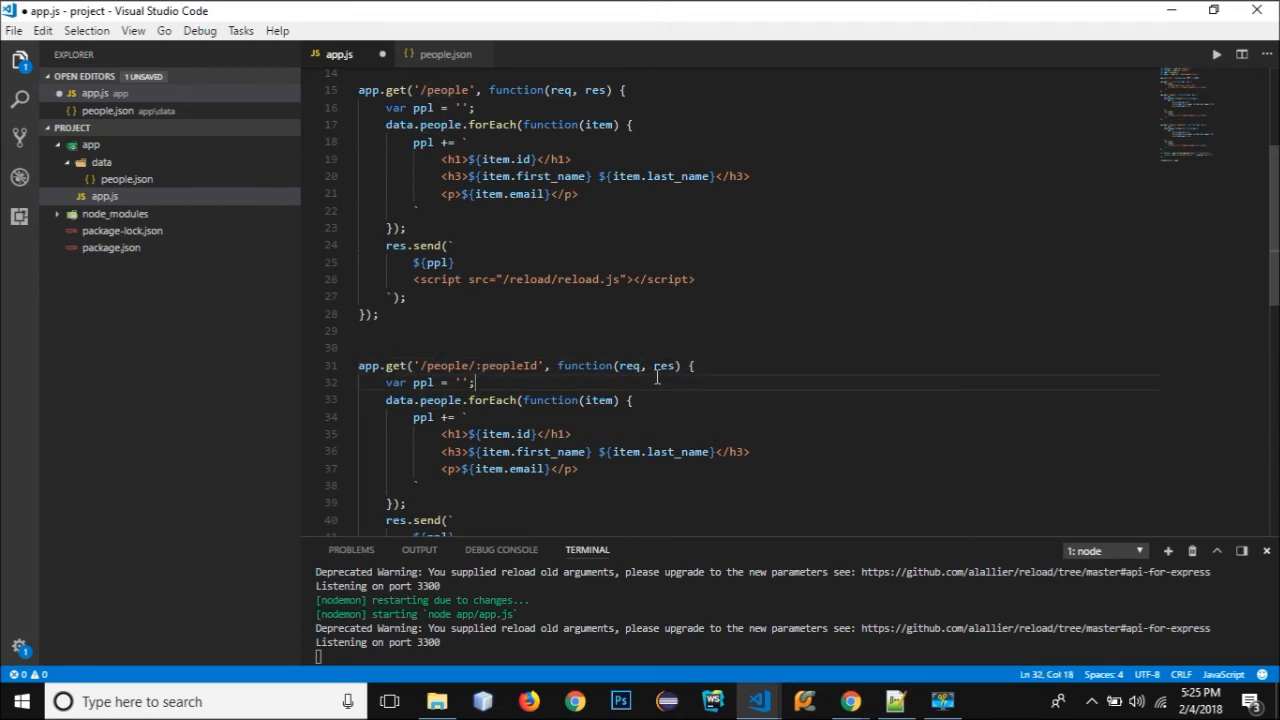
text(va)
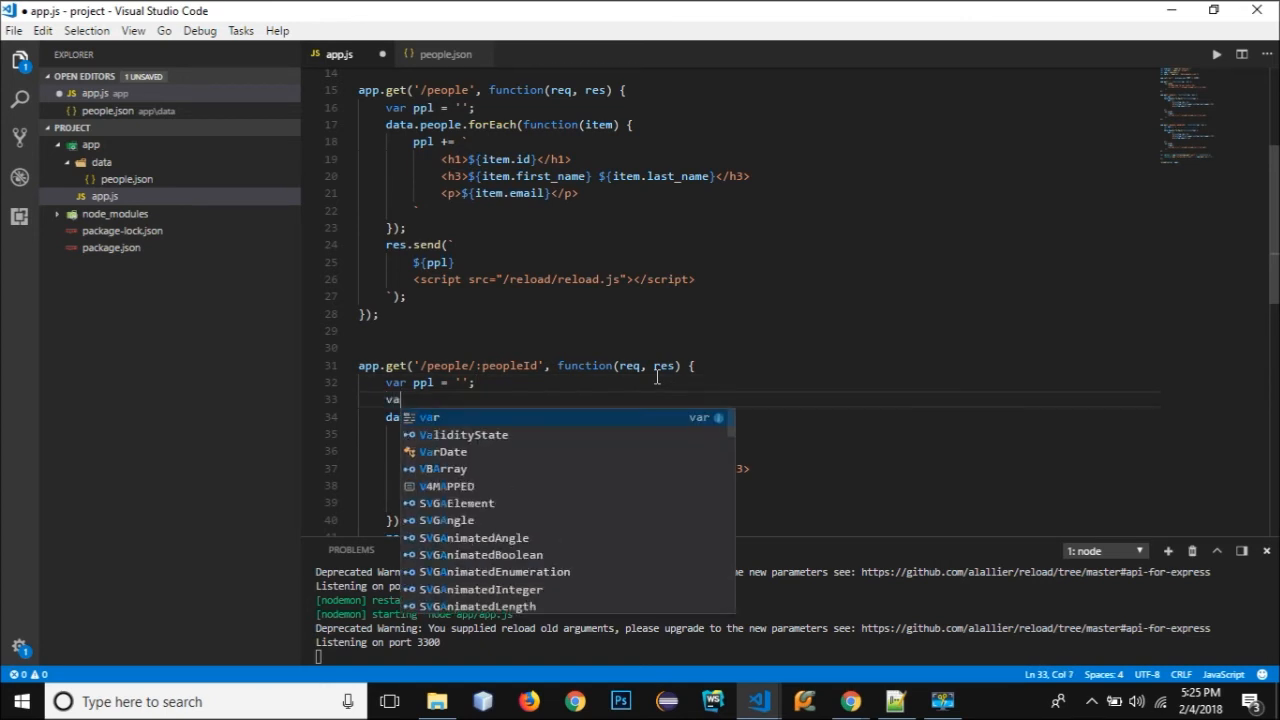
text(perosn)
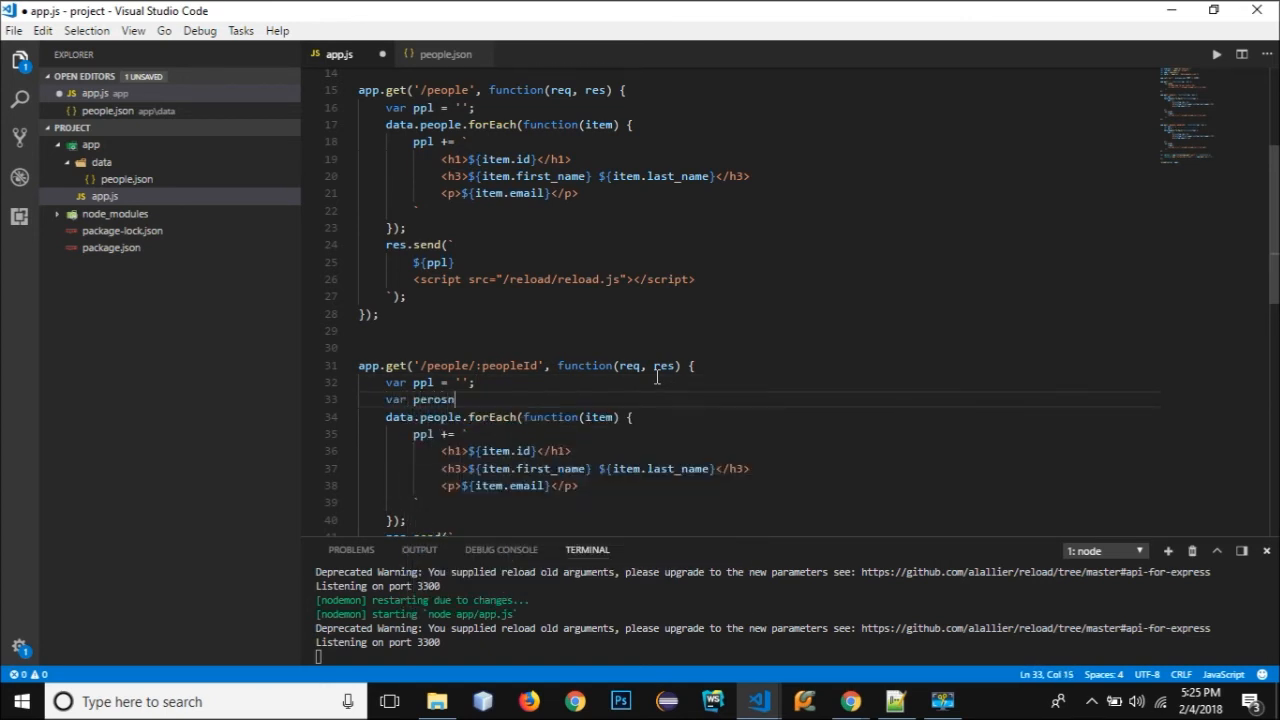
text(item)
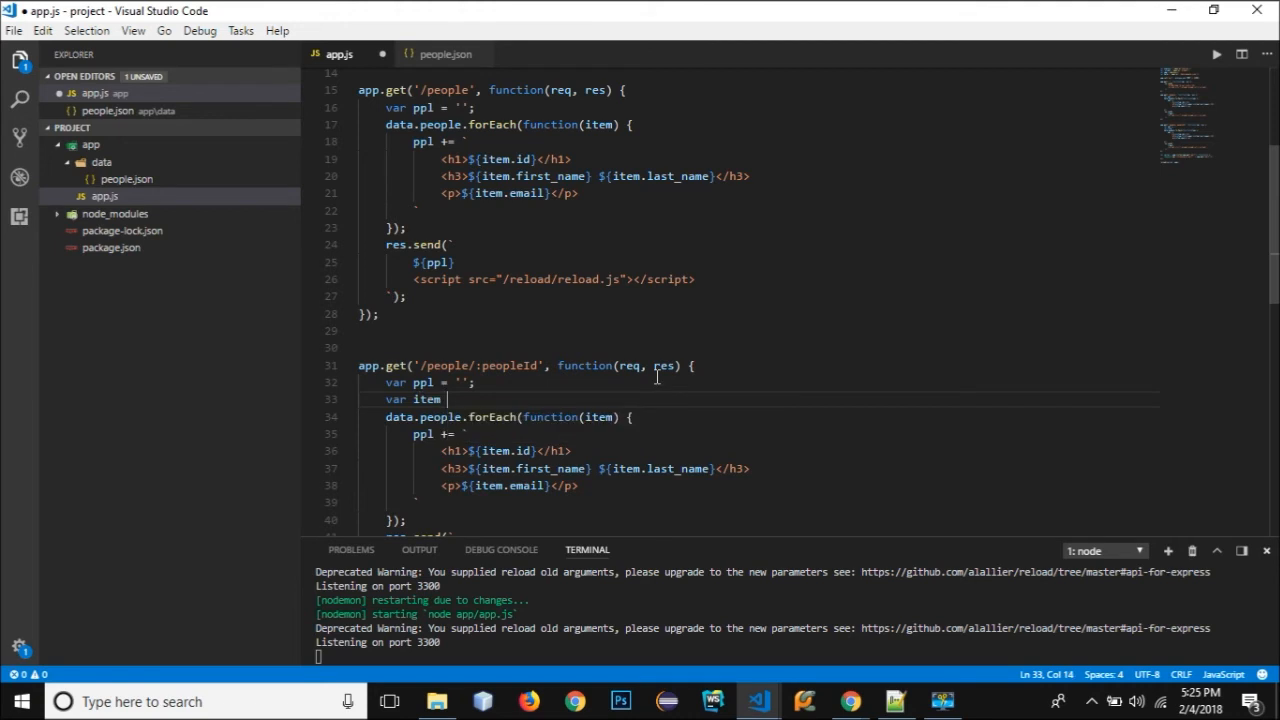
text(=)
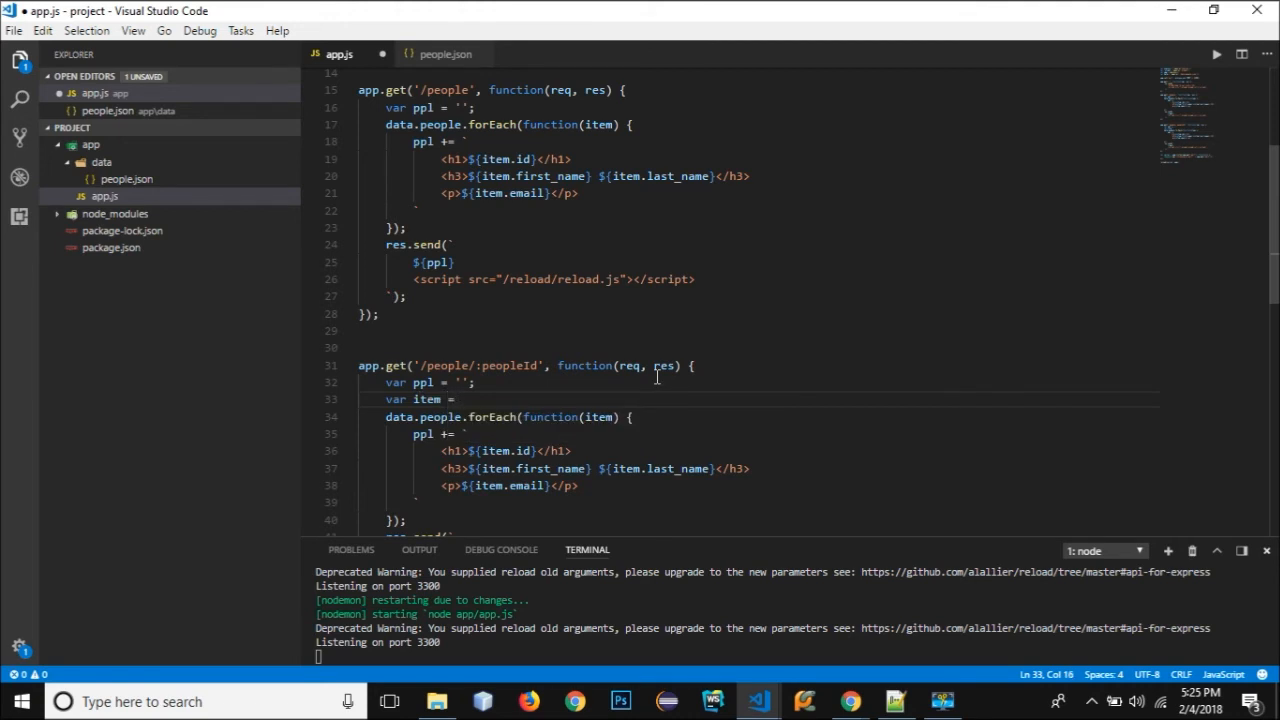
text(data.people[)
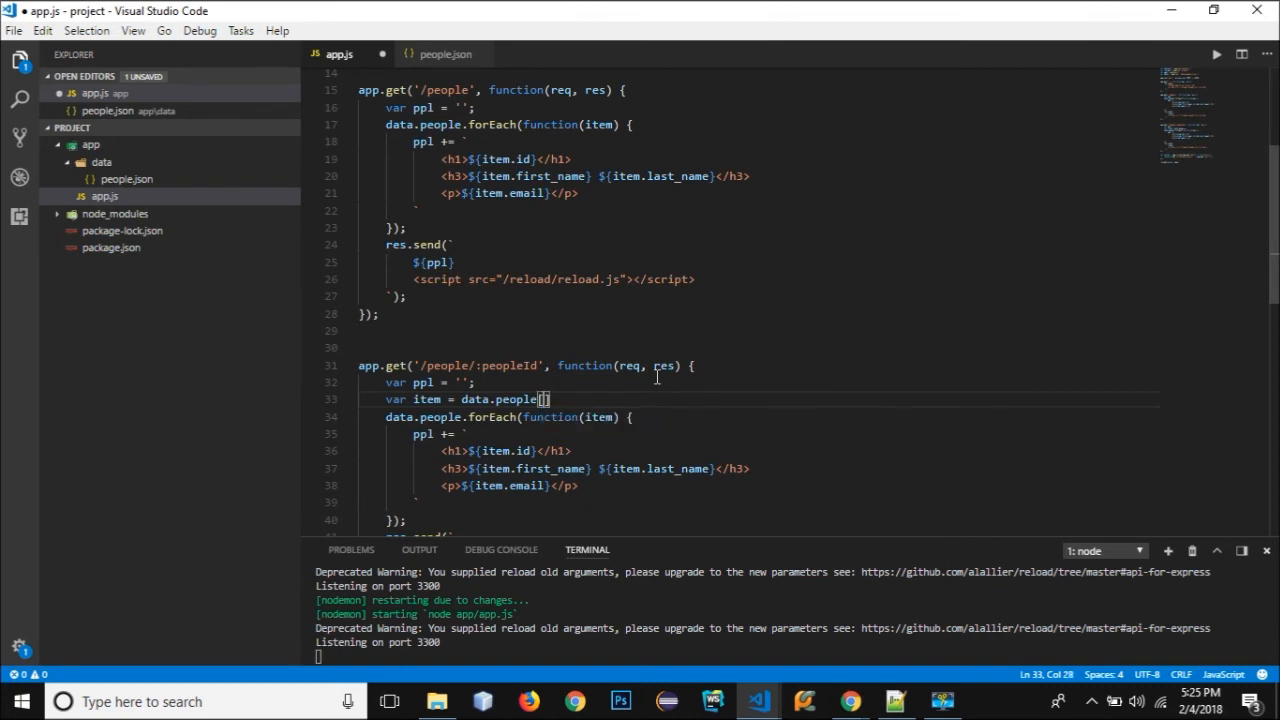
Complete the lookup as data.people[req.params.peopleId].
double_click(628, 366)
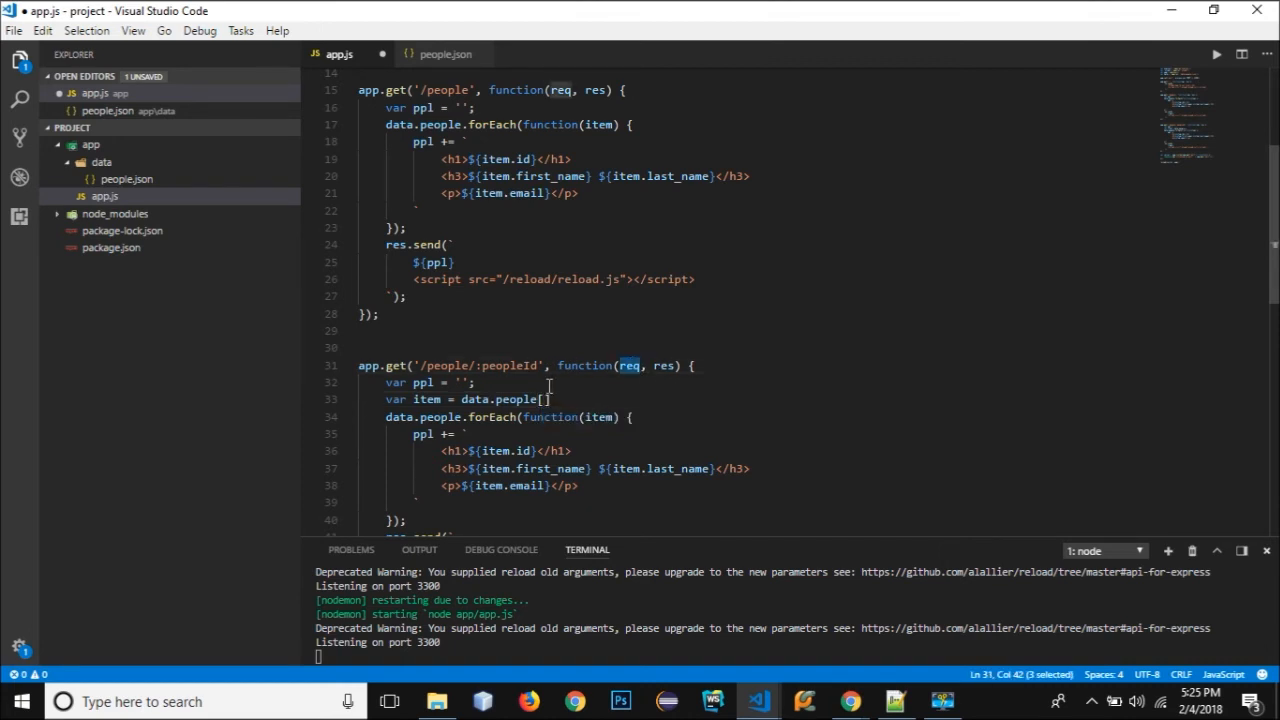
text(req)
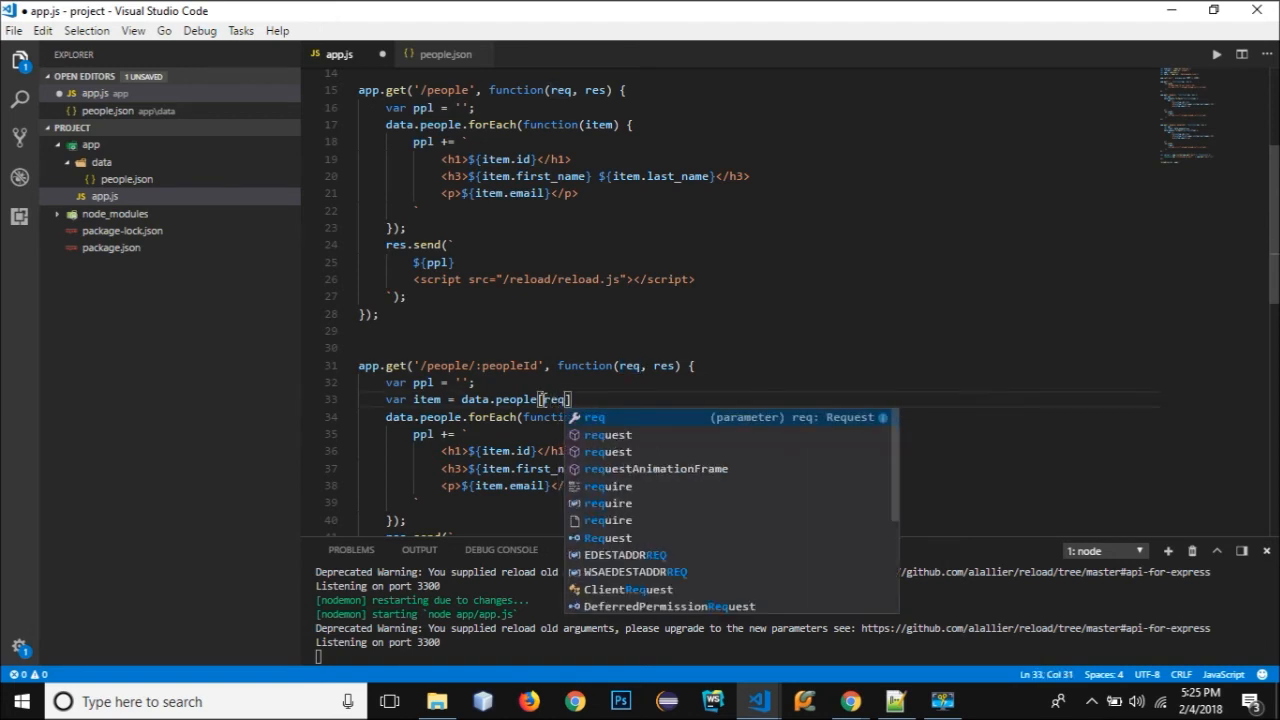
text(.params)
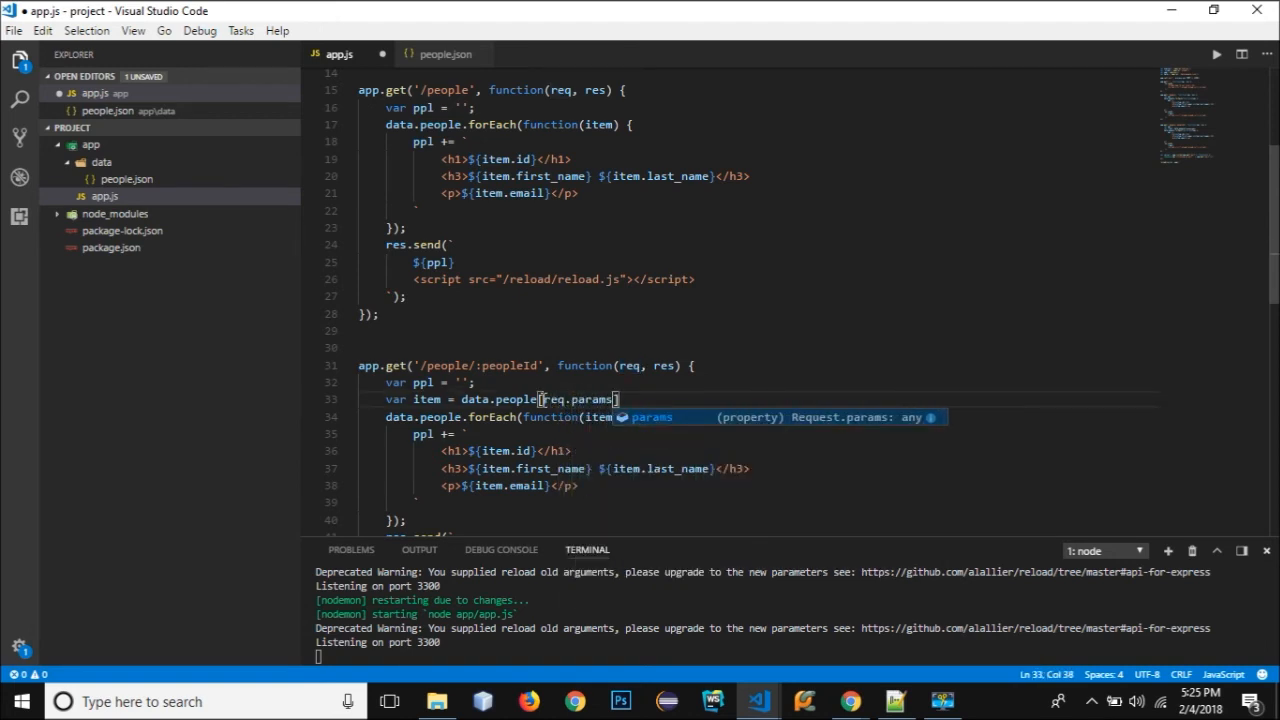
text(.)
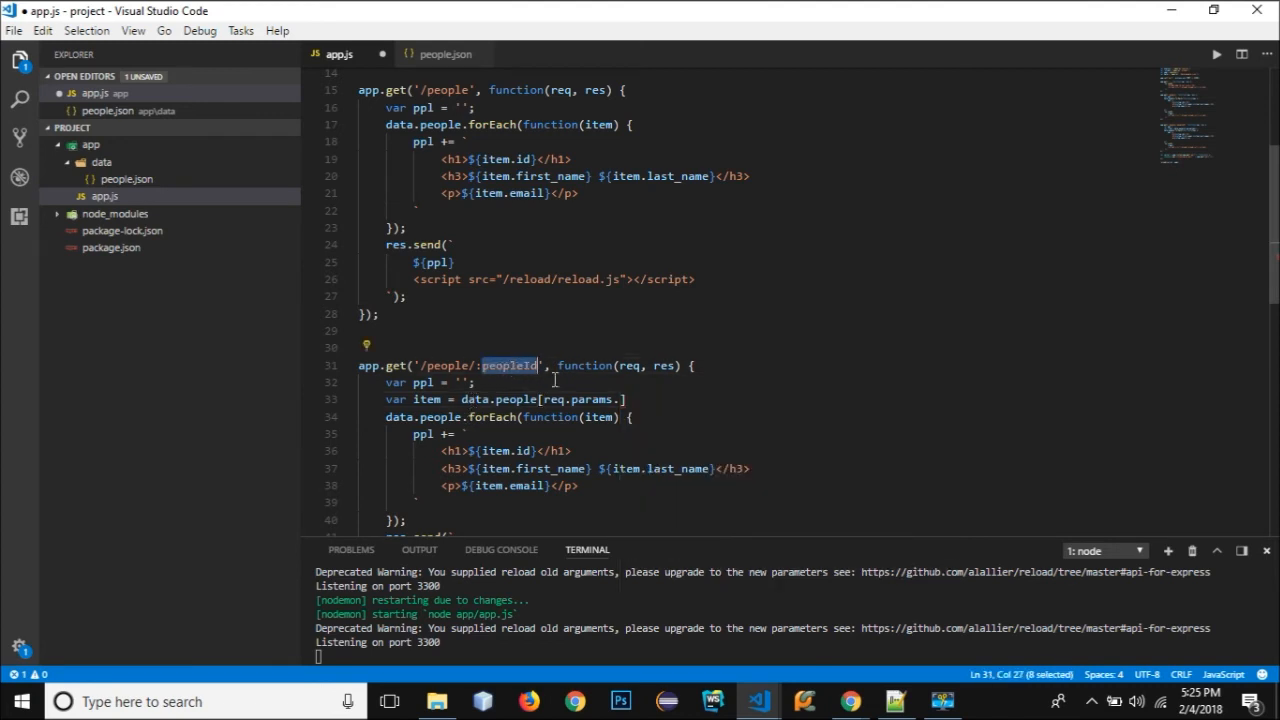
mouse_move(520, 366)
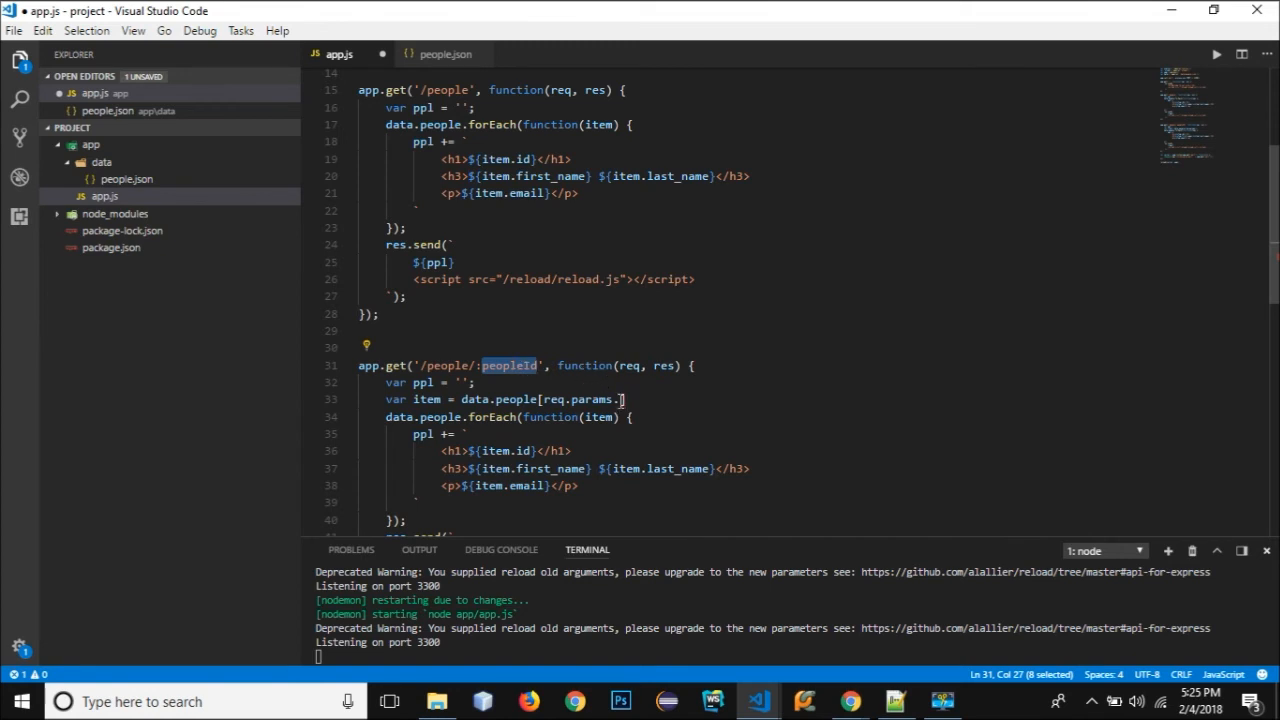
text(peopleId];)
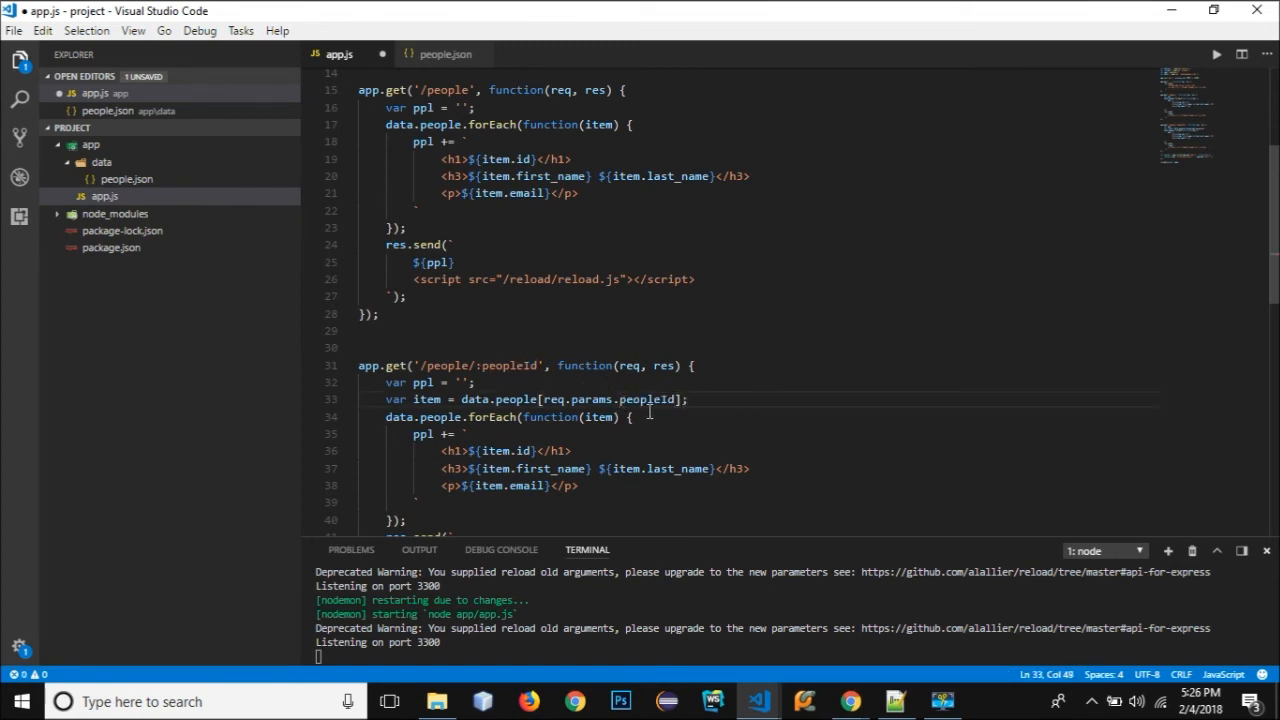
double_click(514, 400)
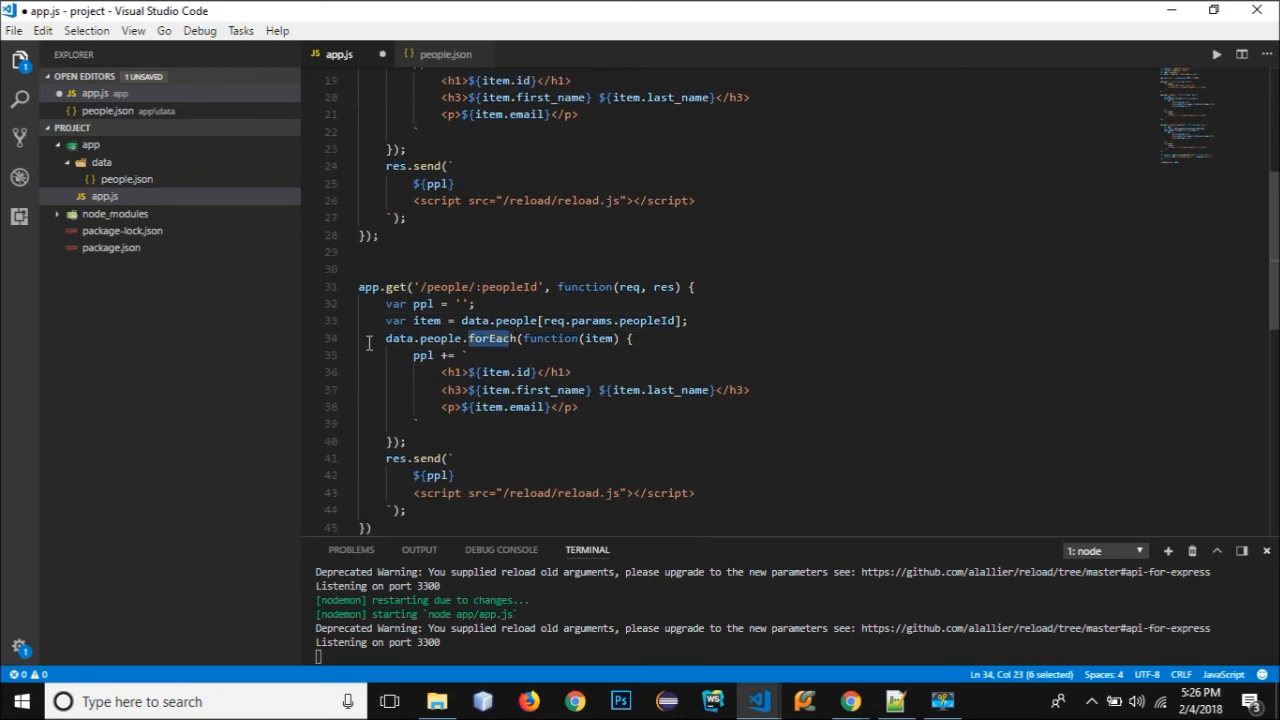
Delete the forEach loop and var ppl from the /people/:peopleId route and copy the h1/h3/p template lines.
drag(384, 338, 420, 442)
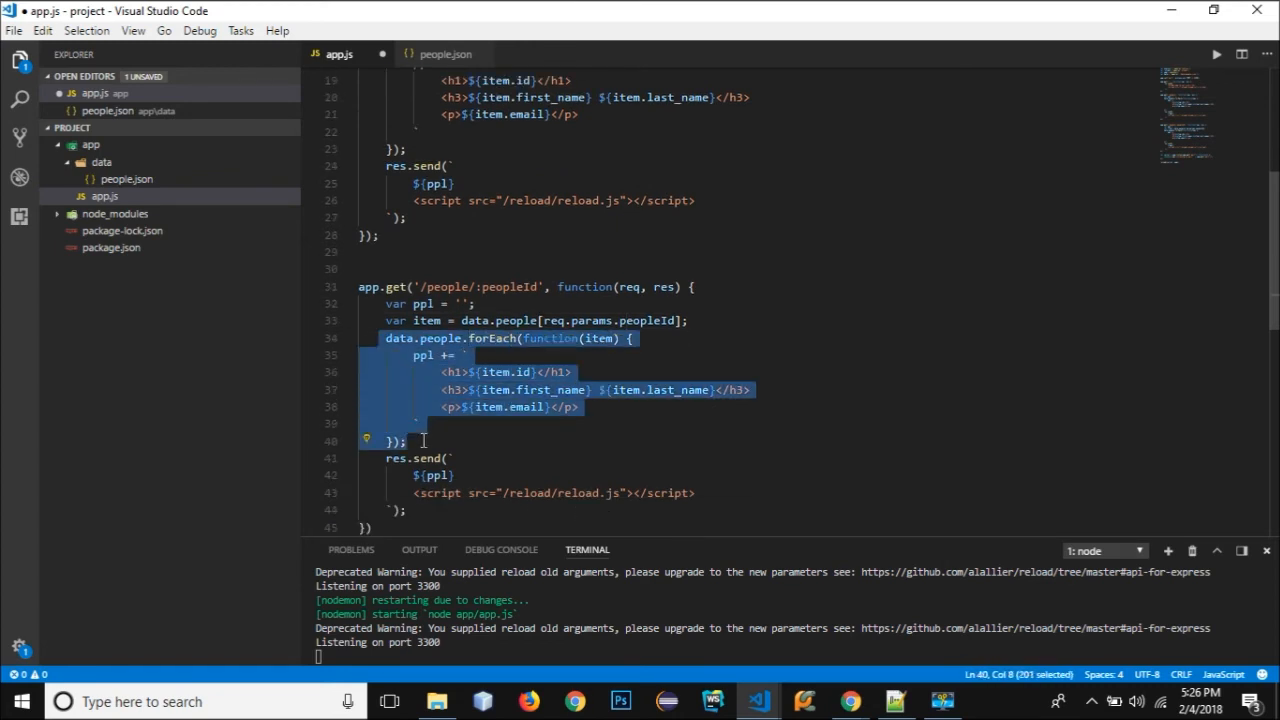
key(Delete)
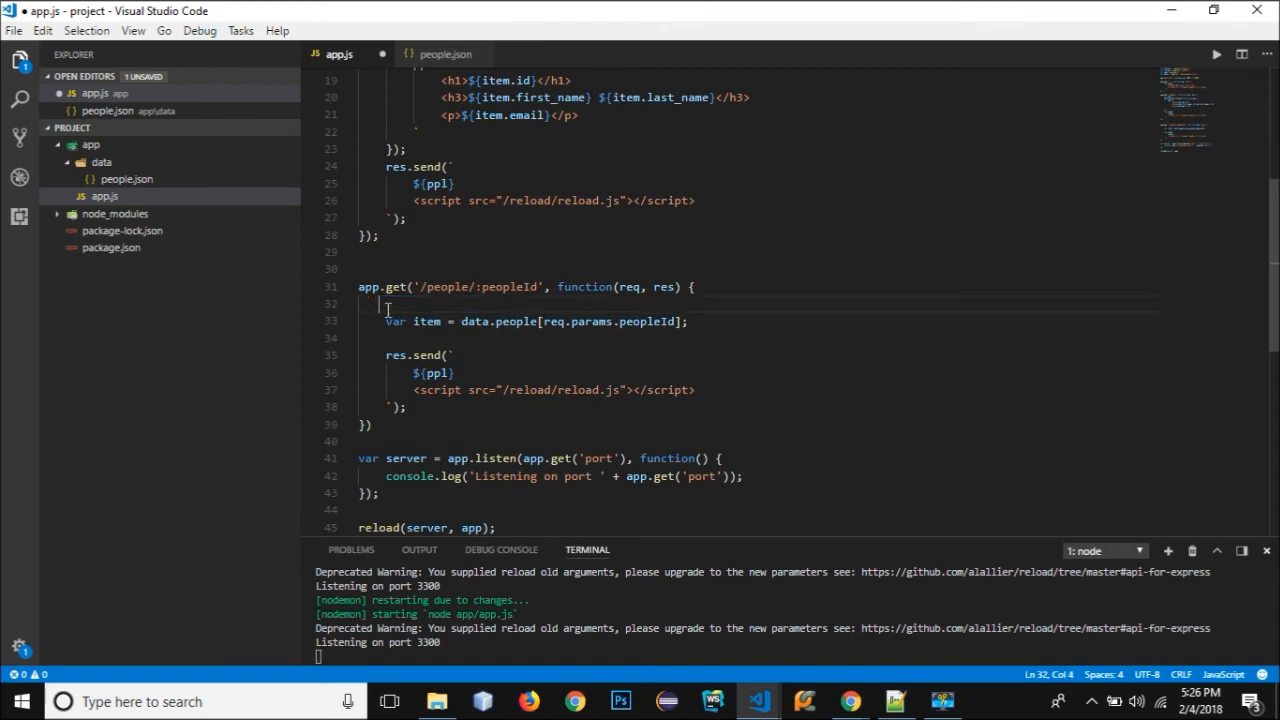
key(Backspace)
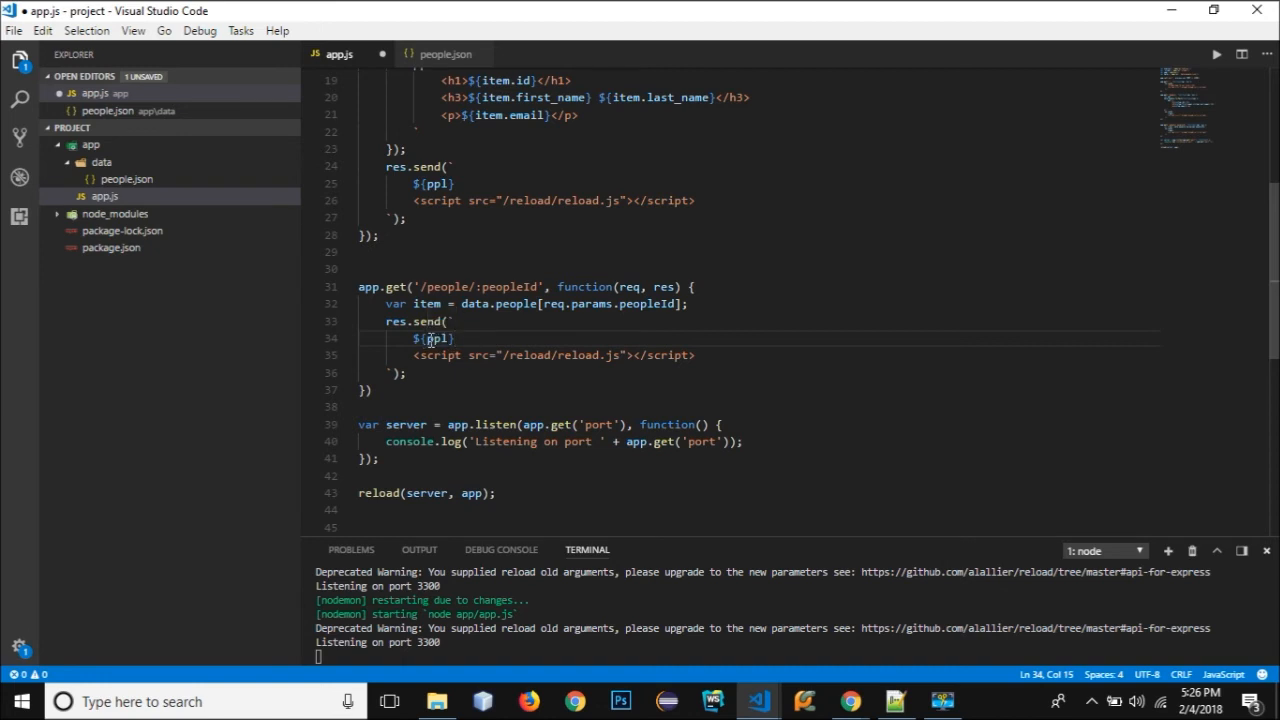
double_click(440, 338)
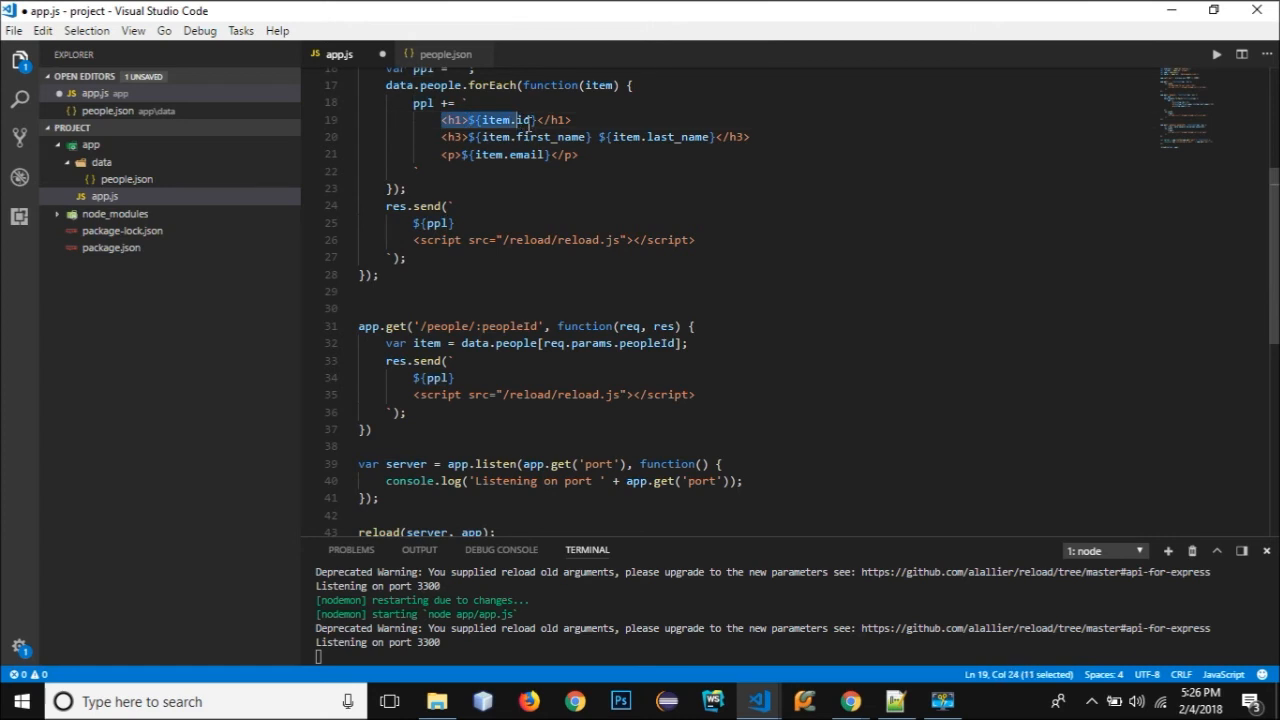
drag(530, 120, 578, 154)
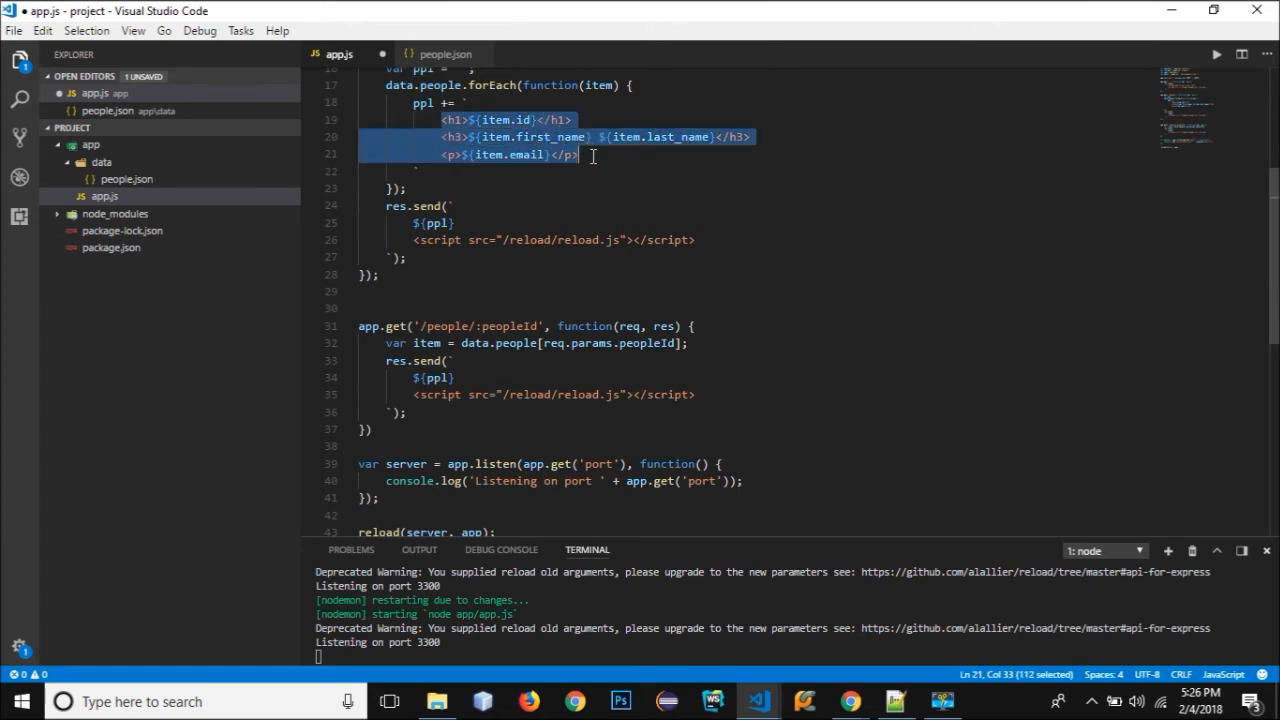
mouse_move(424, 378)
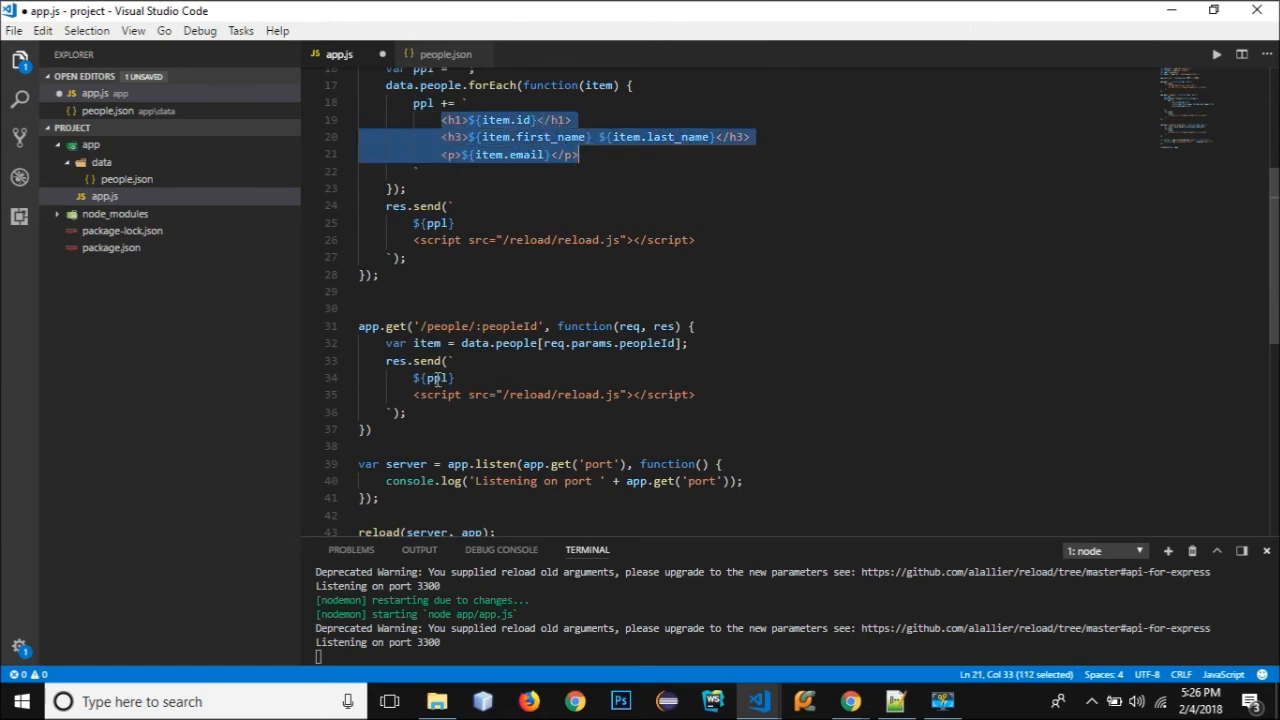
Replace ${ppl} in res.send with the item's id, first and last name, and email markup.
double_click(434, 378)
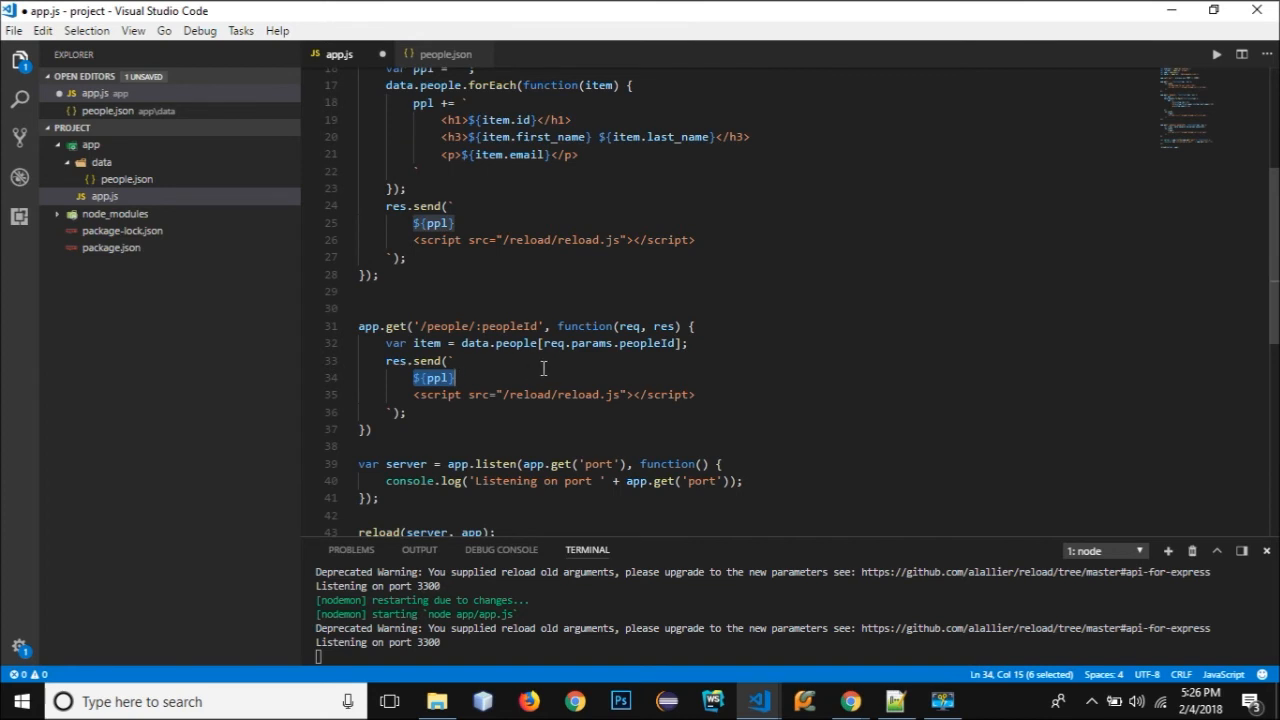
text(<h1>${item.id}</h1>)
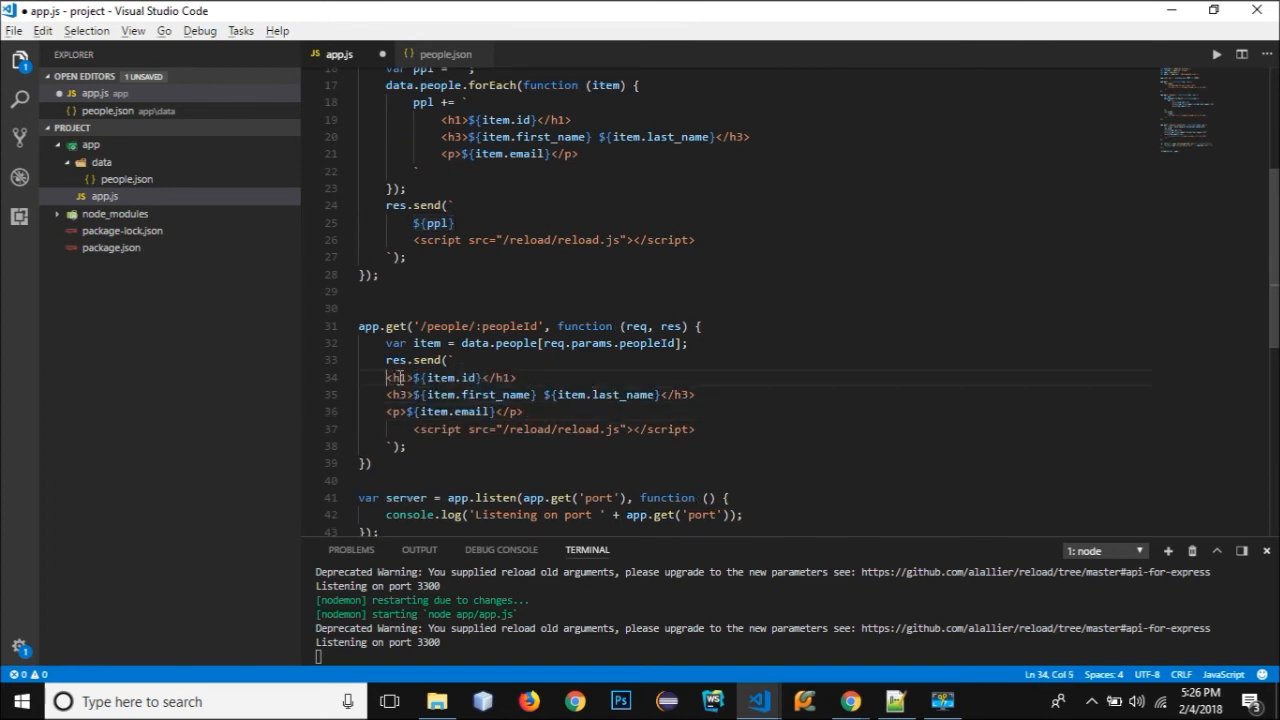
drag(386, 376, 548, 412)
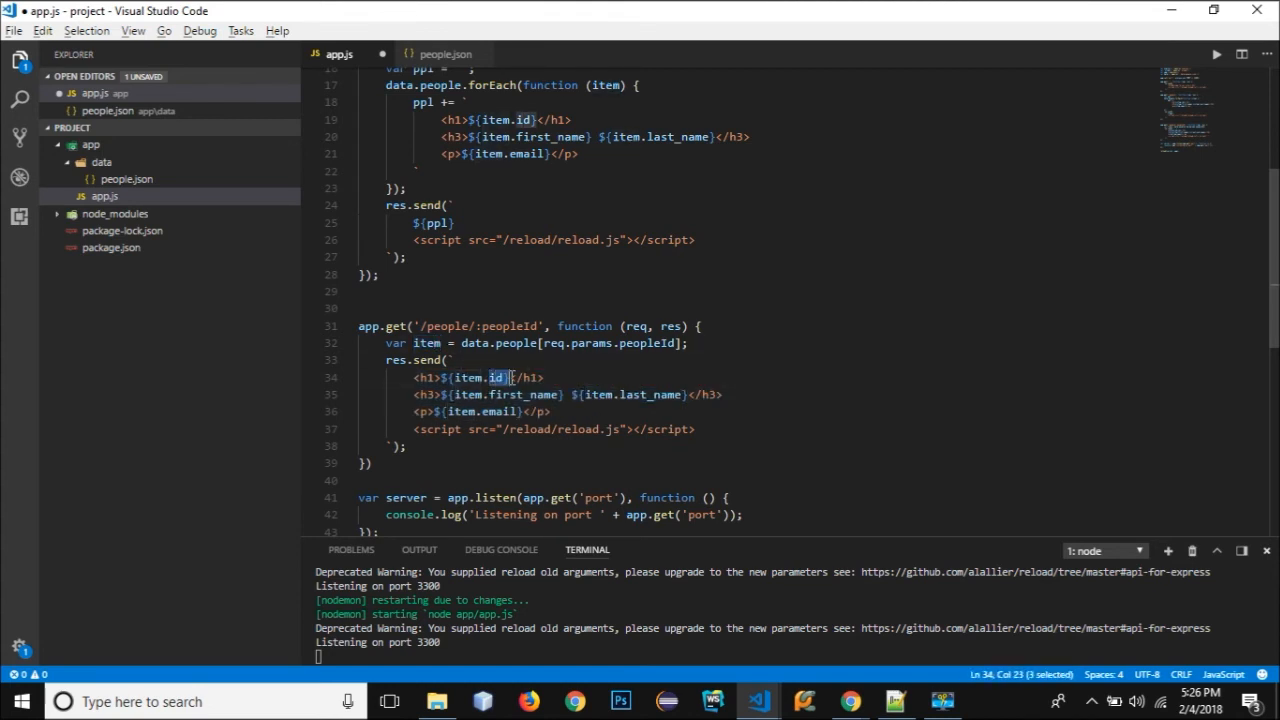
double_click(514, 344)
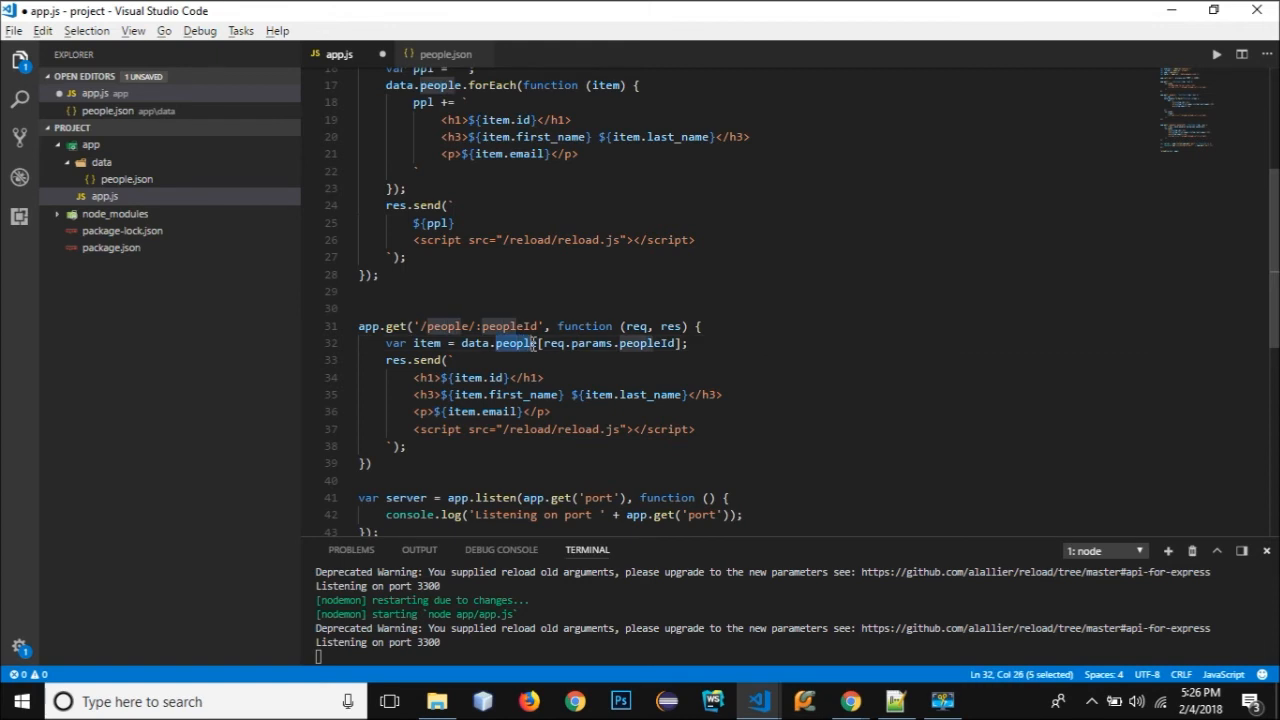
double_click(672, 394)
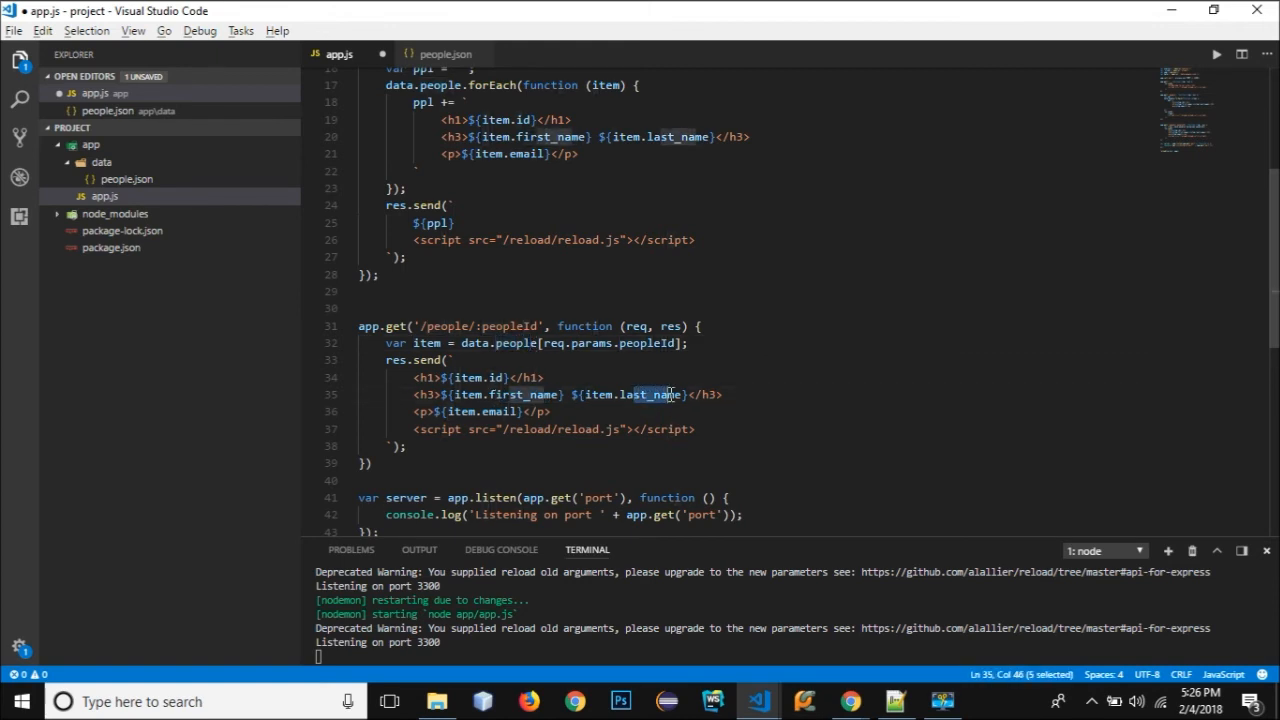
double_click(504, 412)
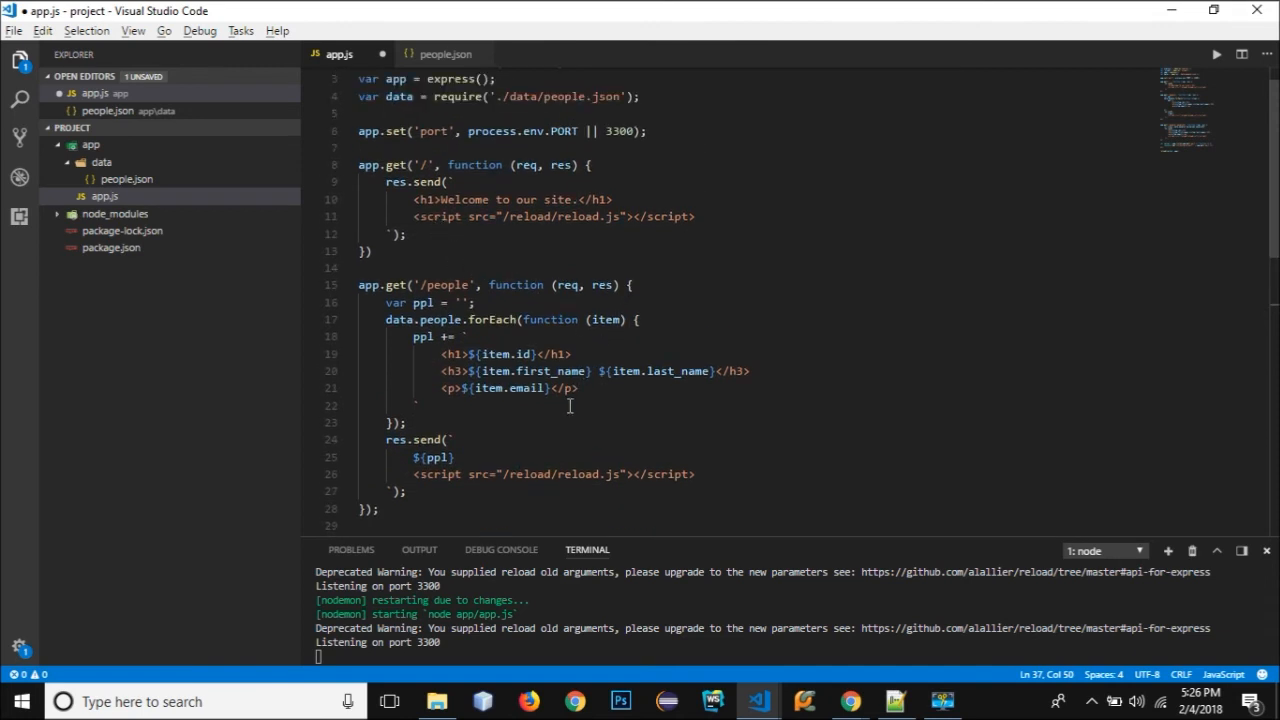
scroll(down, 3)
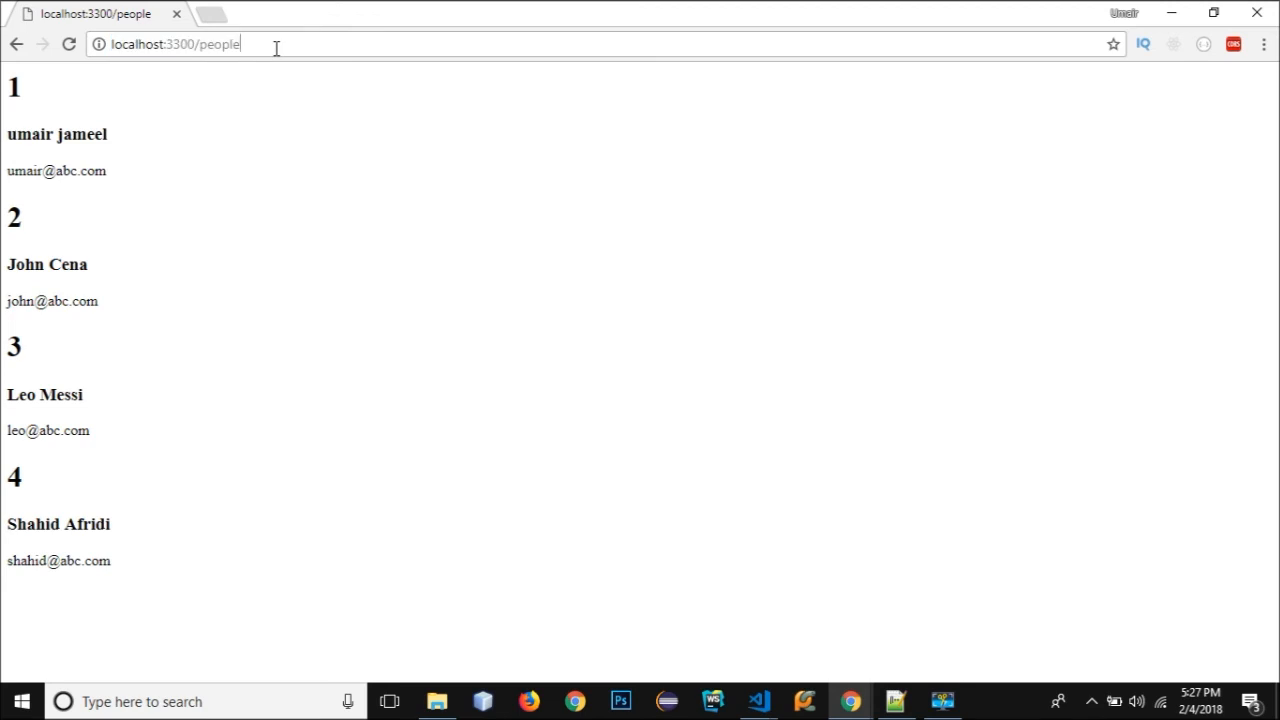
Navigate Chrome to localhost:3300/people/2, which shows person 3, Leo Messi.
text(/)
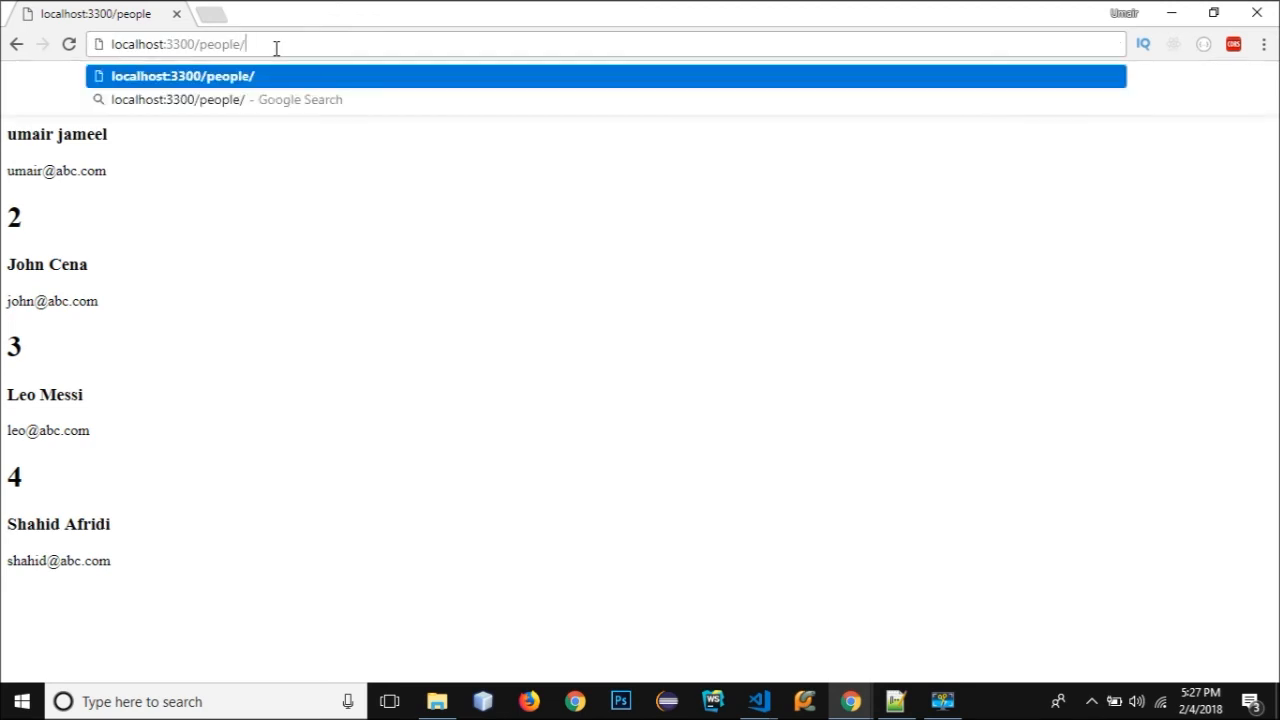
text(localhost:3300/people/2)
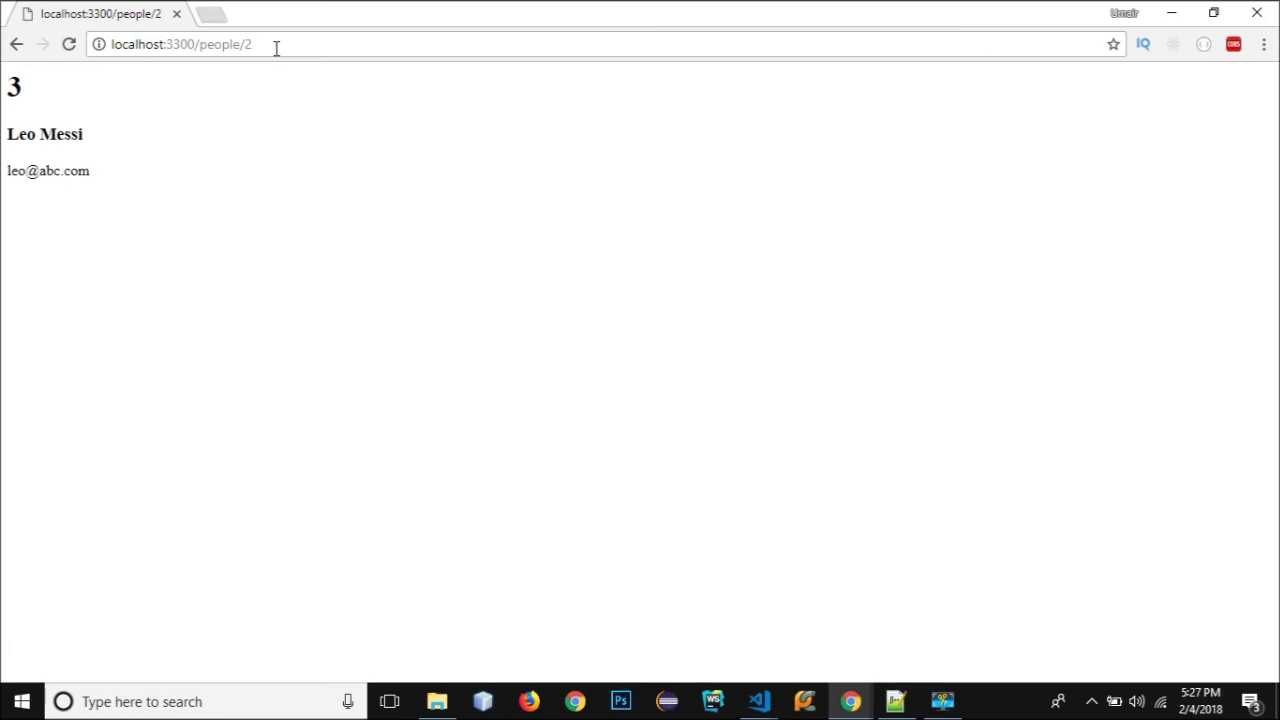
mouse_move(104, 188)
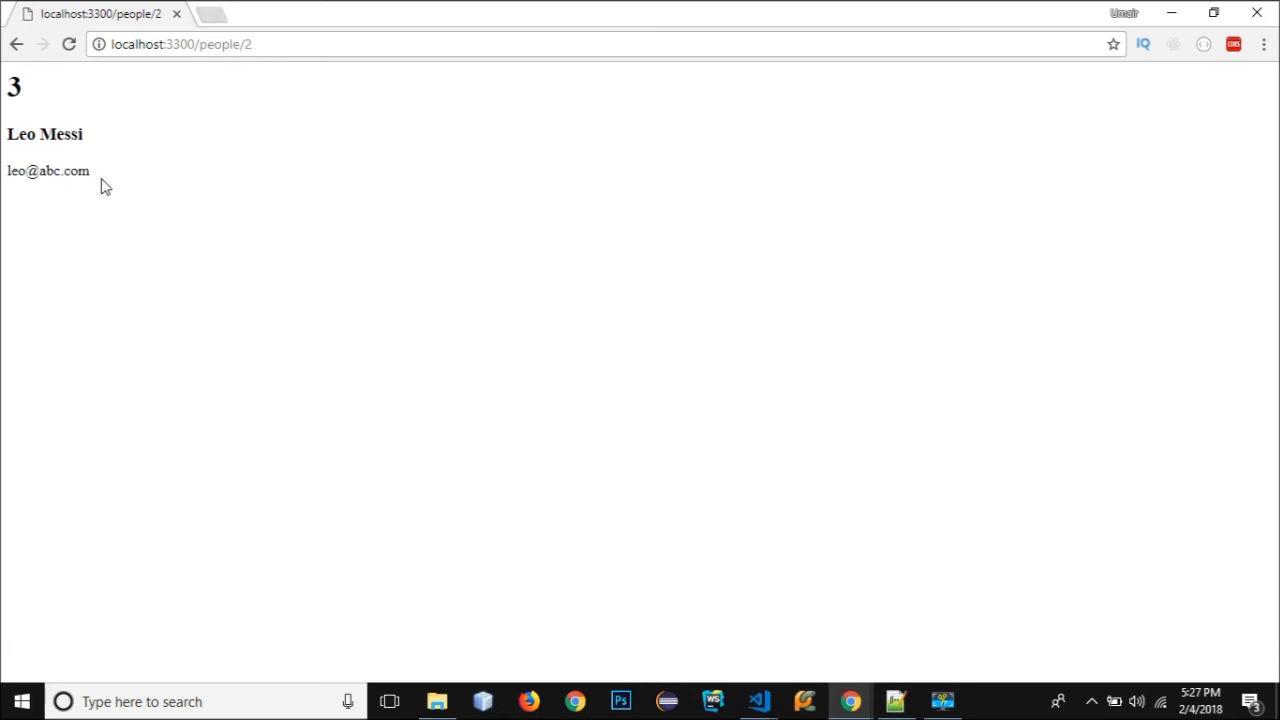
mouse_move(86, 130)
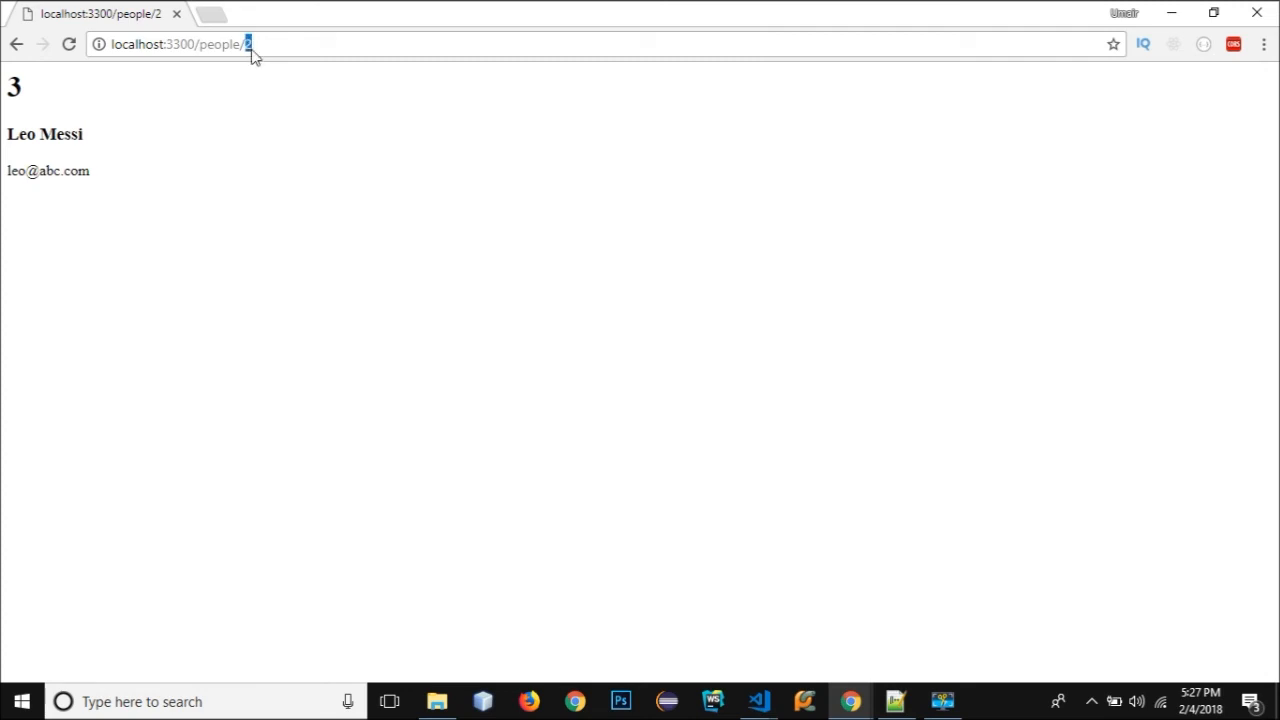
mouse_move(752, 698)
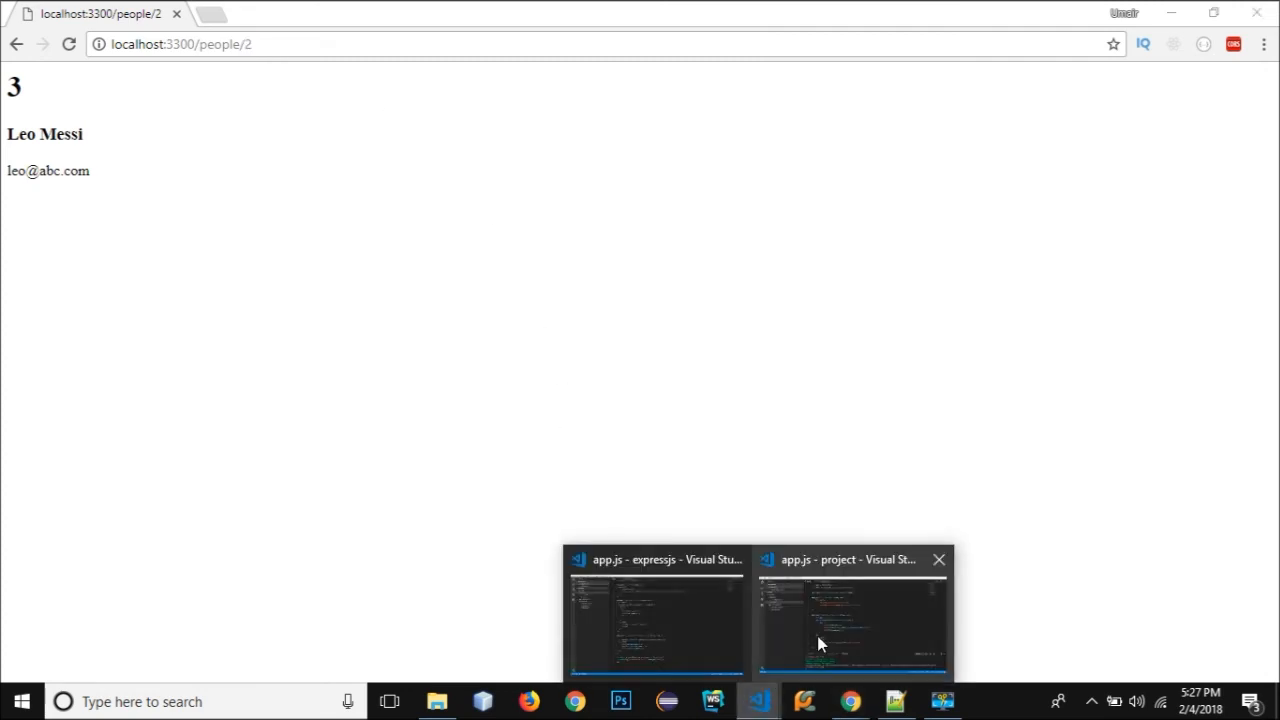
Compare people.json ids with app.js, then append - 1 to req.params.peopleId in the lookup.
click(844, 616)
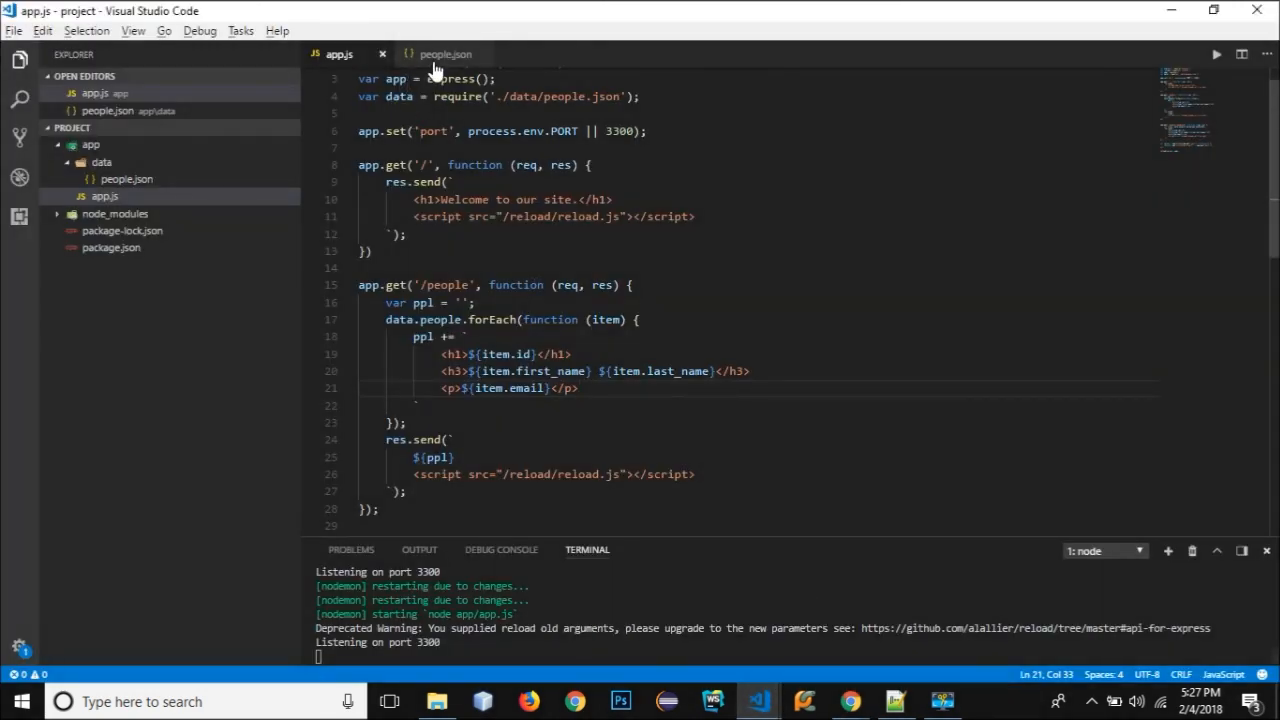
click(446, 54)
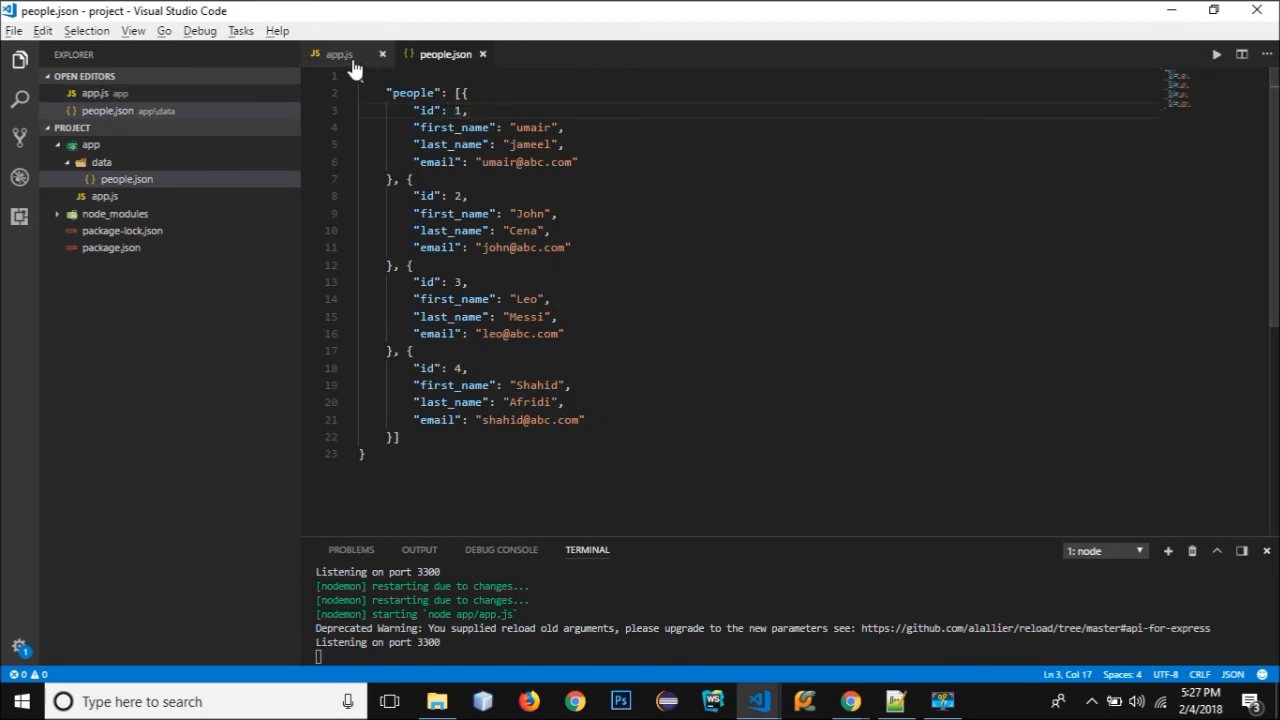
click(340, 54)
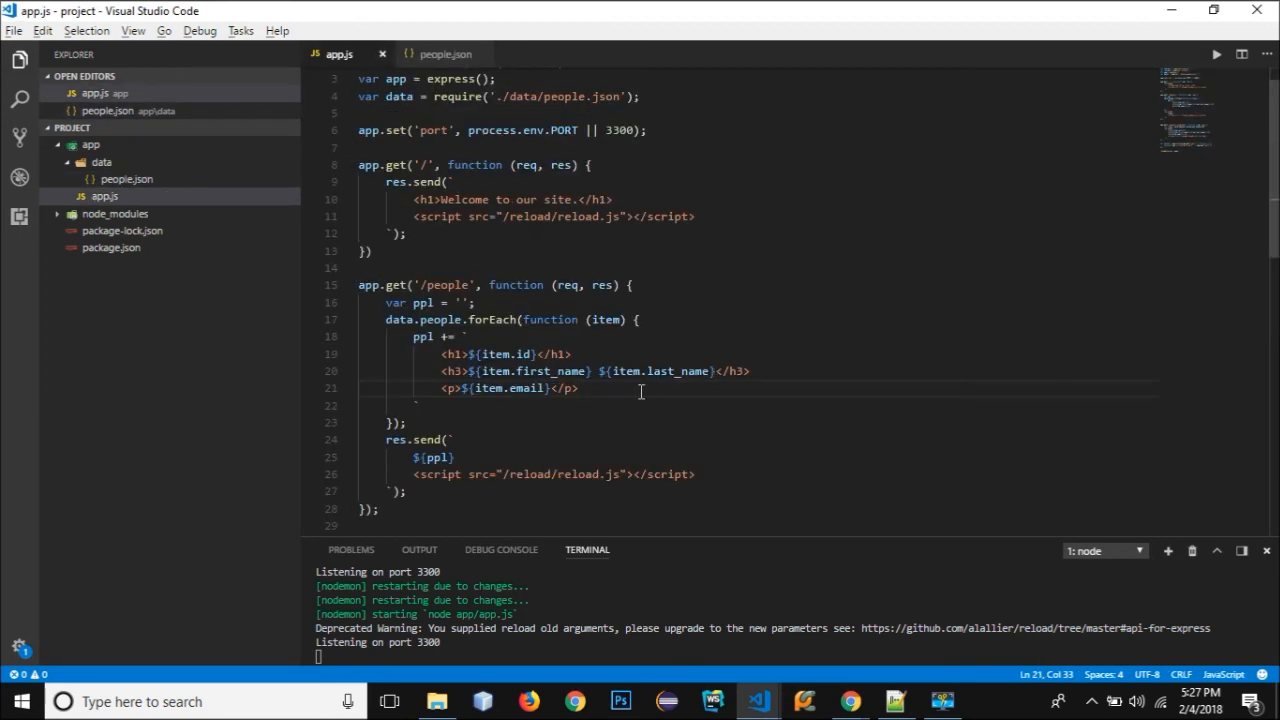
click(438, 52)
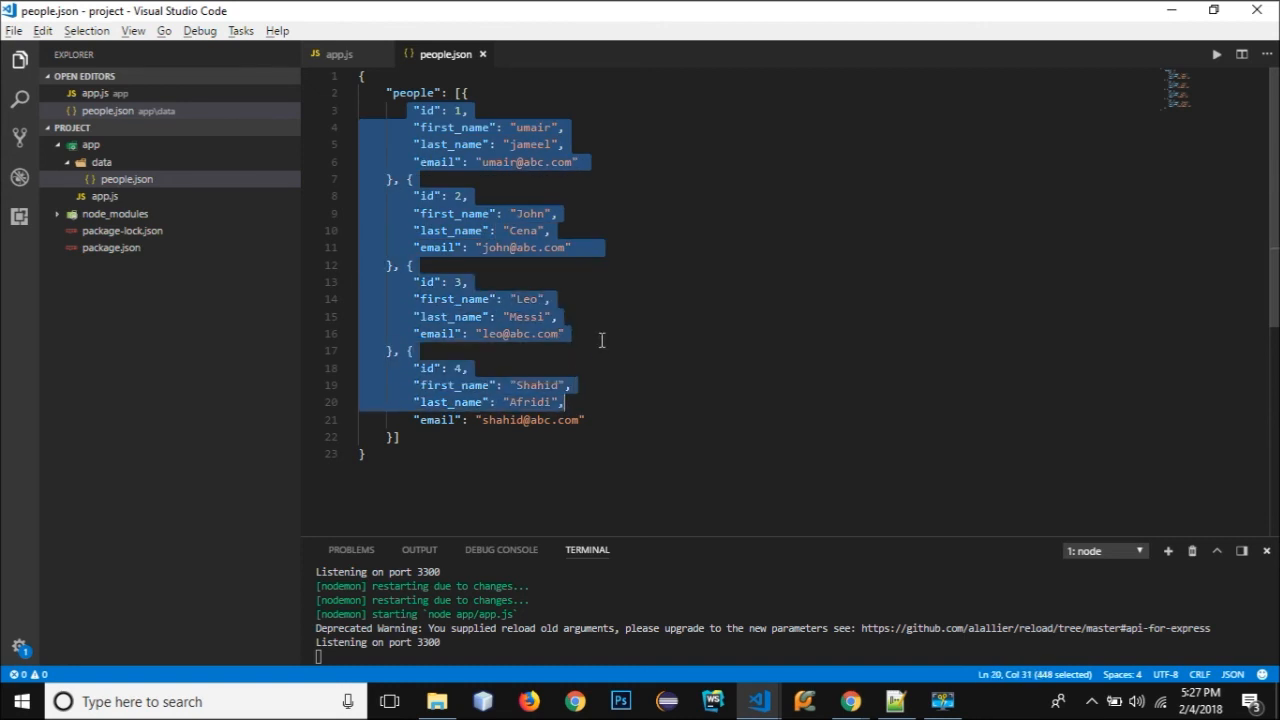
click(340, 54)
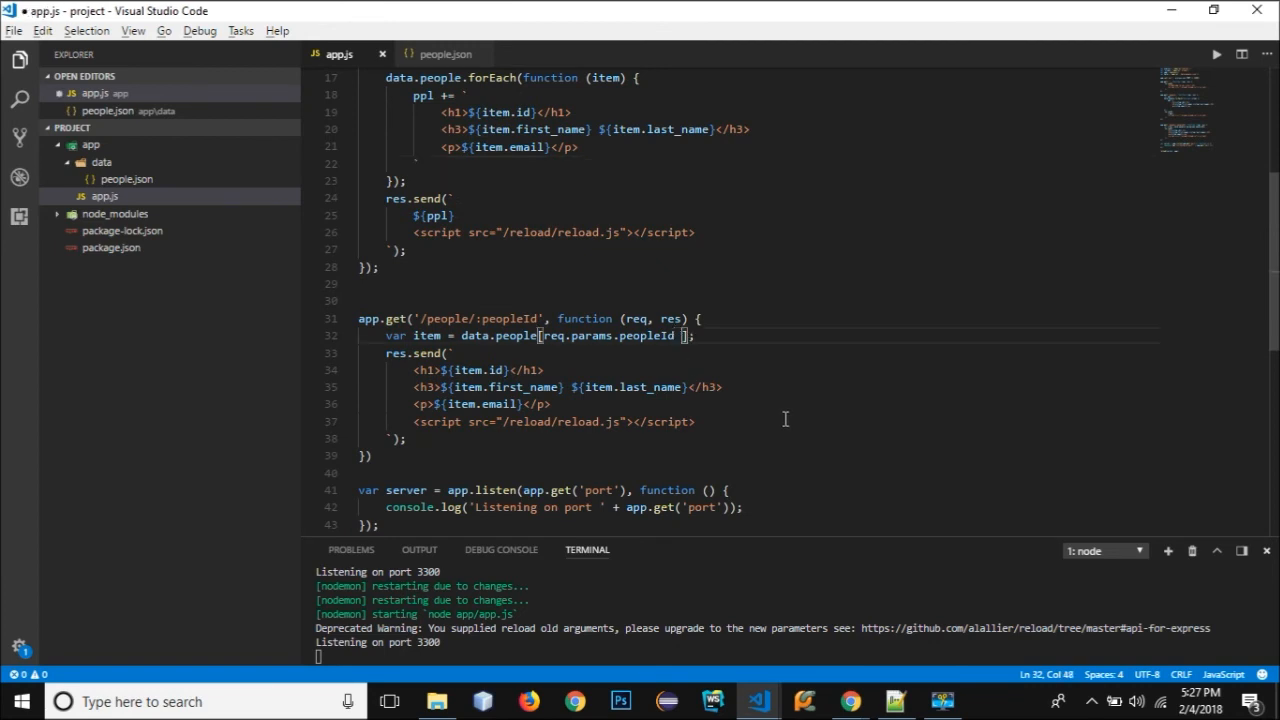
text(-1)
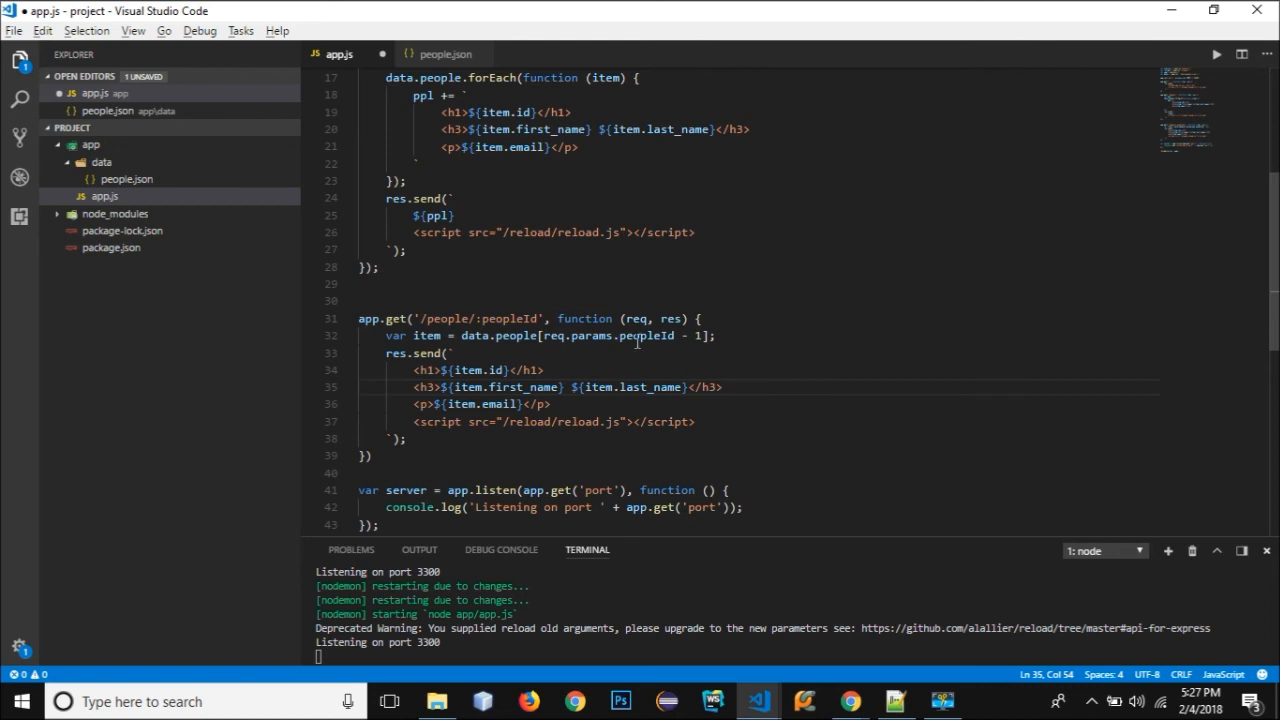
Review data.people[req.params.peopleId - 1] against the first person's id 1 in people.json.
double_click(512, 318)
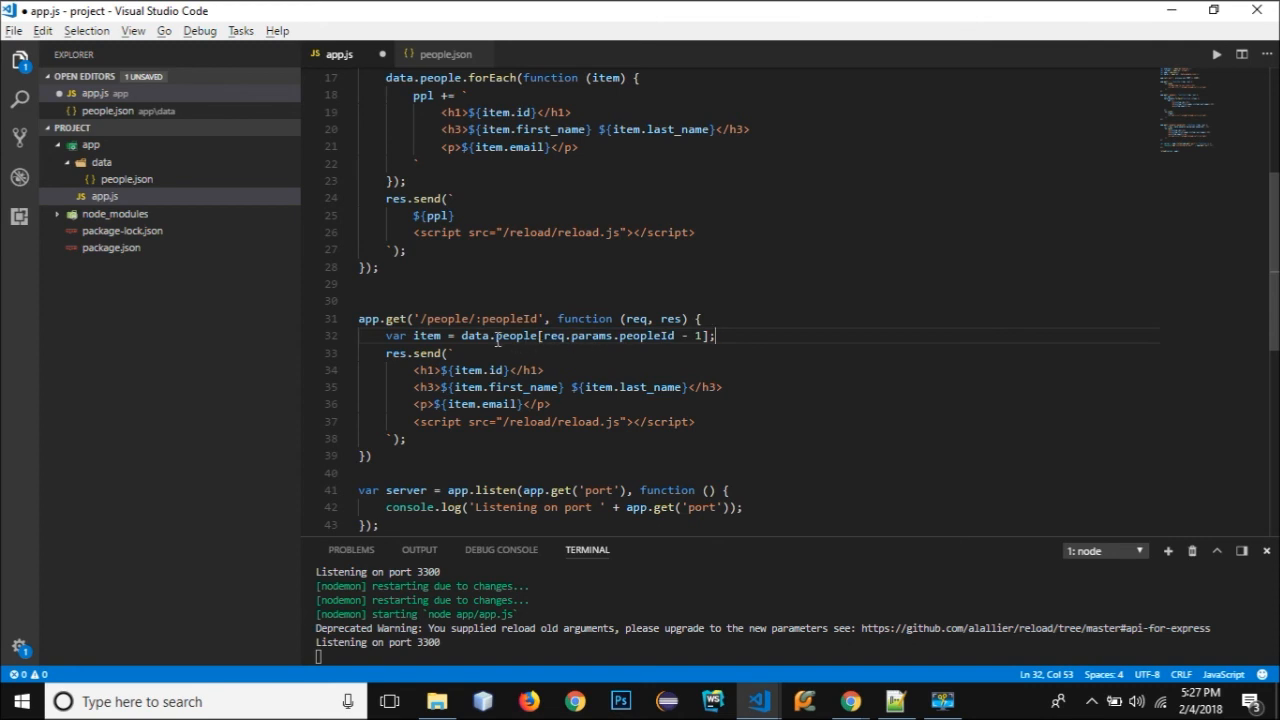
double_click(514, 336)
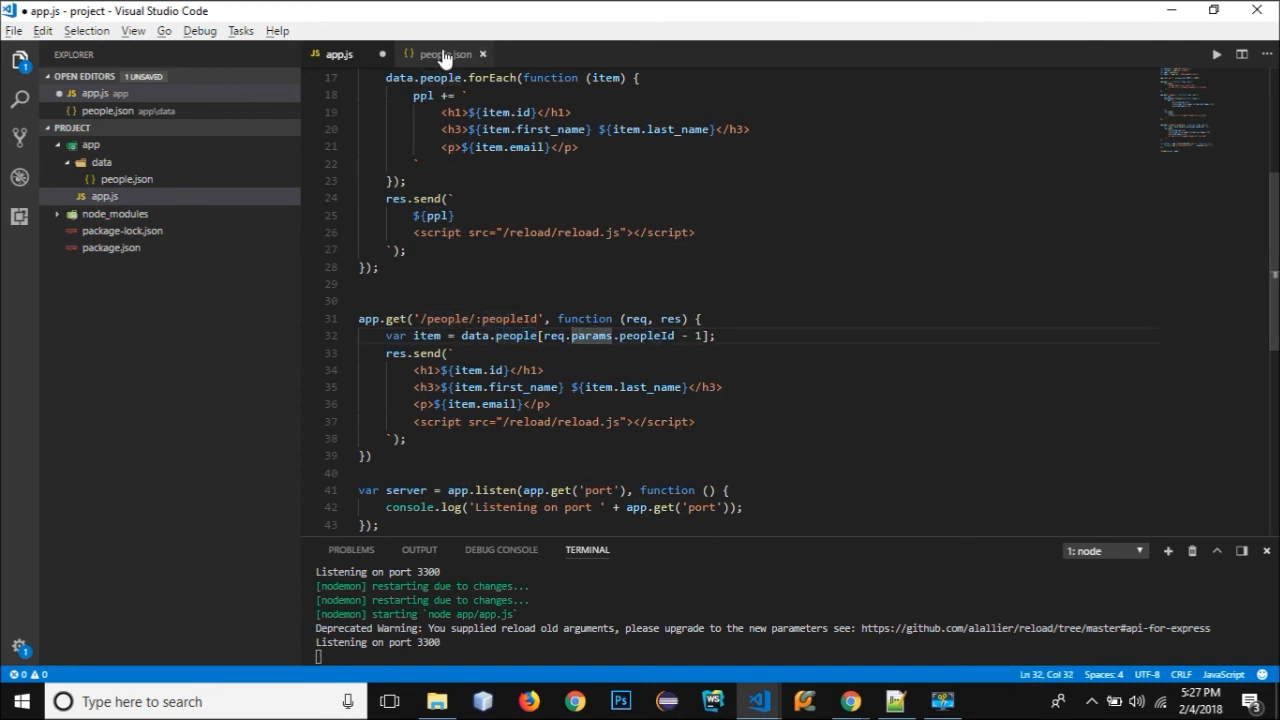
click(444, 54)
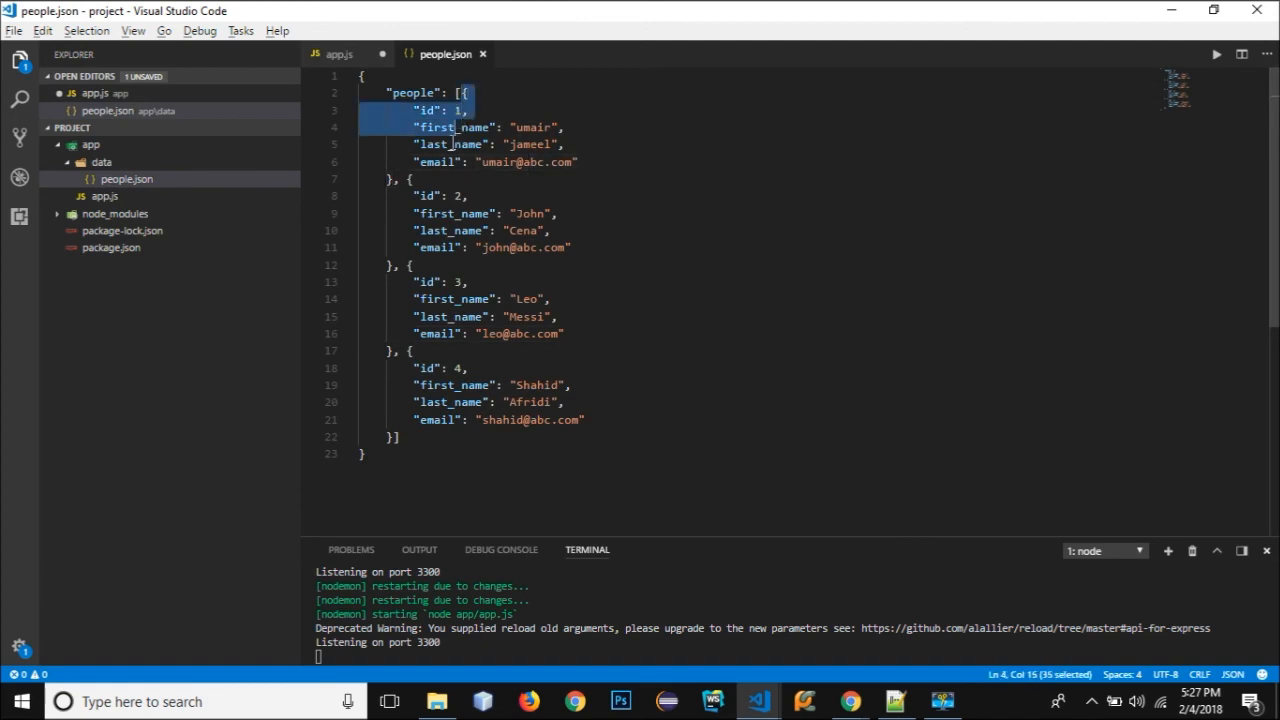
click(460, 144)
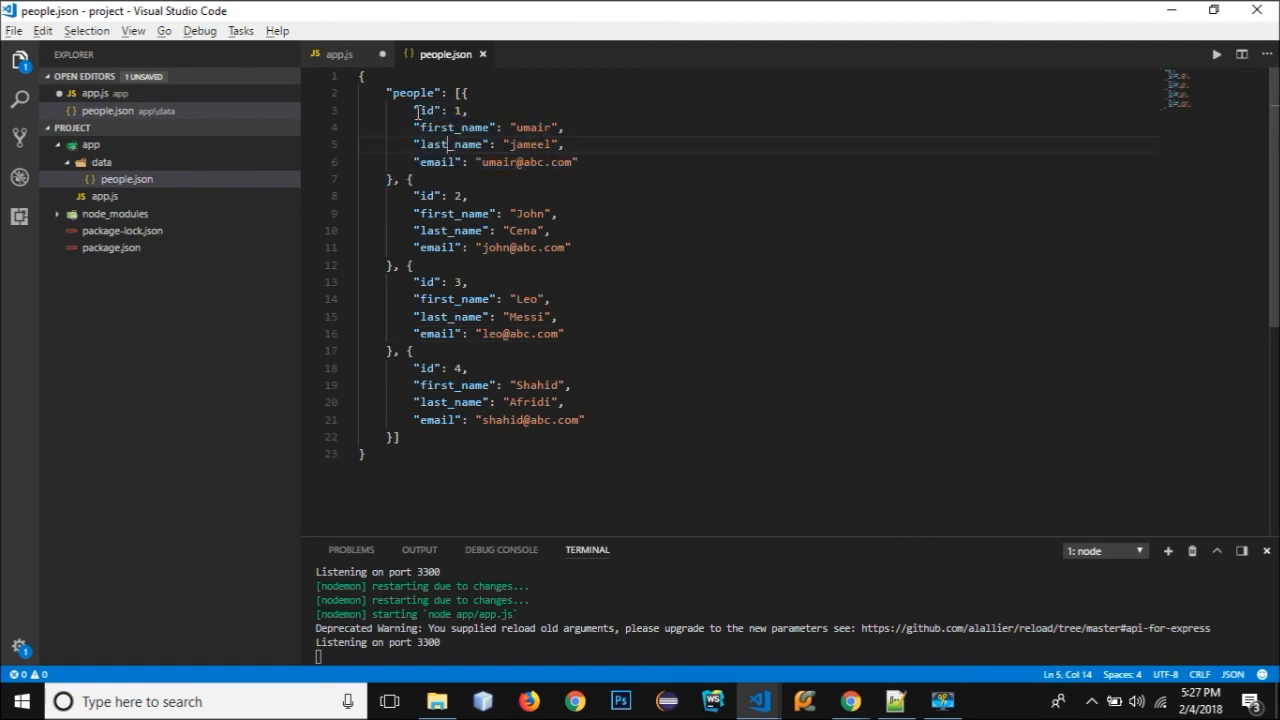
click(340, 54)
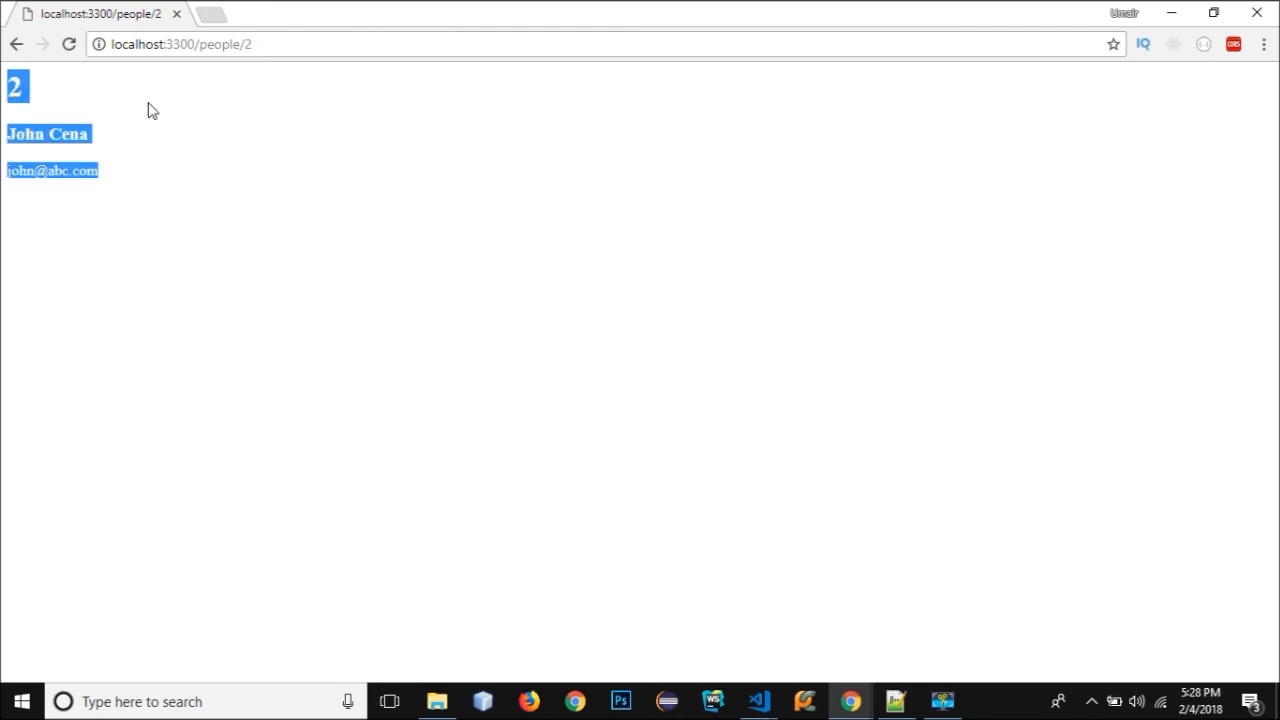
click(192, 150)
text(1)
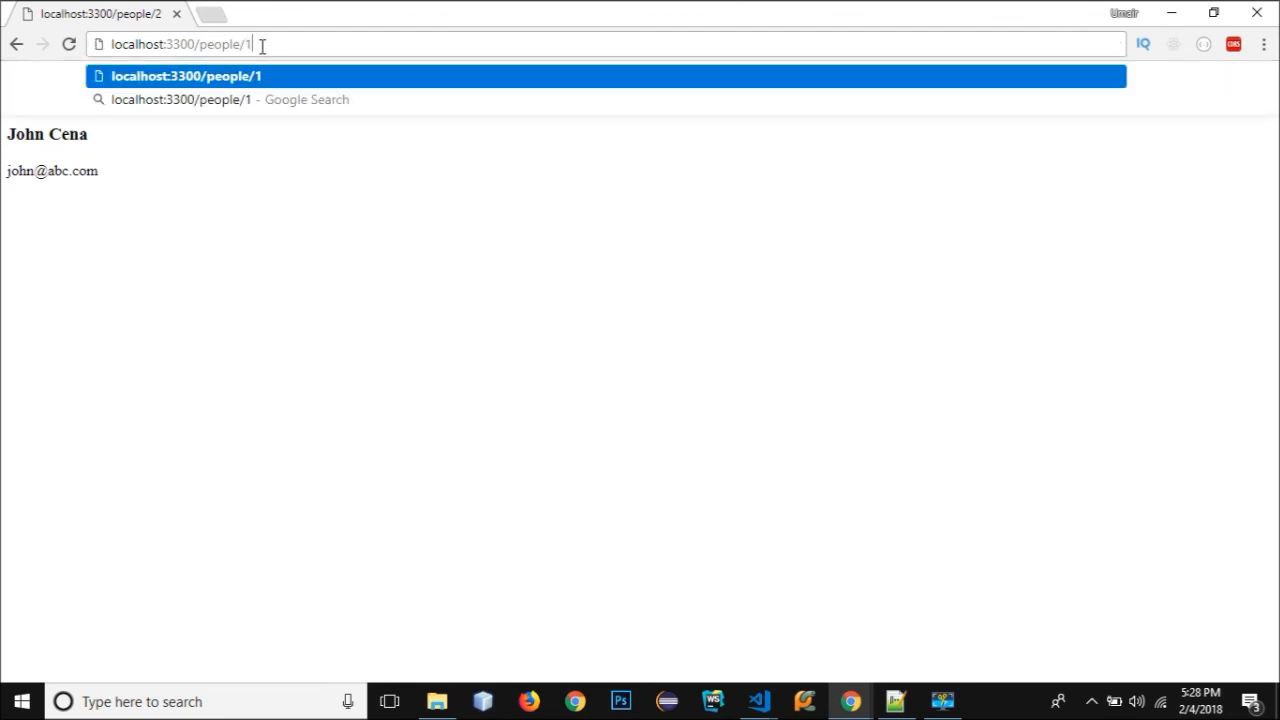
key(Enter)
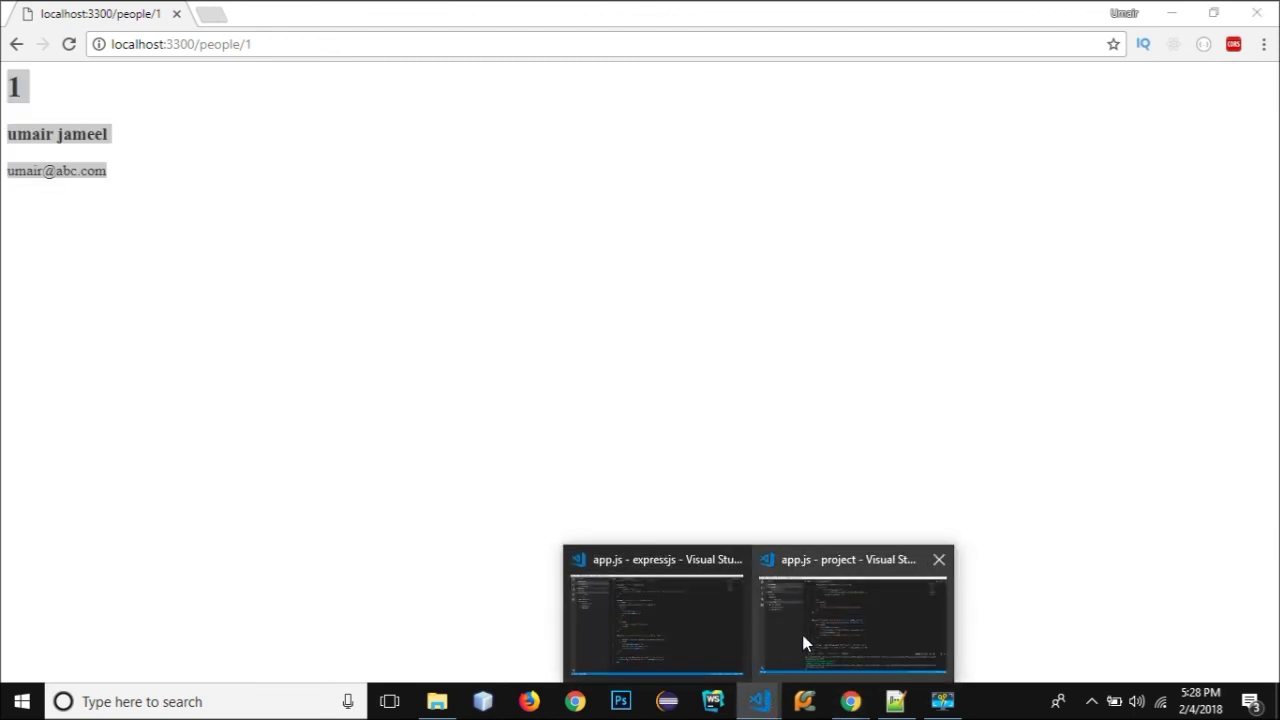
click(844, 616)
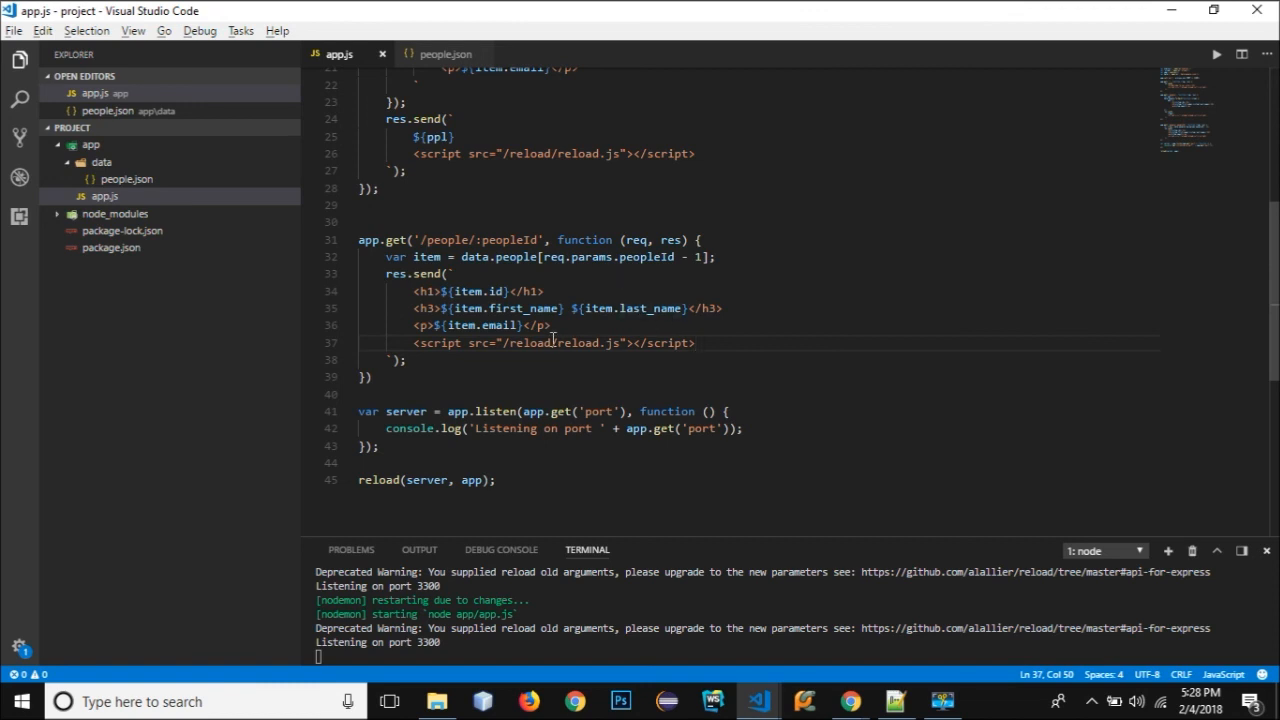
mouse_move(336, 60)
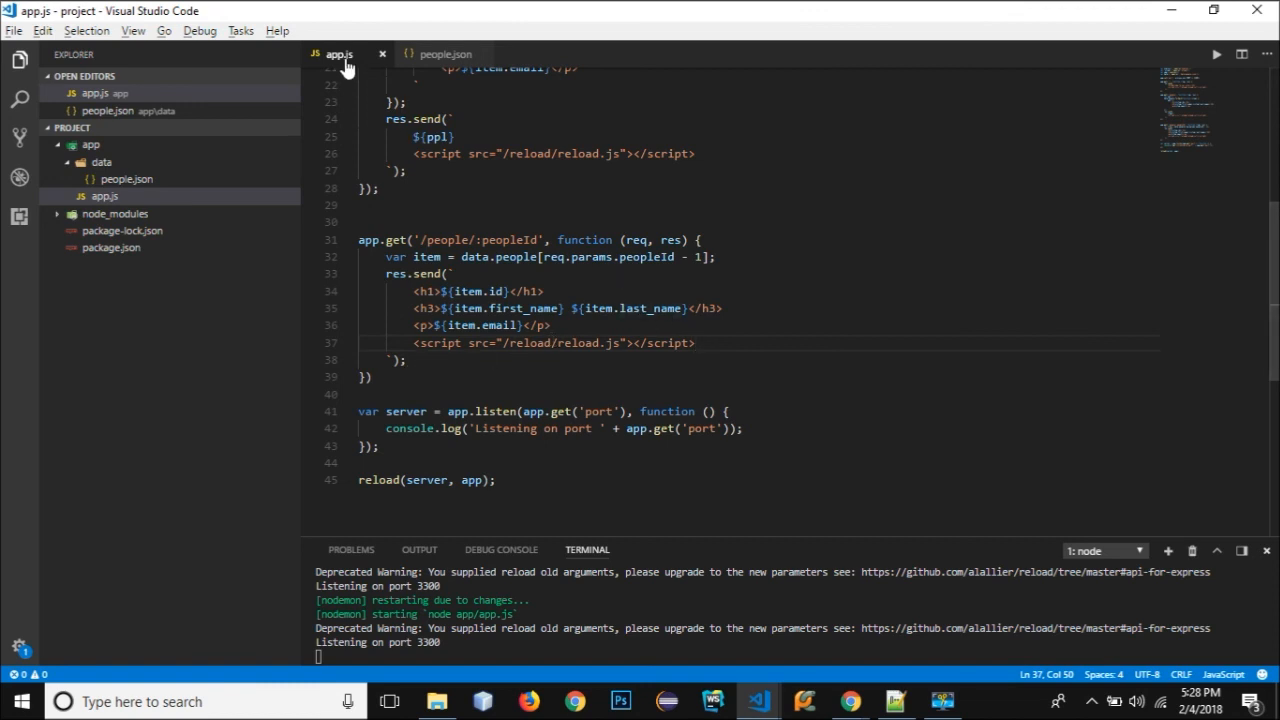
mouse_move(342, 62)
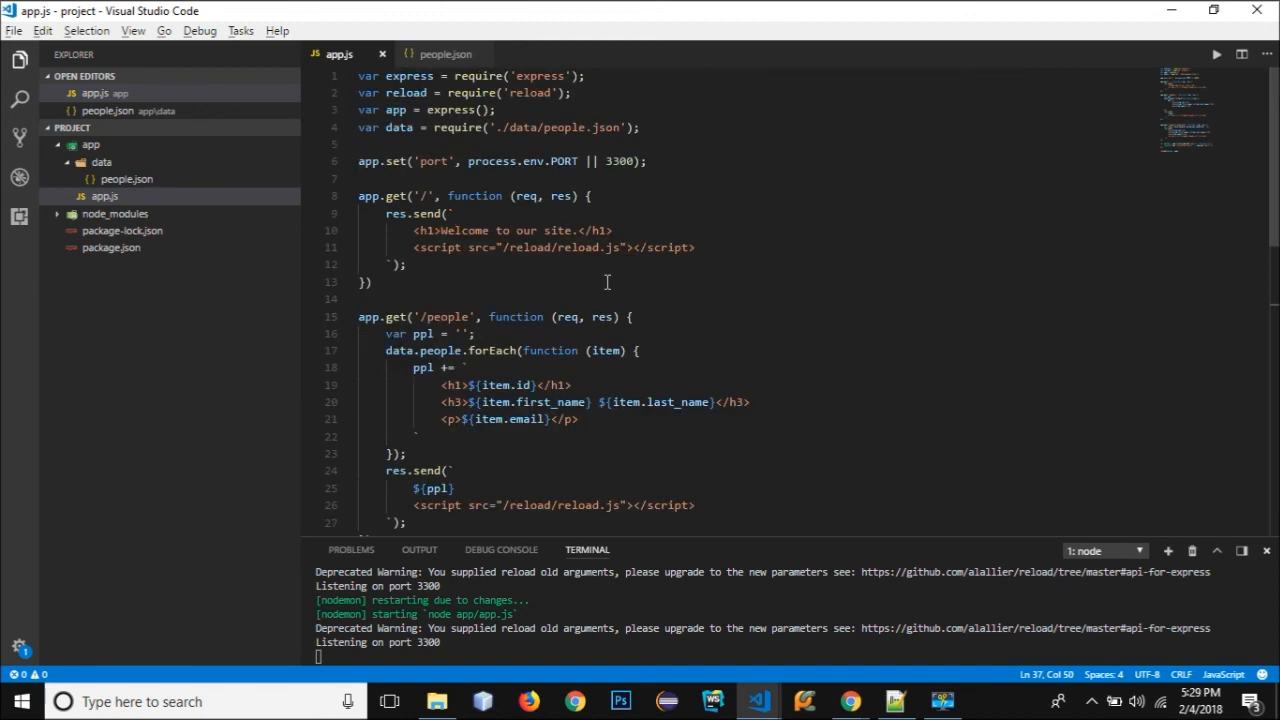
mouse_move(144, 354)
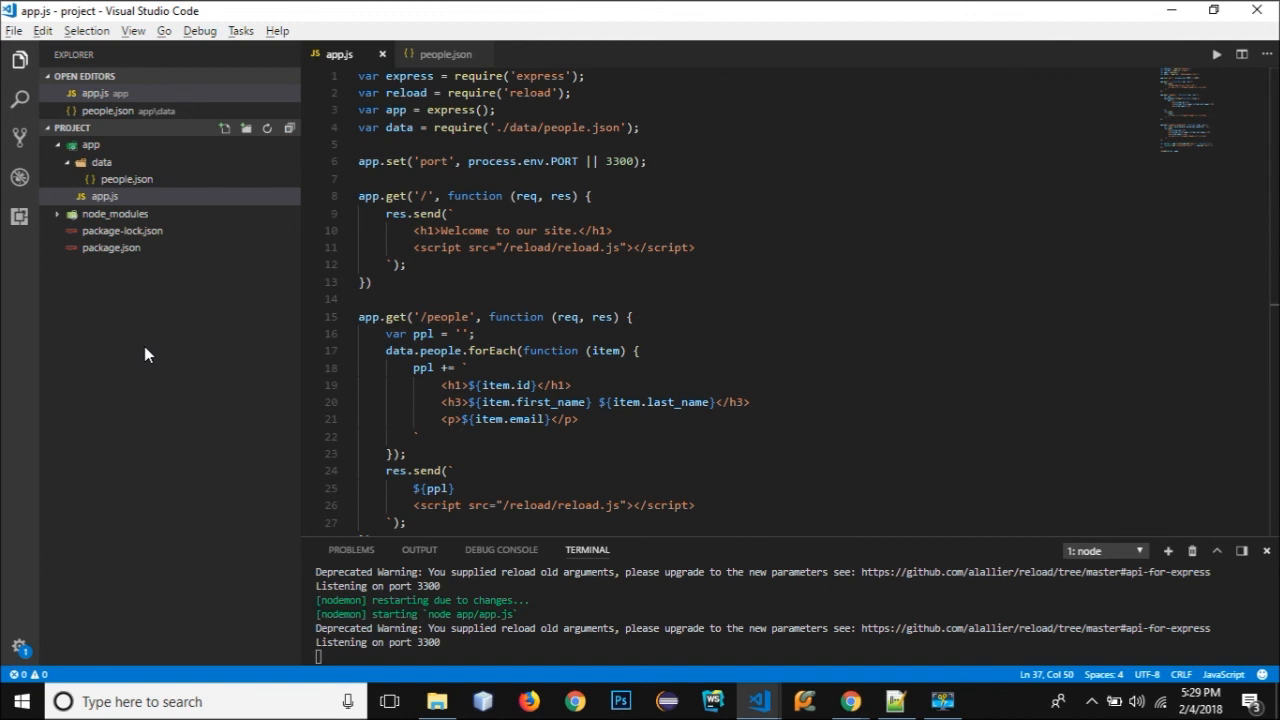